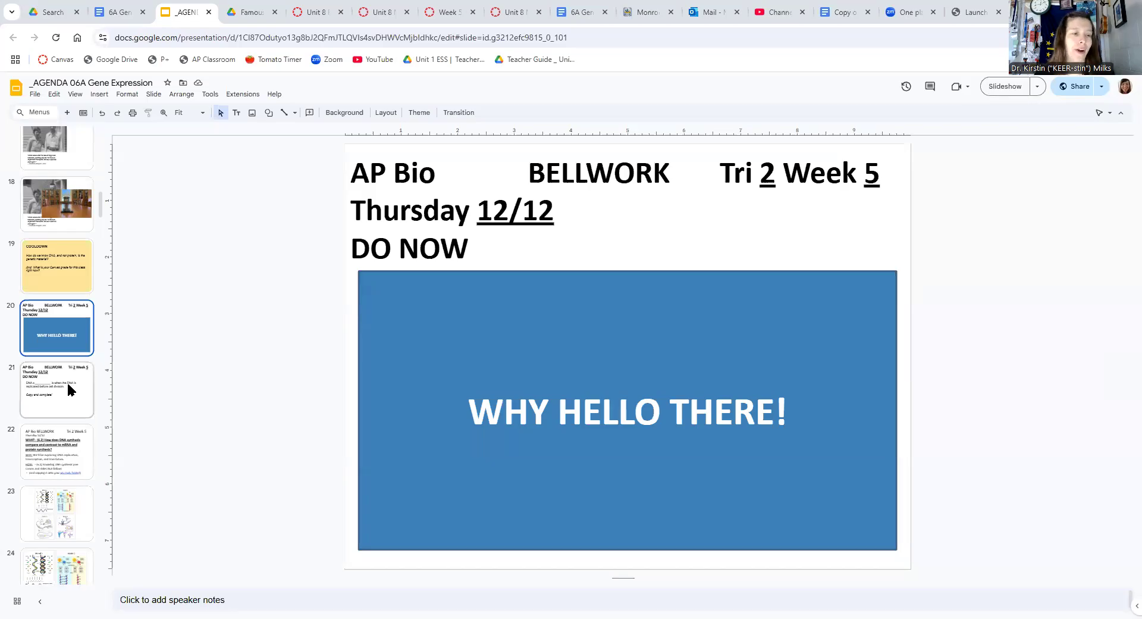
Go to slide 21, the DO NOW prompt to complete the DNA replication sentence
click(57, 389)
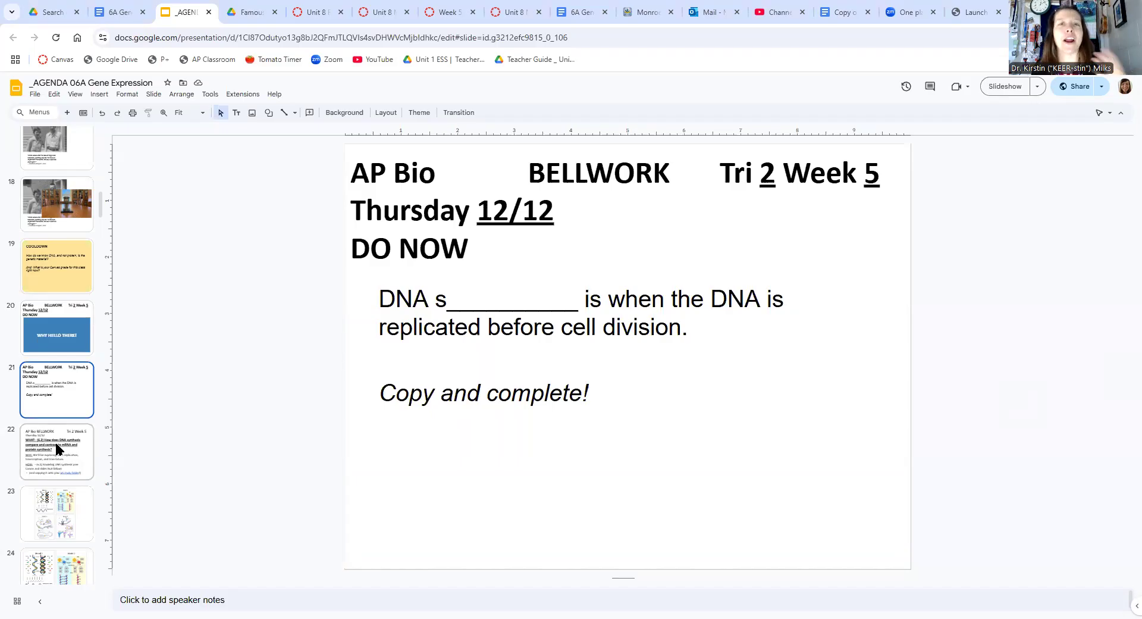
Display slide 22's WHAT, WHY and HOW agenda for comparing DNA, mRNA and protein synthesis
click(56, 450)
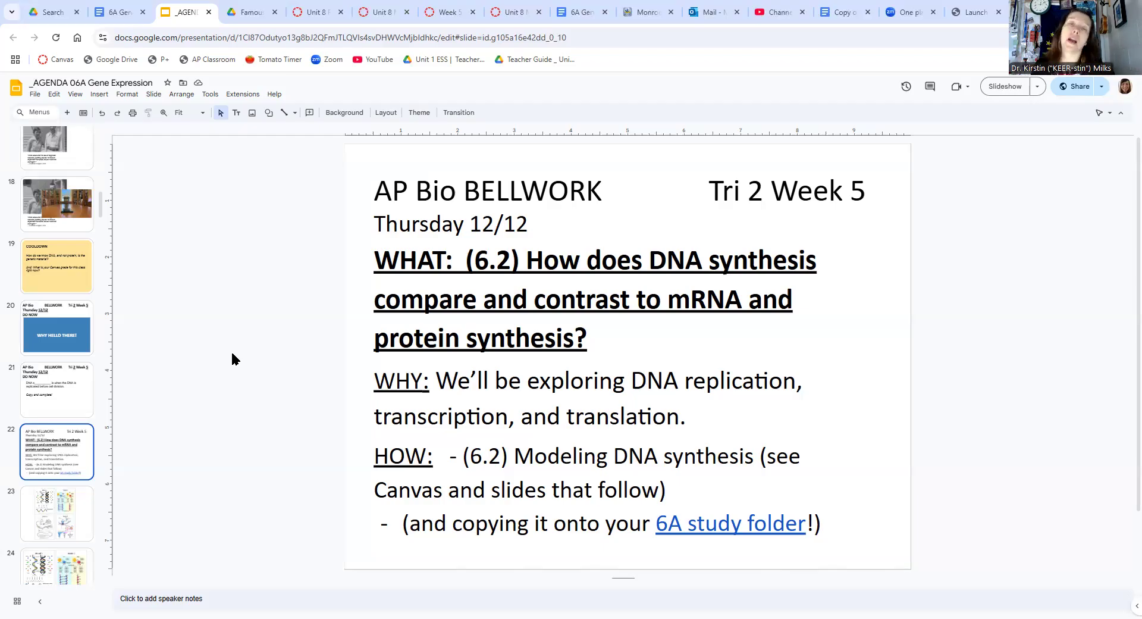
scroll(down, 3)
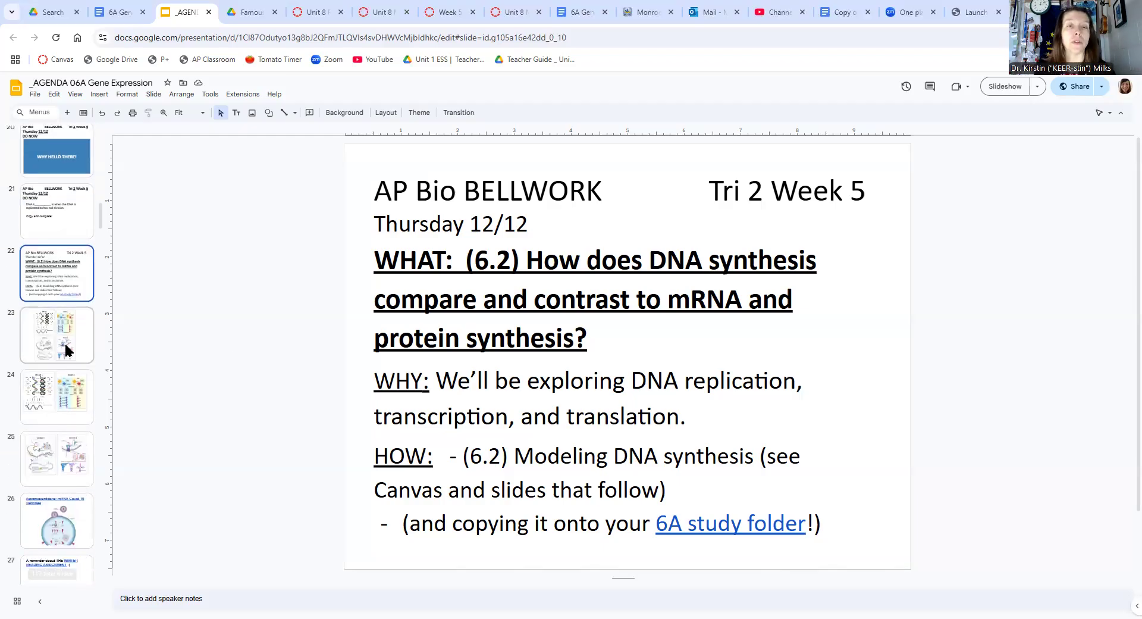
Display slide 23 with the four DNA, RNA, transcription and translation models
click(56, 335)
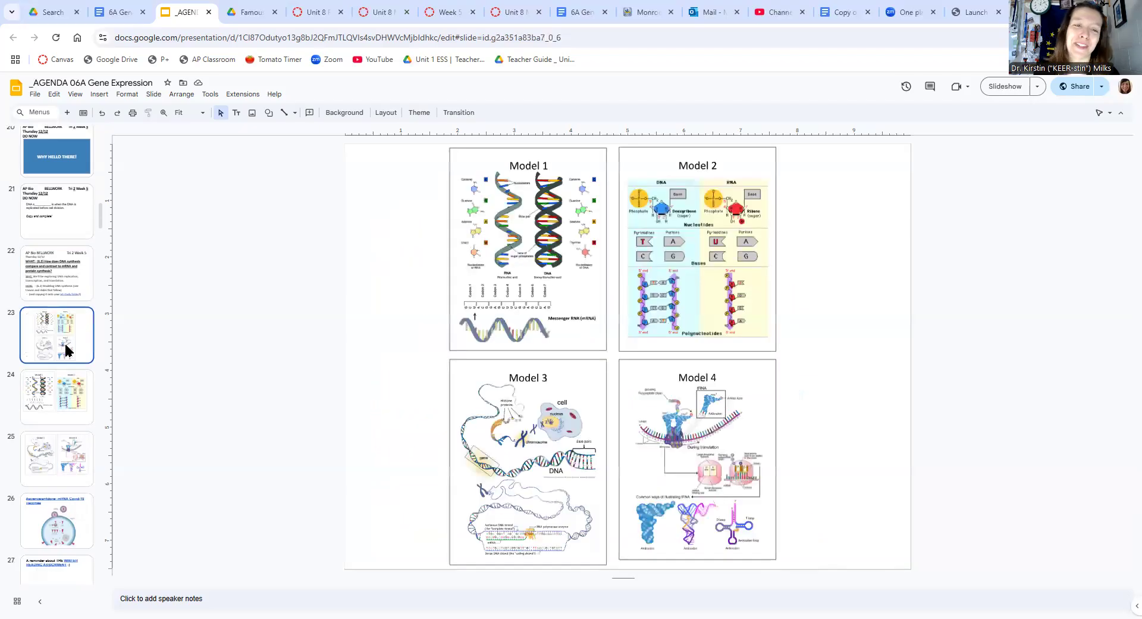
mouse_move(1013, 486)
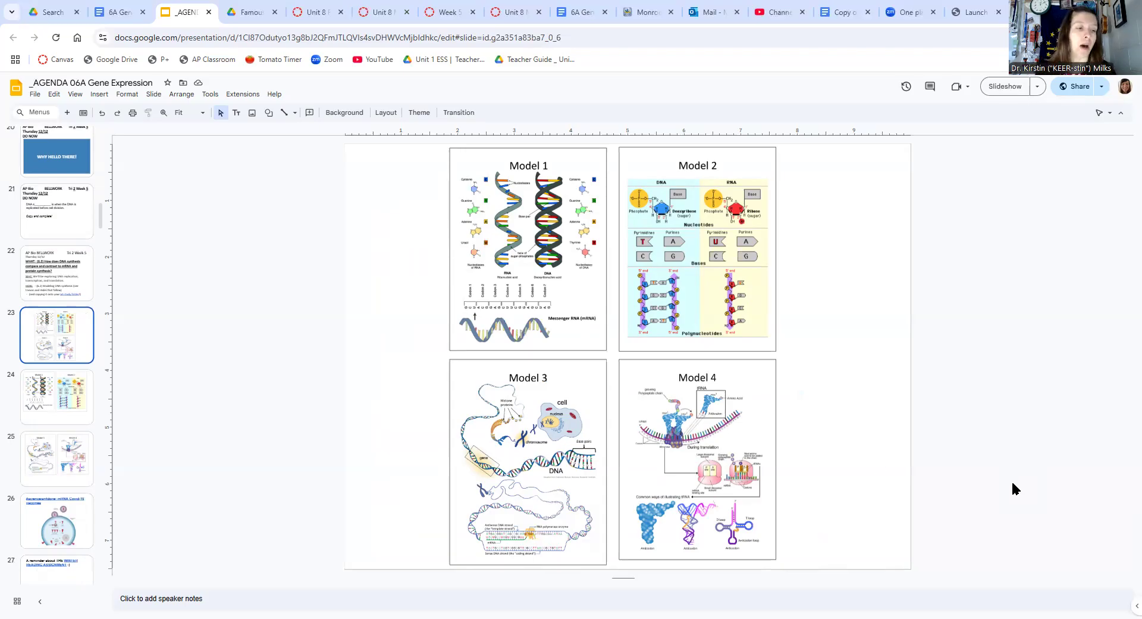
Display slide 24 comparing RNA and DNA structure in Model 1 and Model 2
click(57, 397)
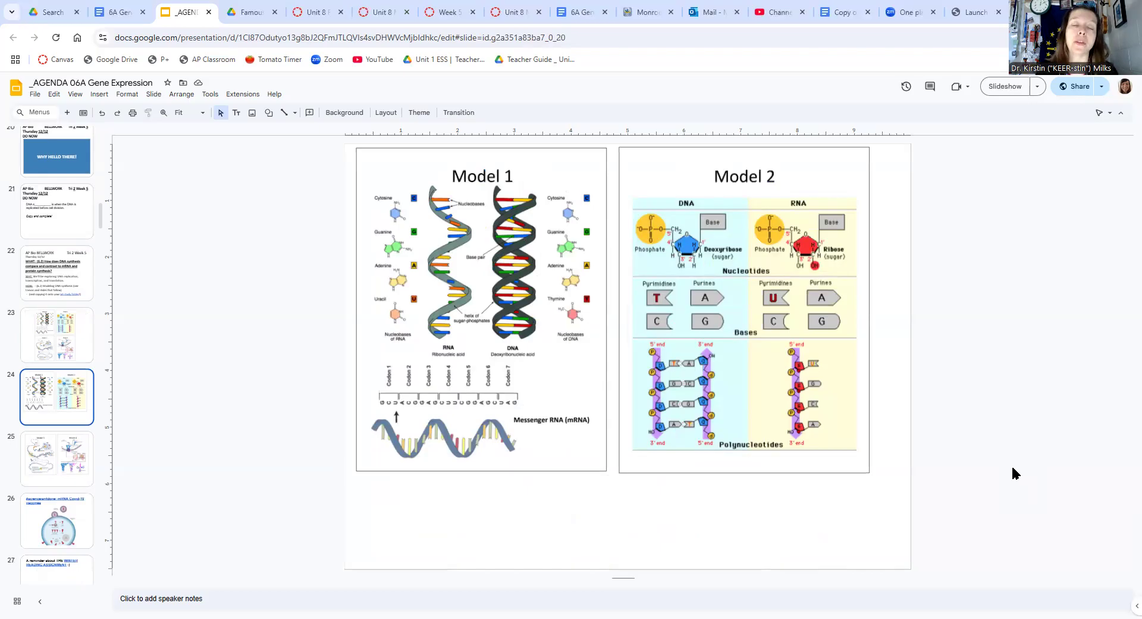
mouse_move(736, 330)
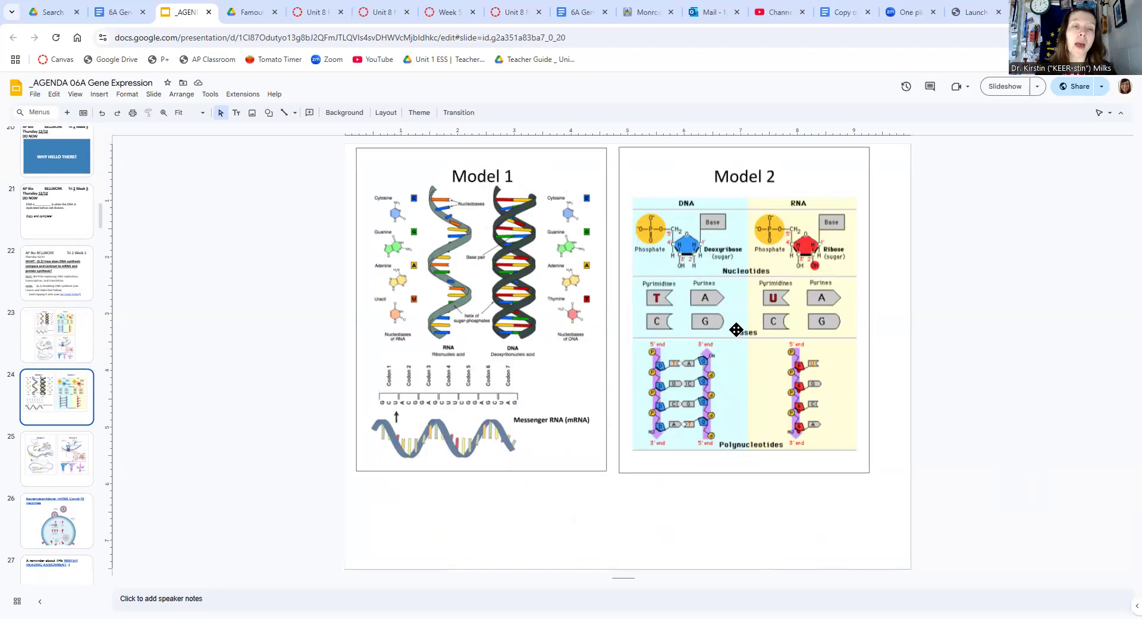
mouse_move(466, 334)
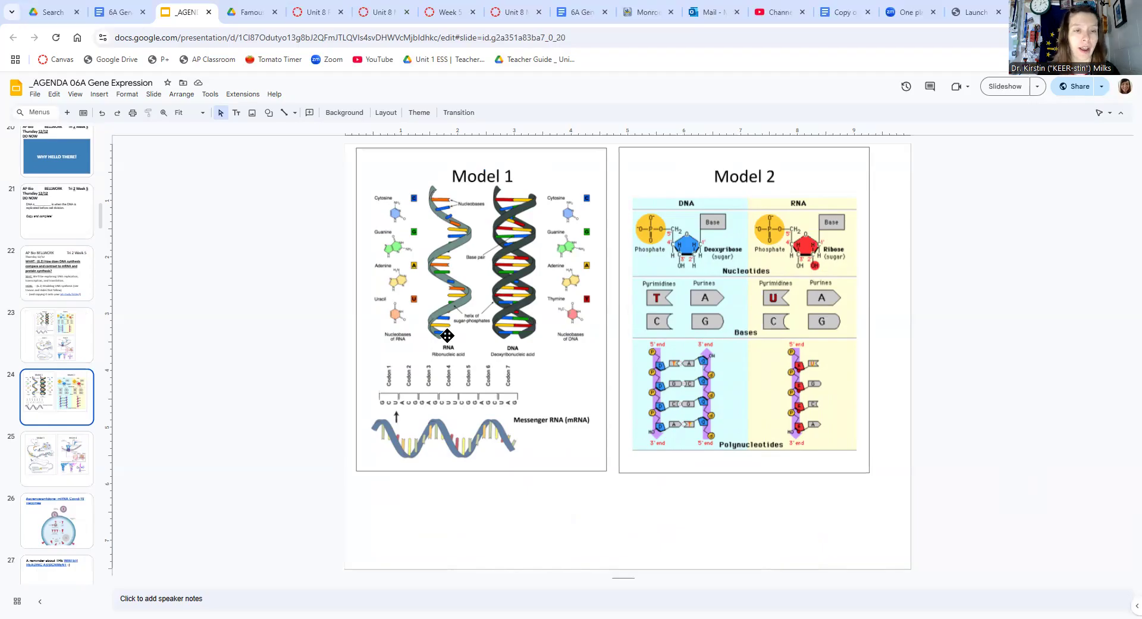
mouse_move(586, 364)
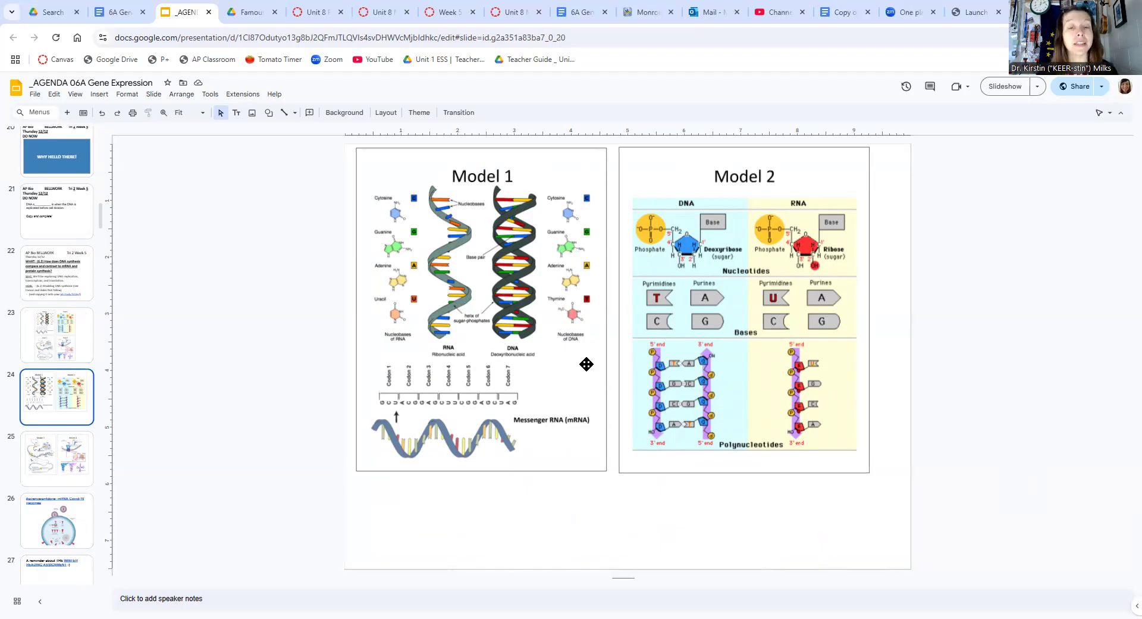
mouse_move(477, 426)
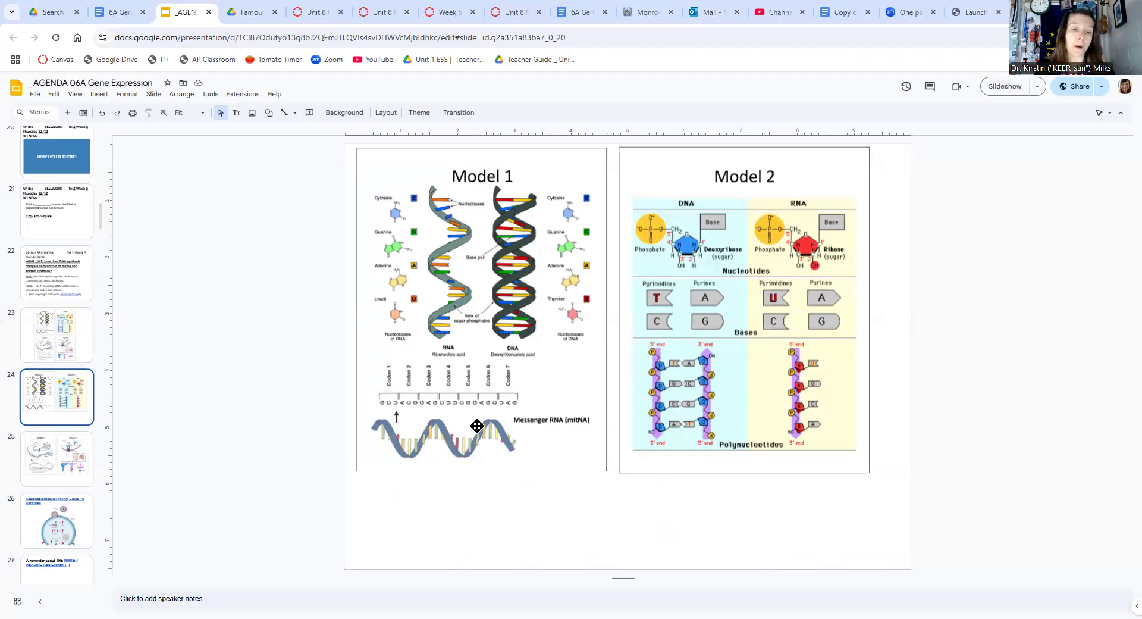
mouse_move(528, 392)
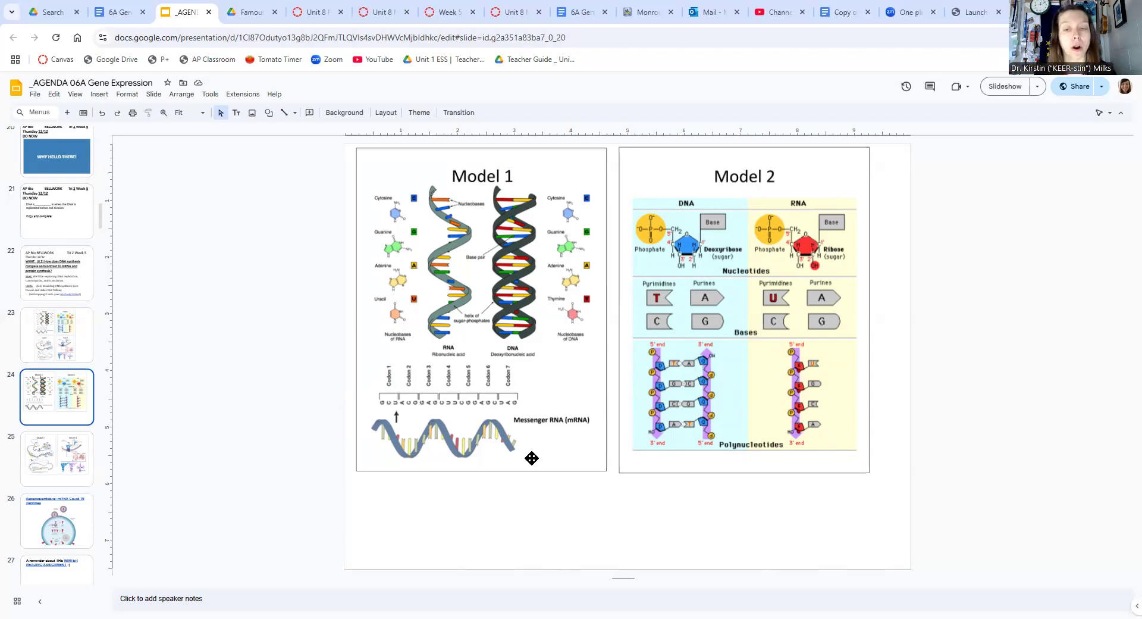
mouse_move(530, 443)
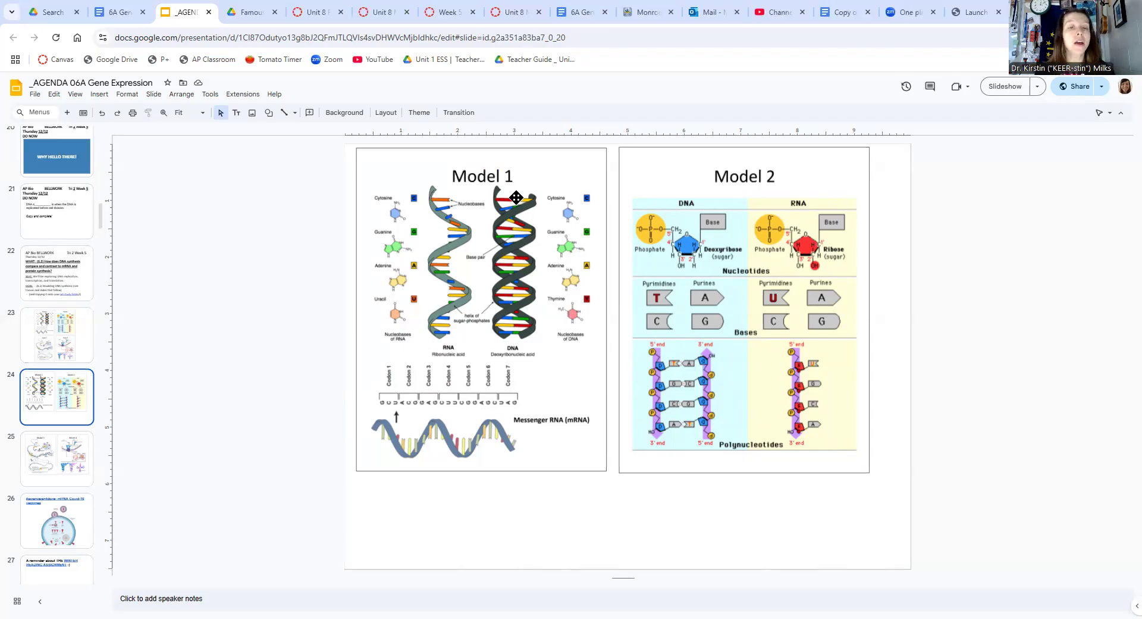
mouse_move(770, 153)
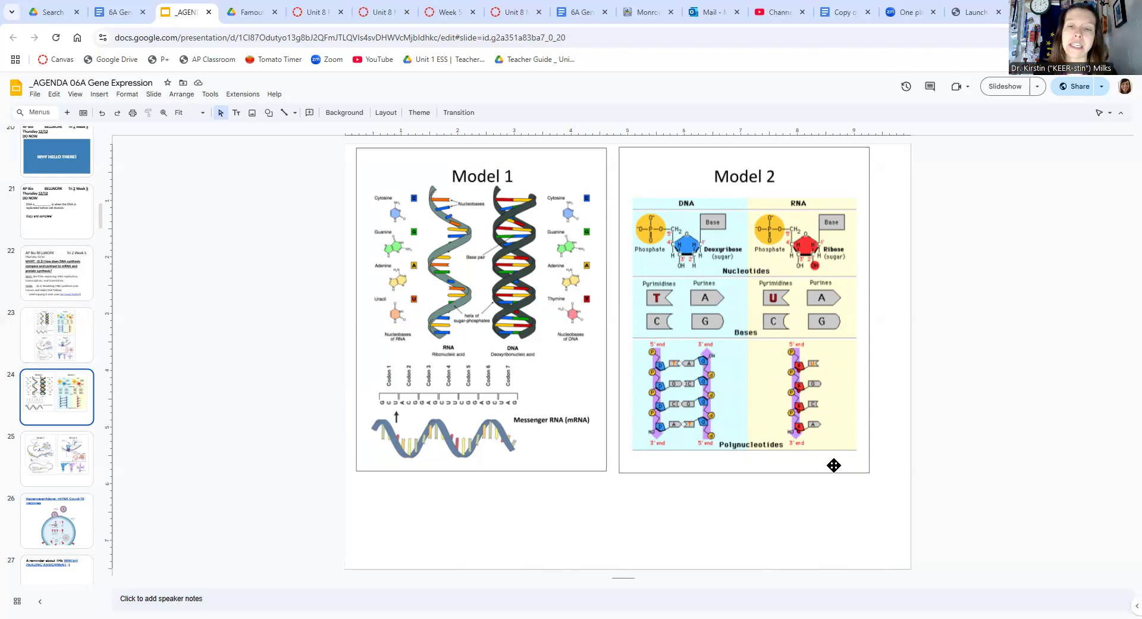
mouse_move(785, 268)
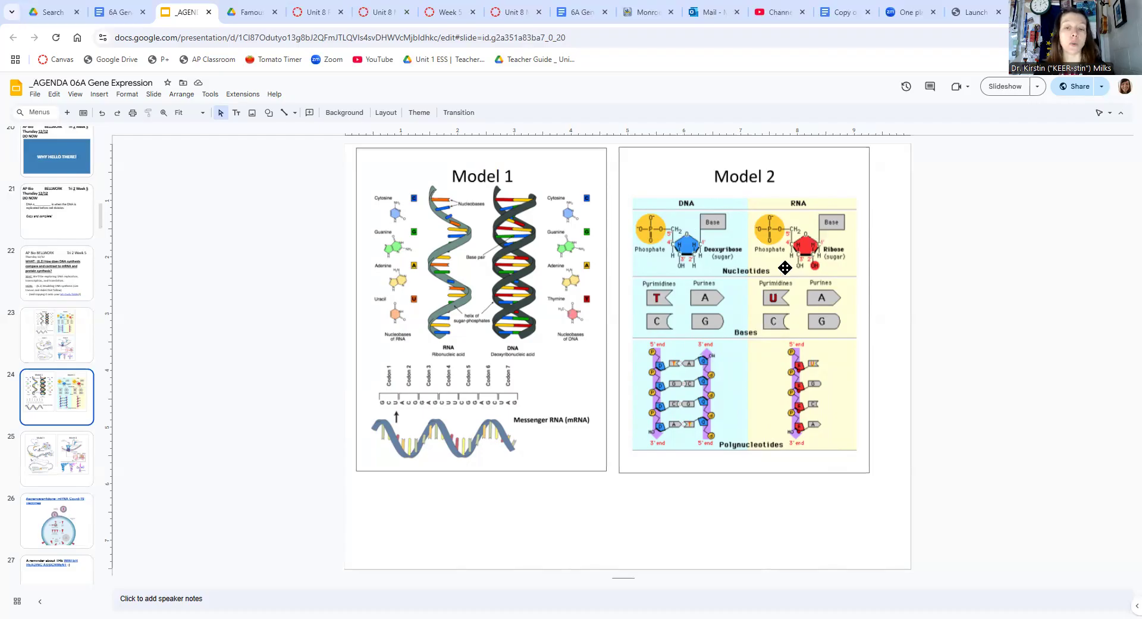
mouse_move(689, 455)
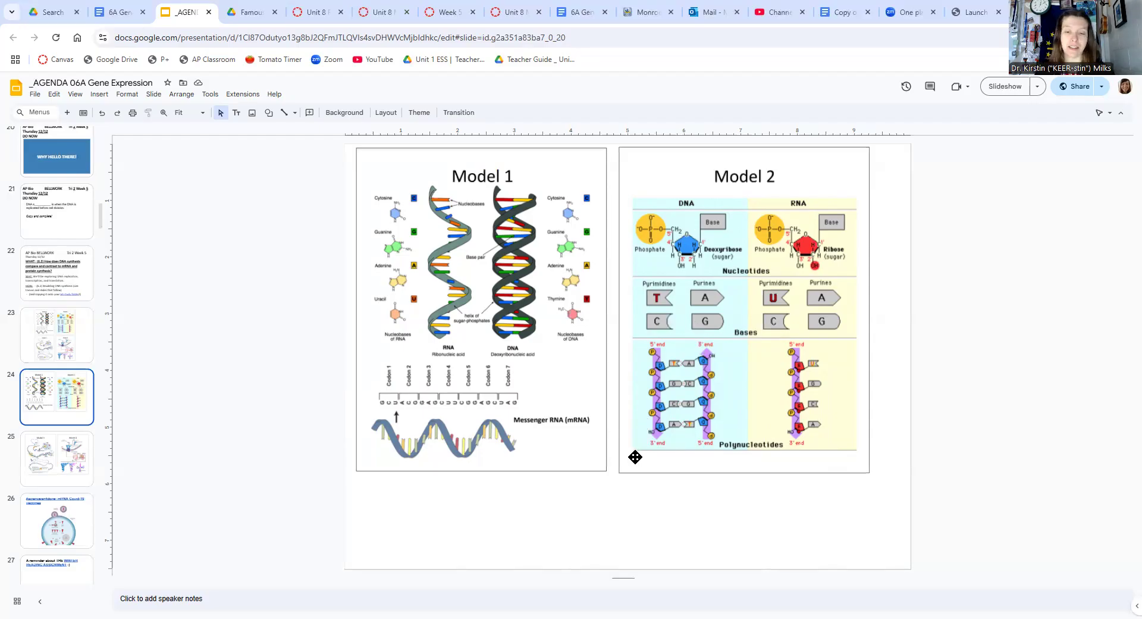
mouse_move(850, 496)
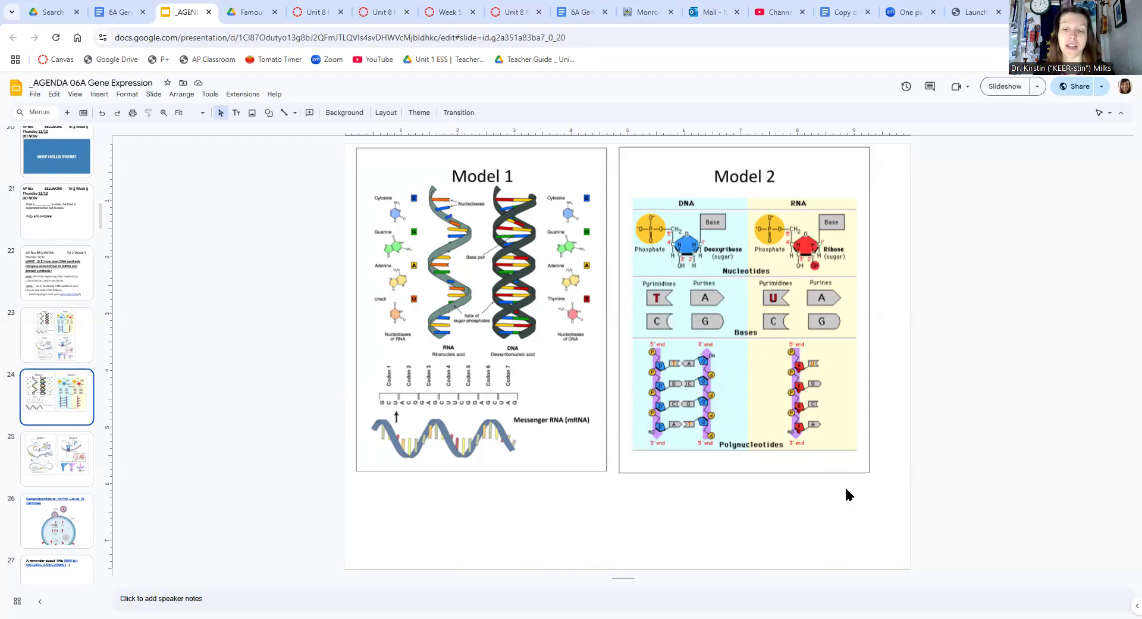
mouse_move(746, 493)
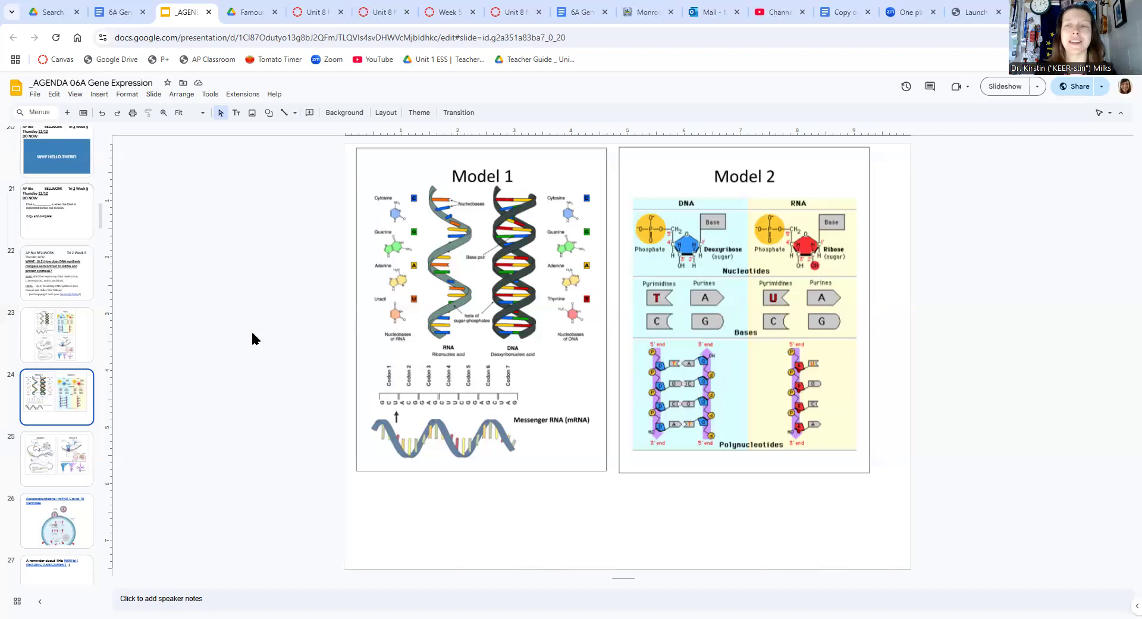
mouse_move(42, 410)
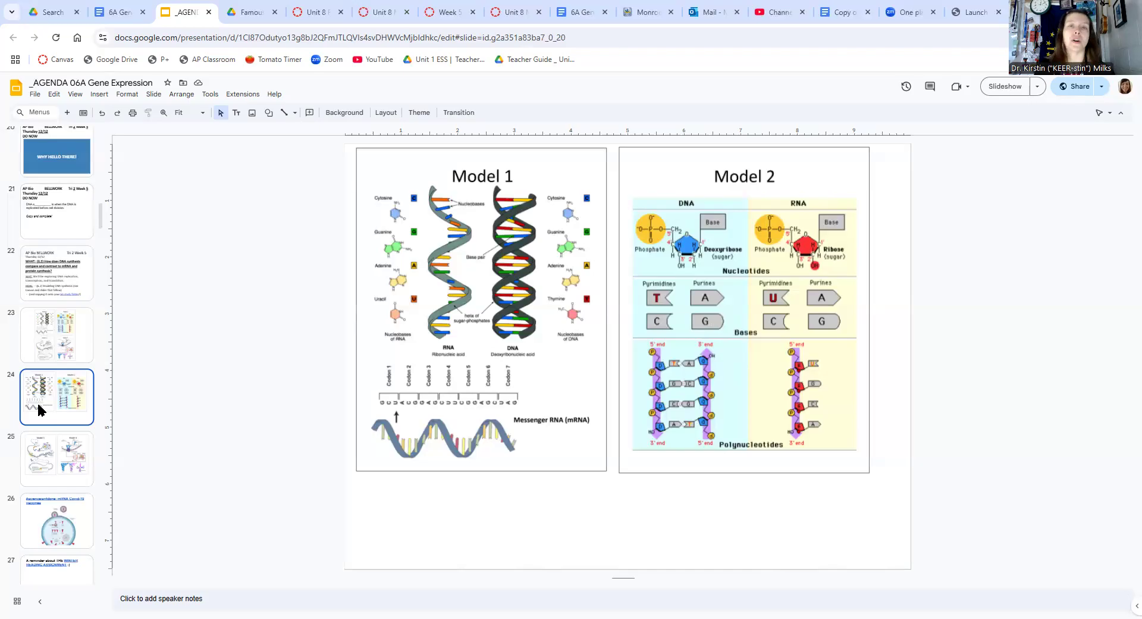
Display slide 25 with Model 3 on transcription and Model 4 on translation
click(56, 458)
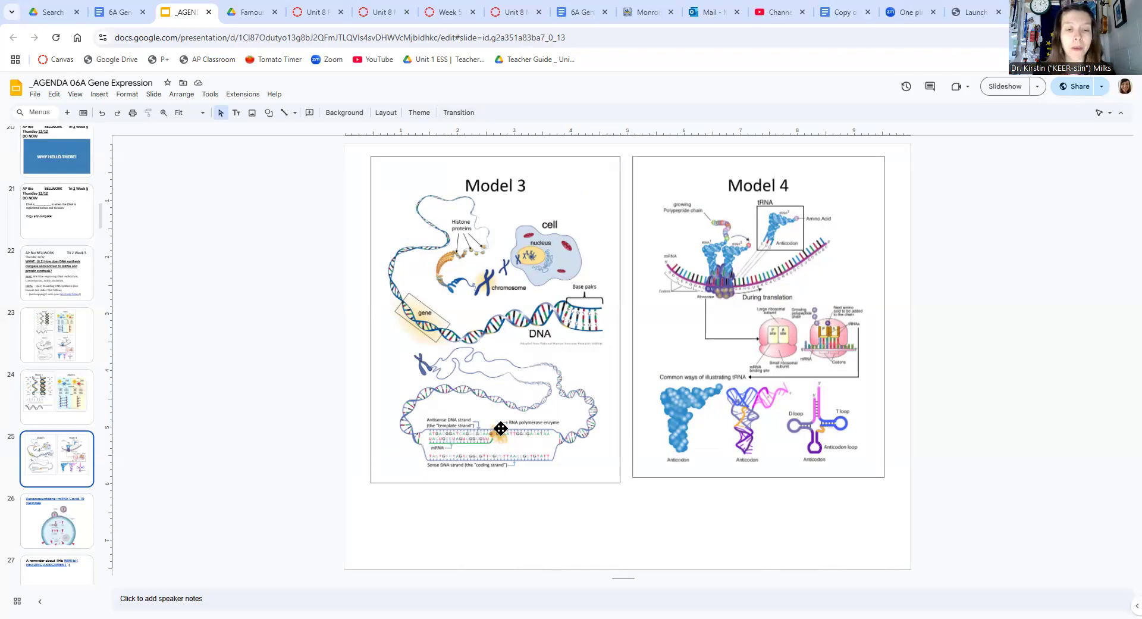
mouse_move(469, 437)
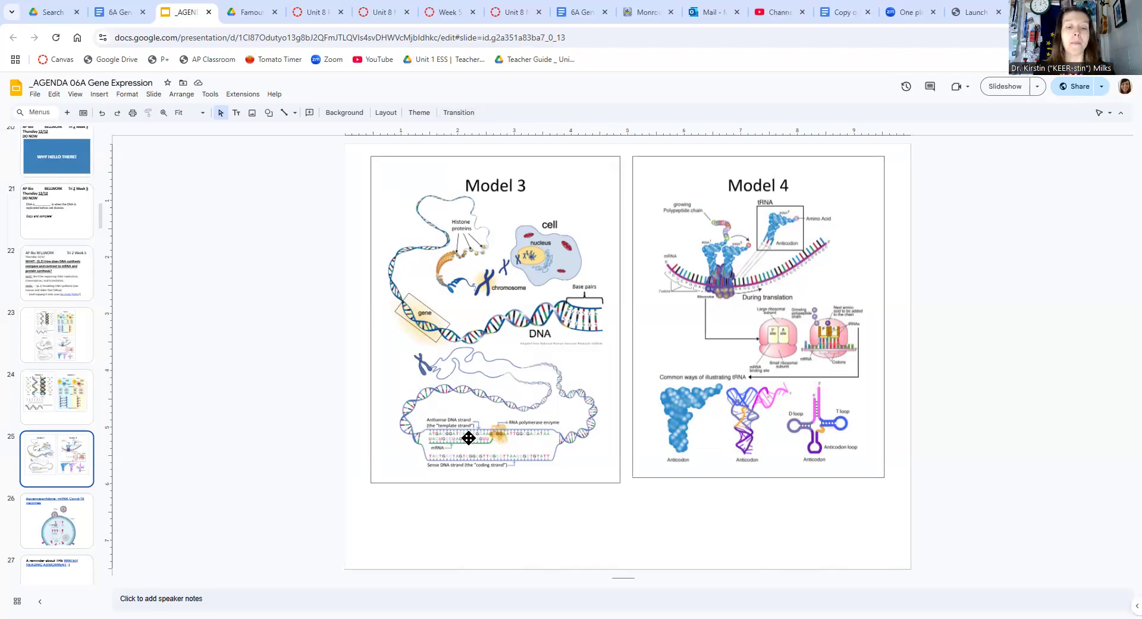
mouse_move(860, 182)
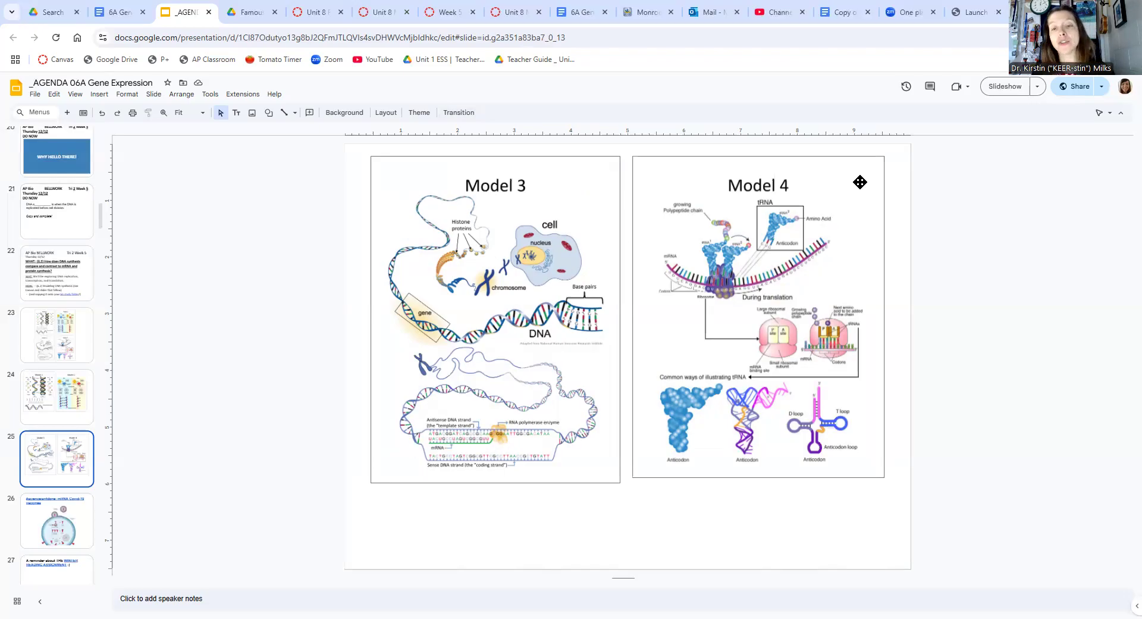
mouse_move(701, 304)
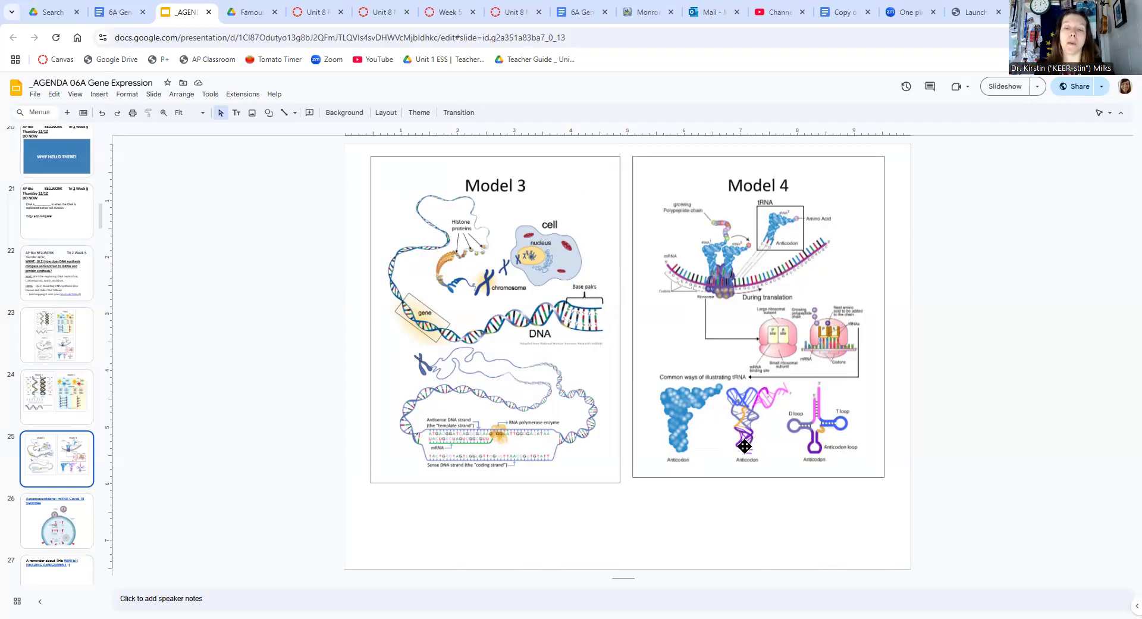
mouse_move(750, 217)
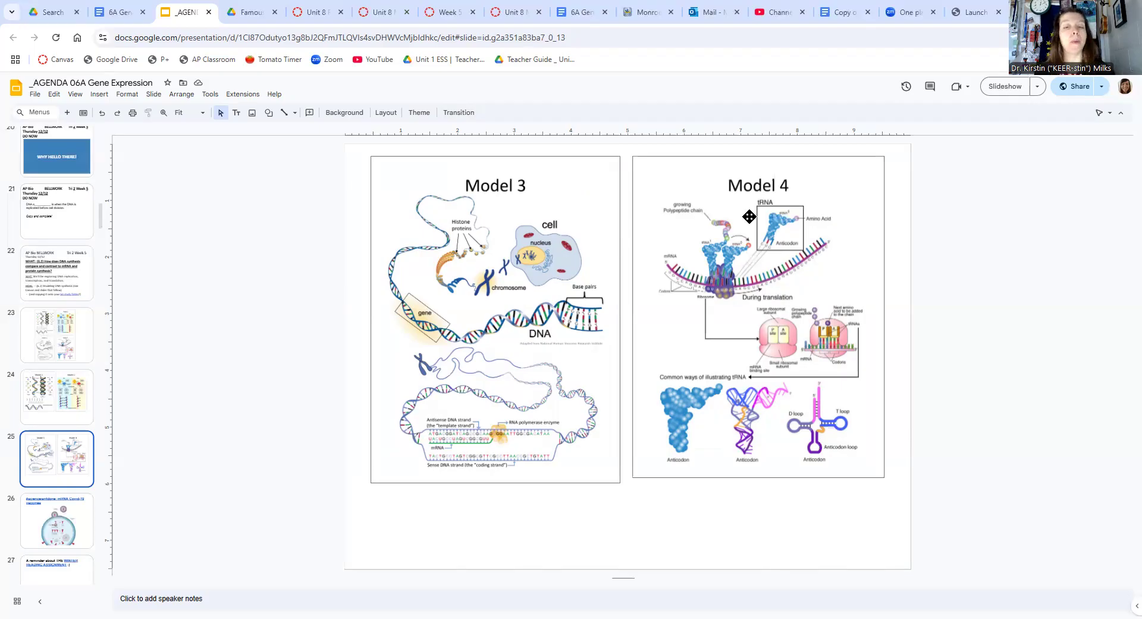
mouse_move(656, 385)
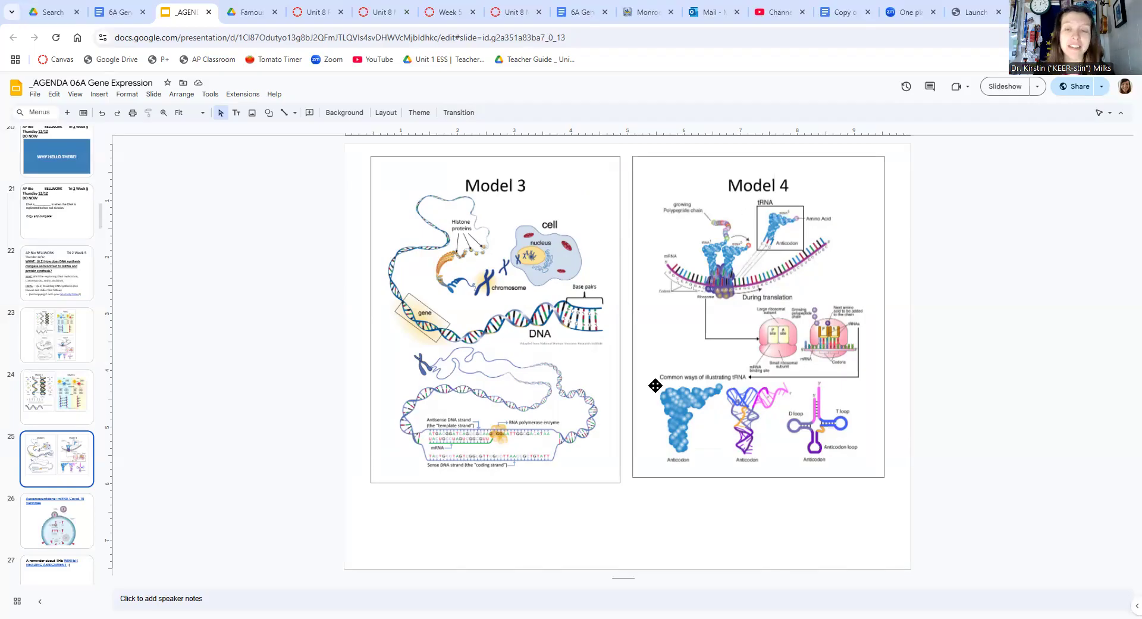
mouse_move(78, 532)
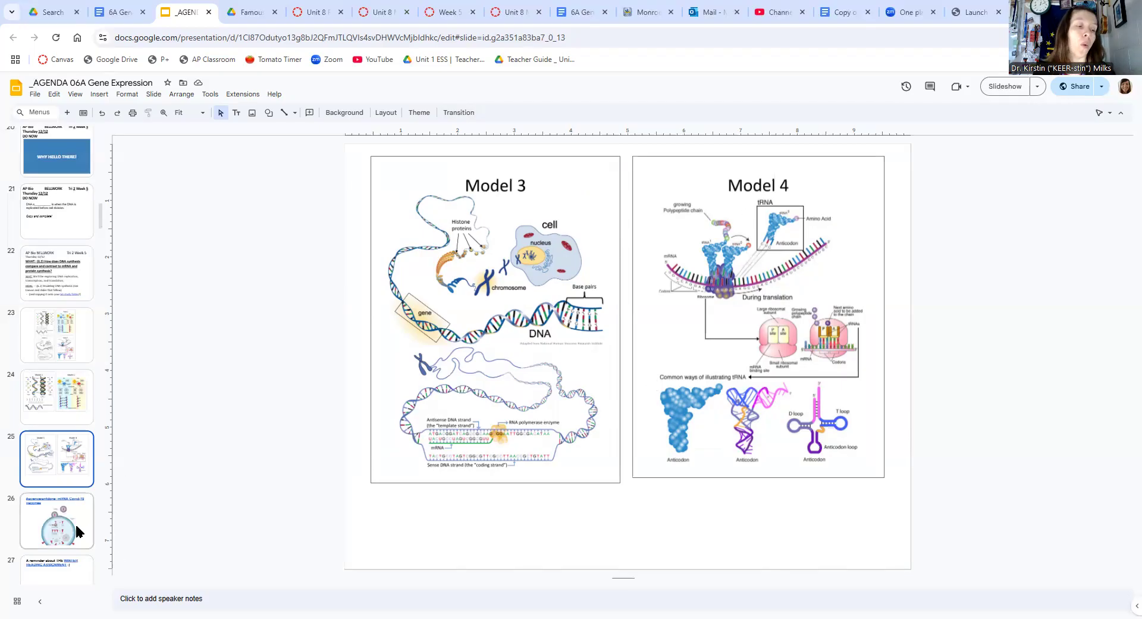
Go to the '#scienceisntdone: mRNA Covid-19 vaccines' slide and reveal its title's article link
click(56, 520)
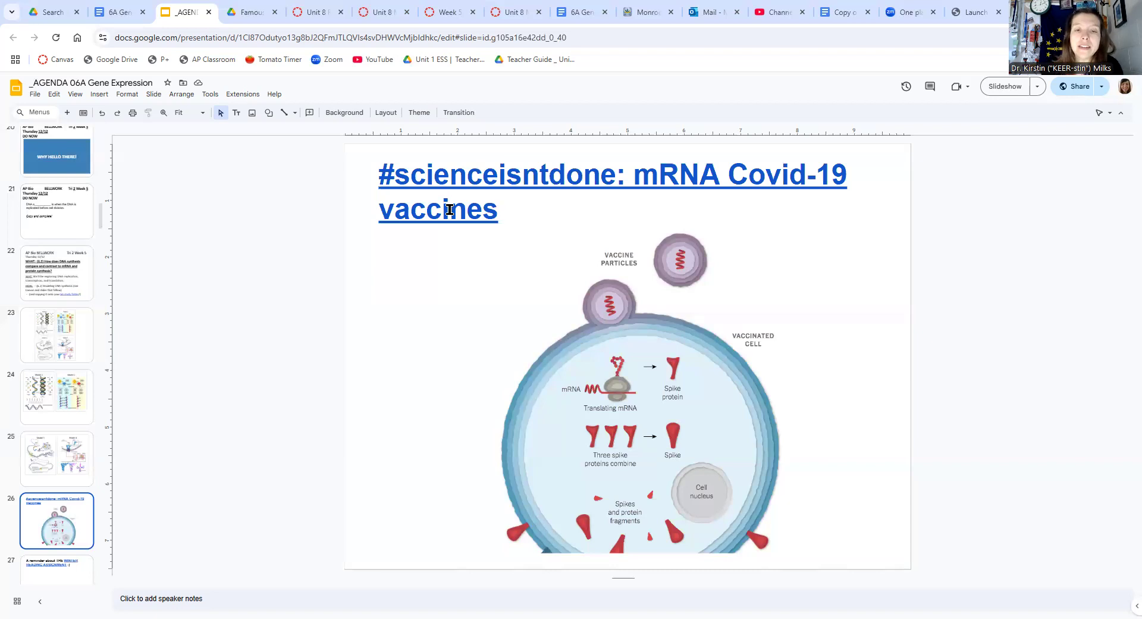
click(449, 210)
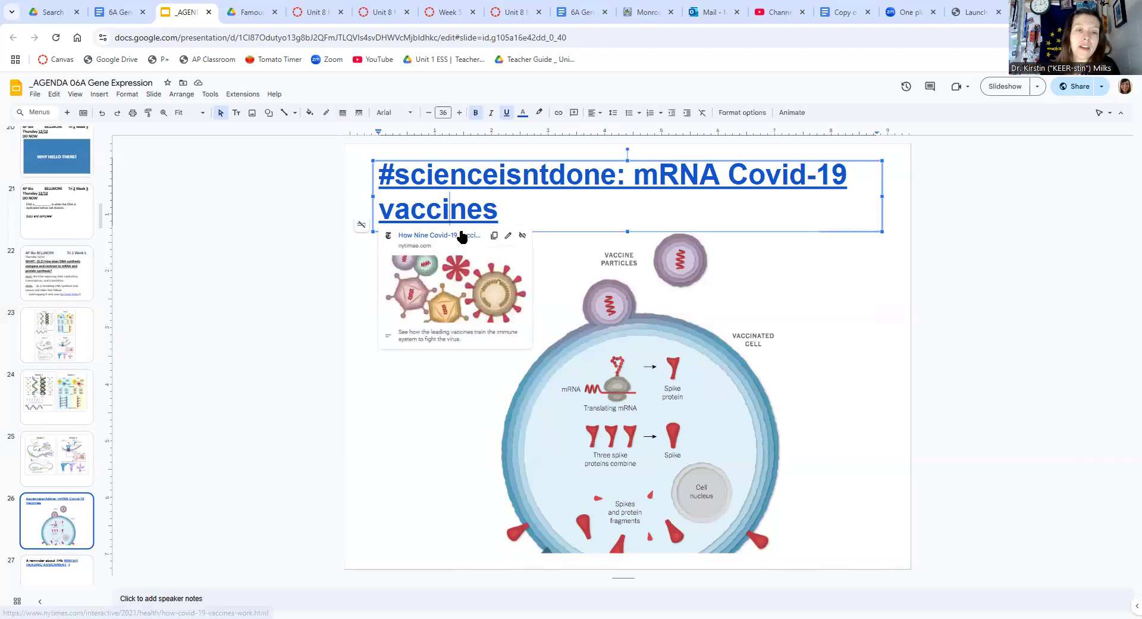
Open the How Nine Covid-19 Vaccines Work article, then its Pfizer-BioNTech explainer
click(433, 235)
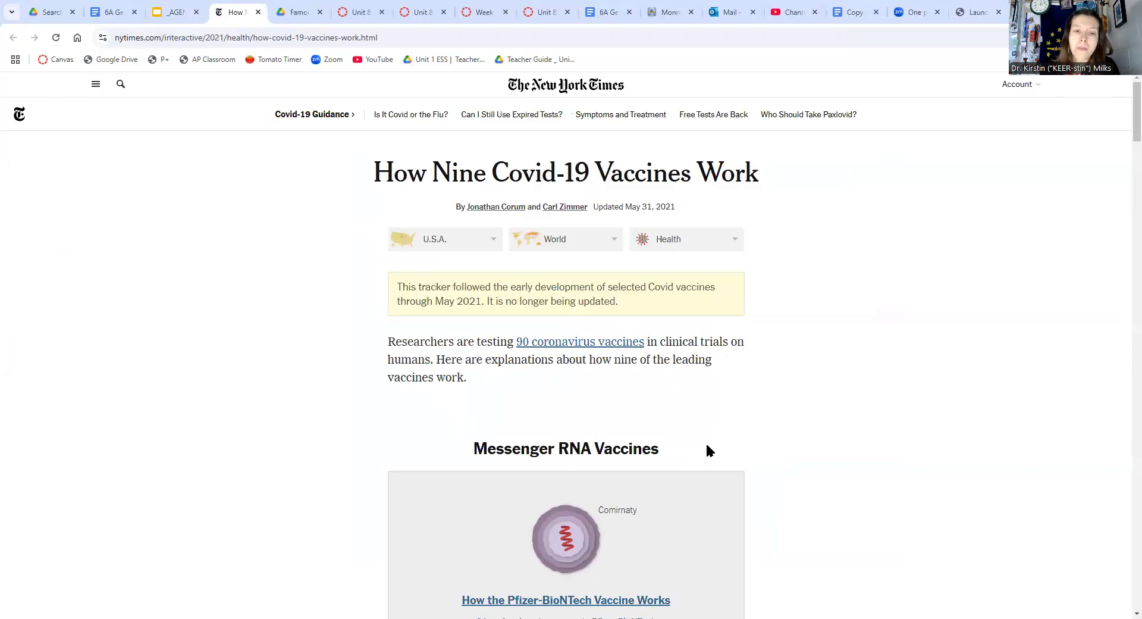
mouse_move(767, 458)
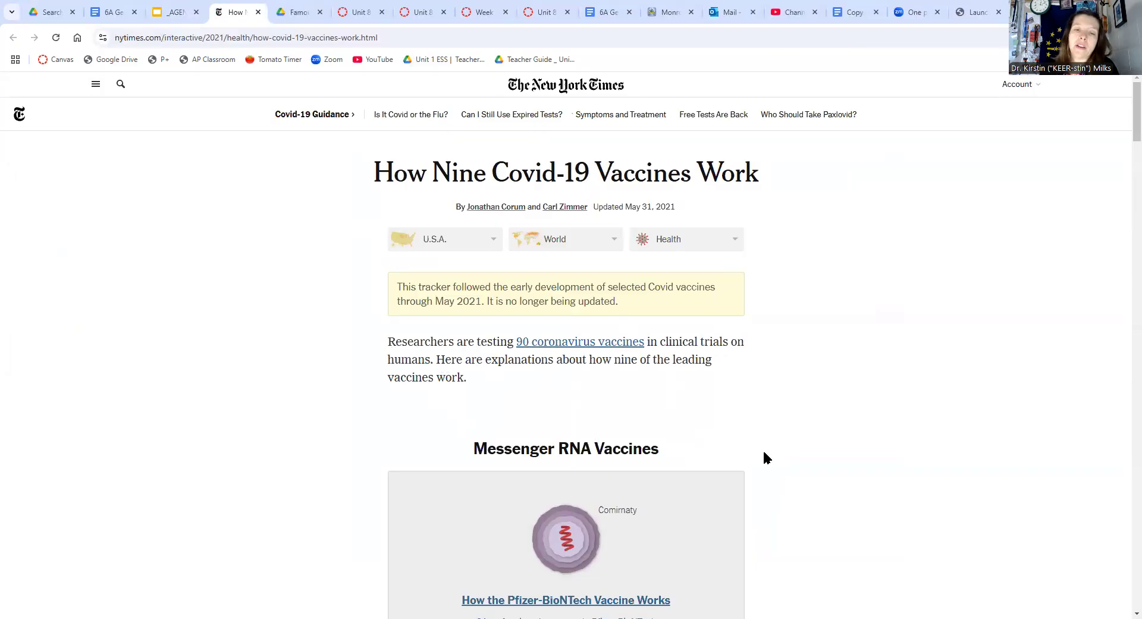
scroll(down, 3)
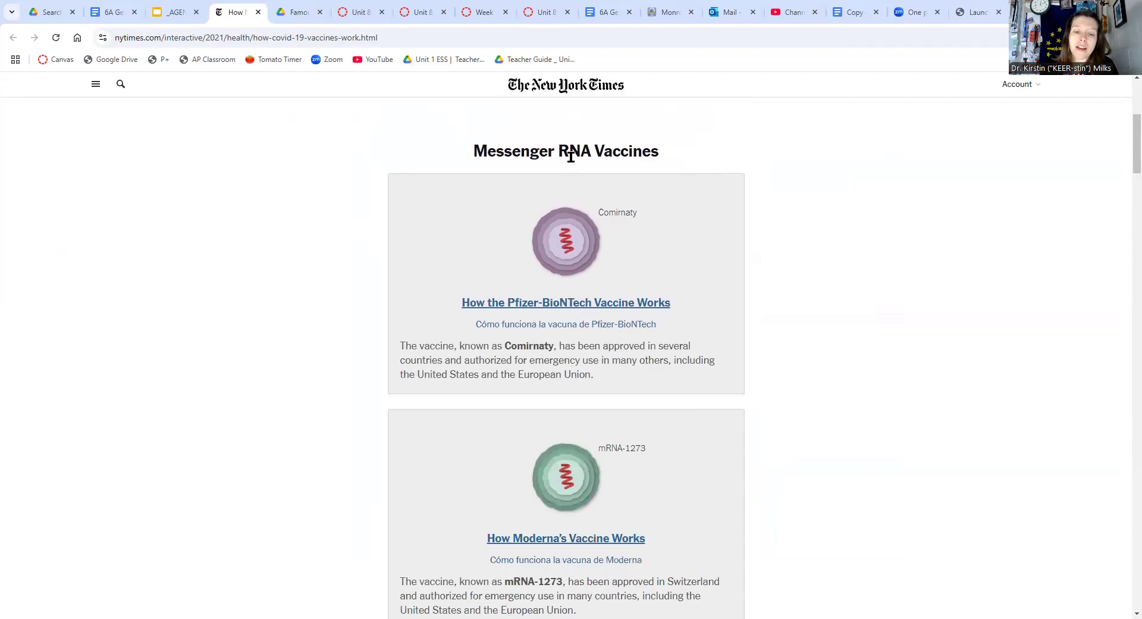
click(566, 303)
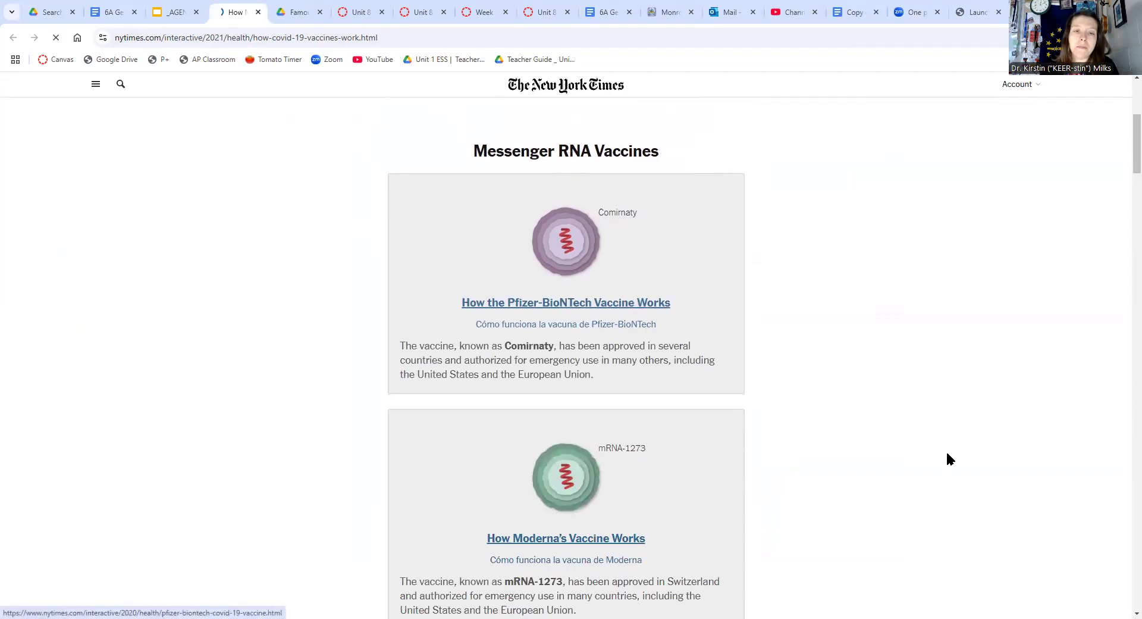
click(565, 303)
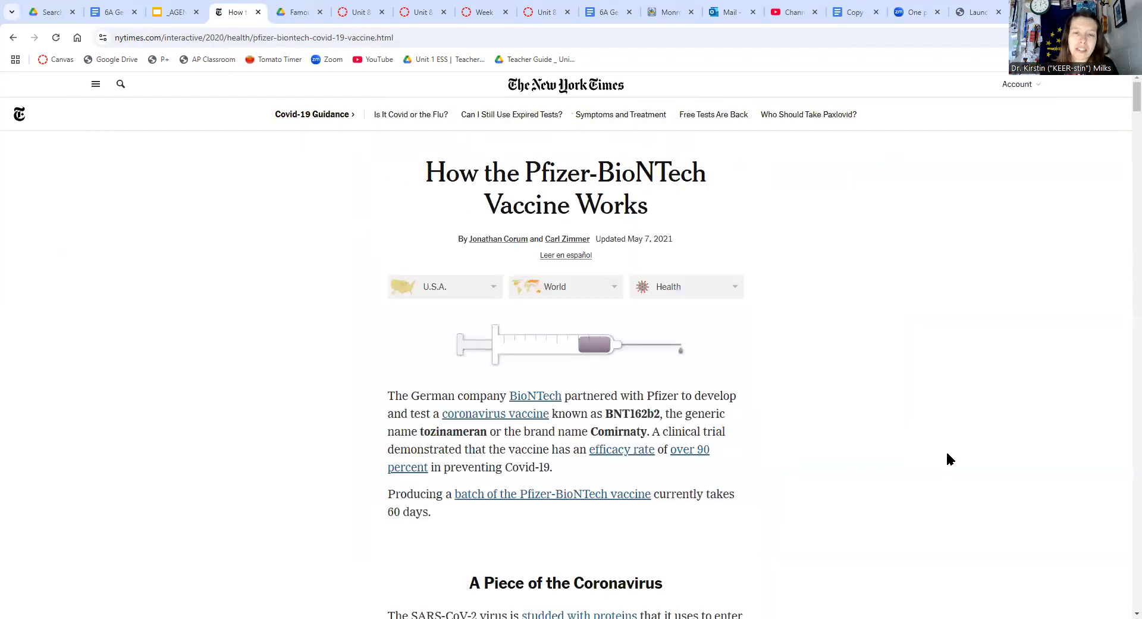
Scroll the Pfizer-BioNTech explainer down to the 'mRNA Inside an Oily Shell' section
scroll(down, 3)
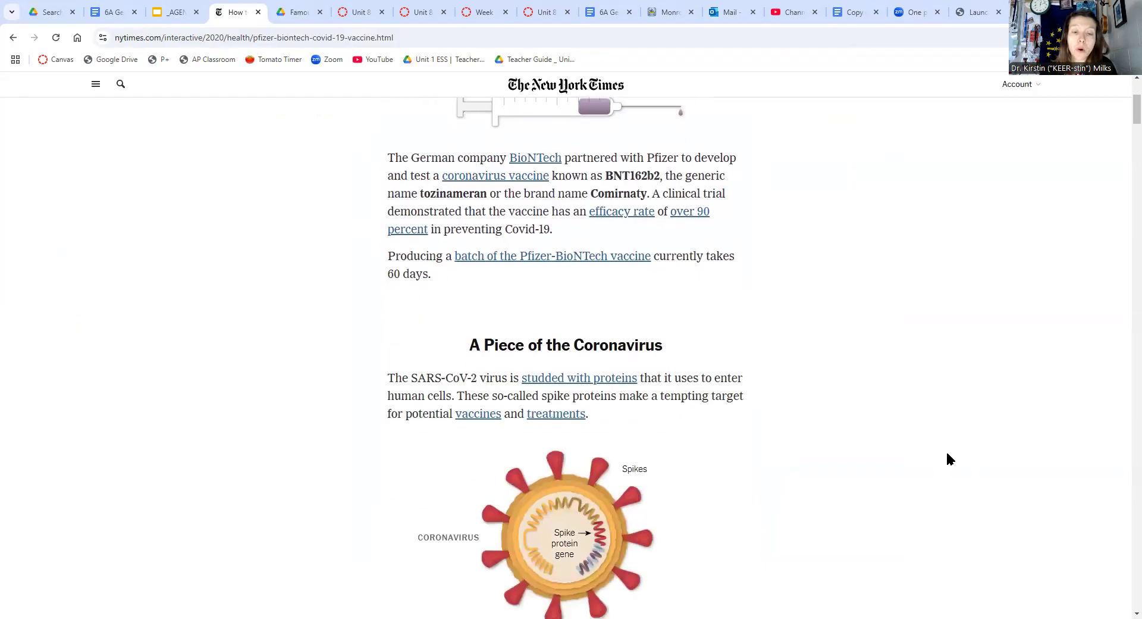
scroll(down, 3)
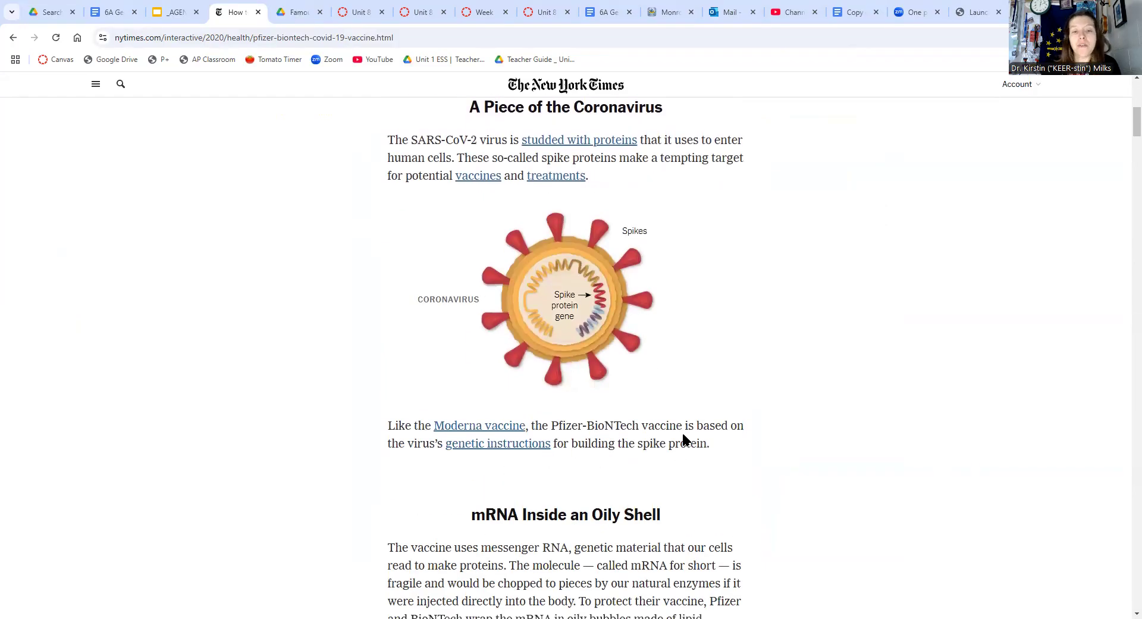
mouse_move(593, 309)
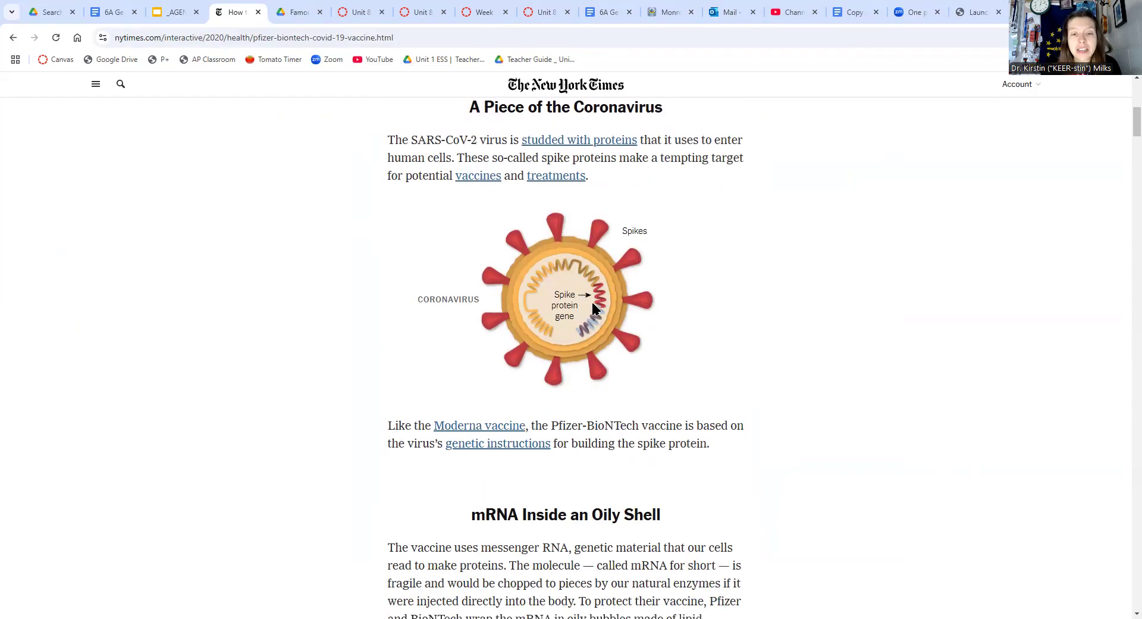
scroll(down, 3)
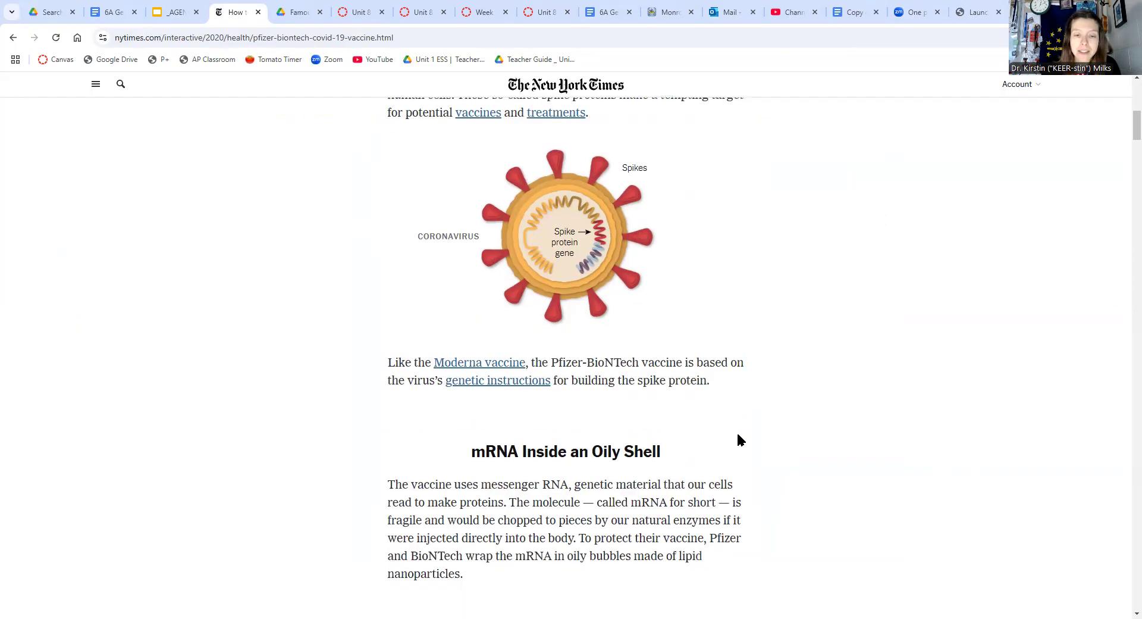
scroll(down, 3)
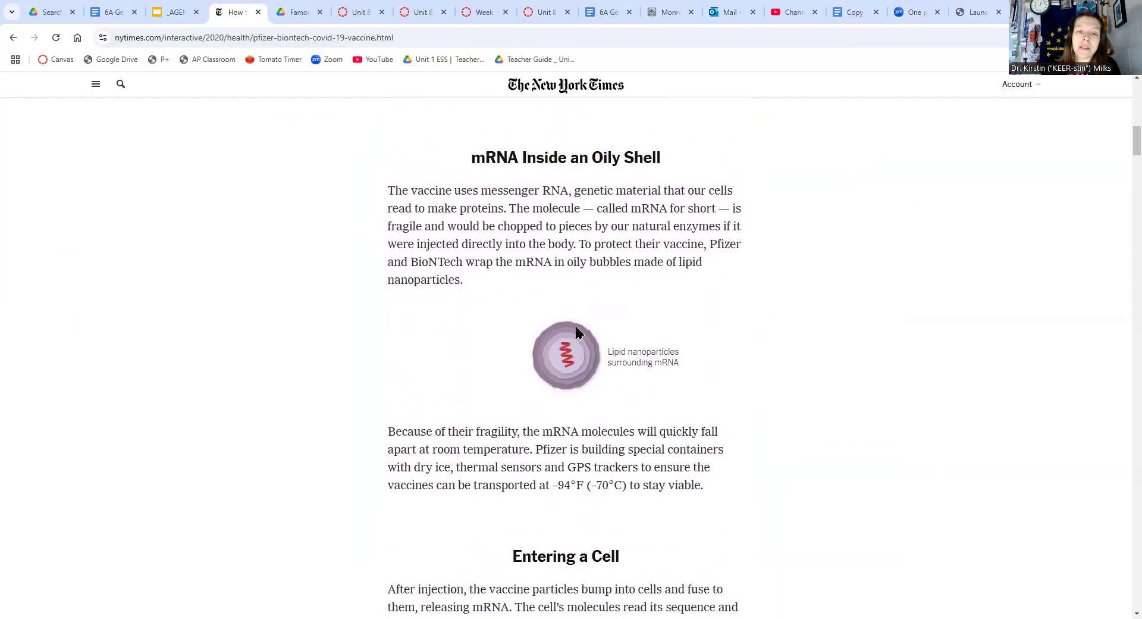
mouse_move(540, 377)
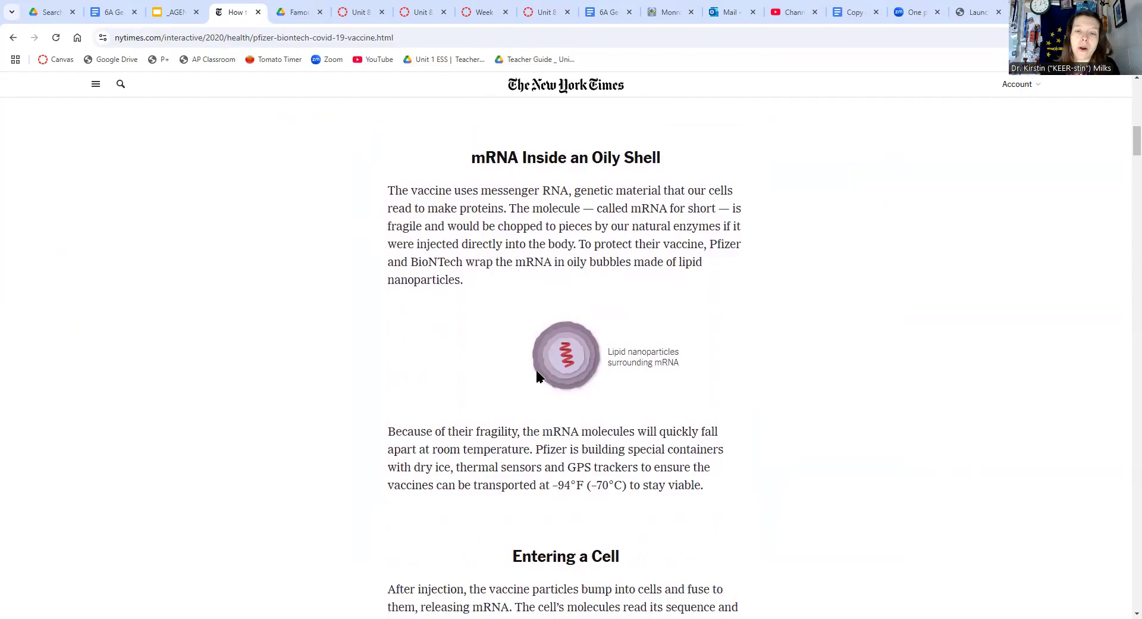
mouse_move(786, 441)
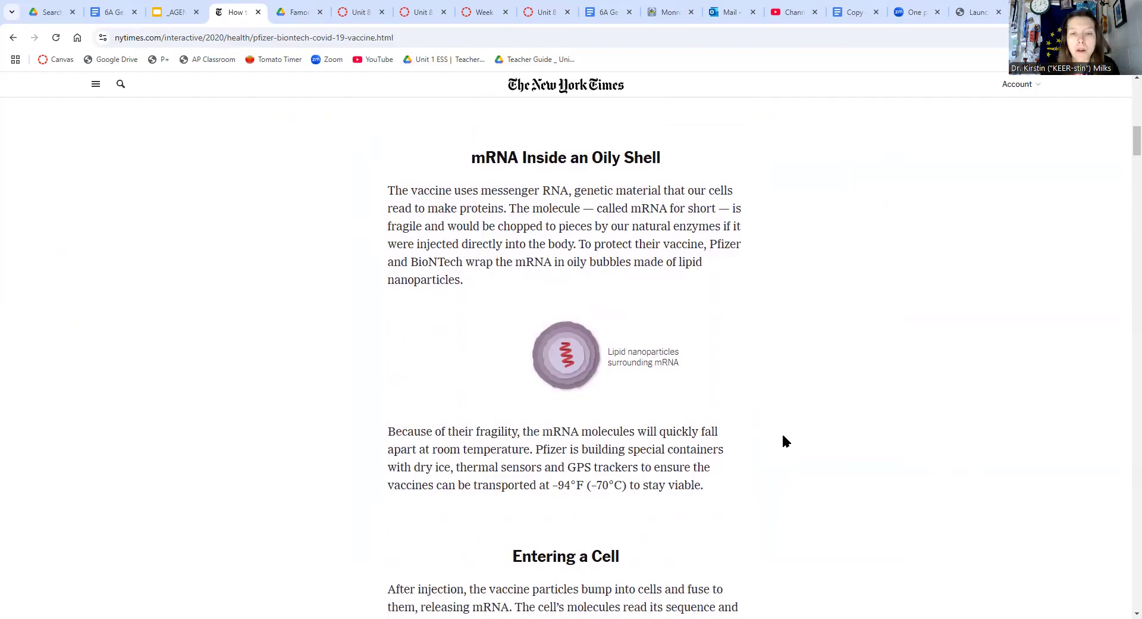
mouse_move(451, 323)
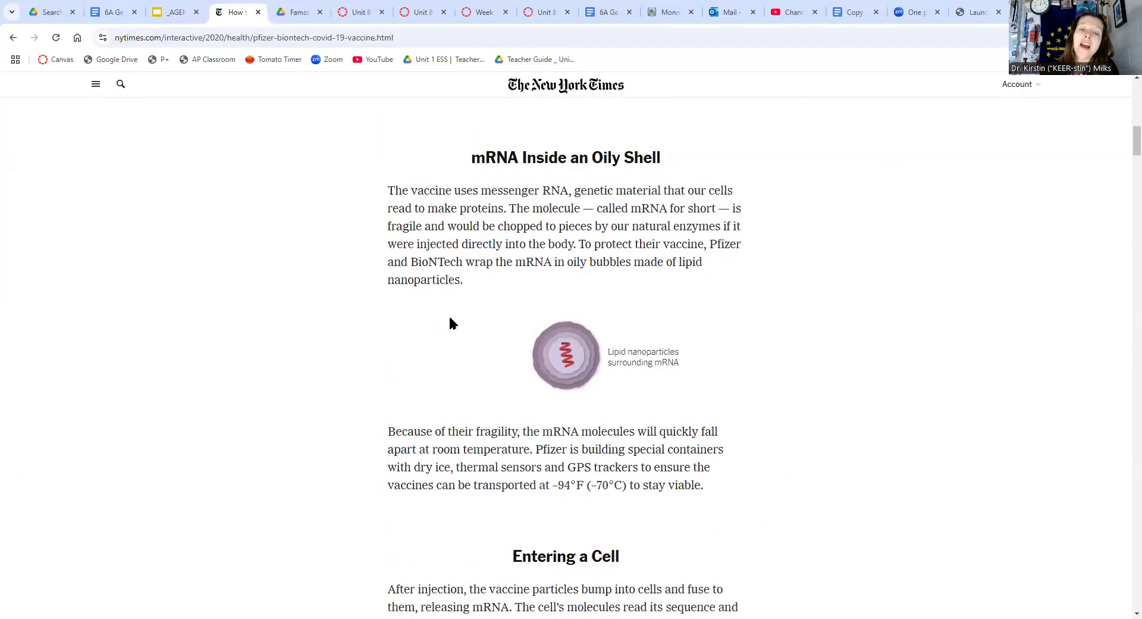
mouse_move(530, 451)
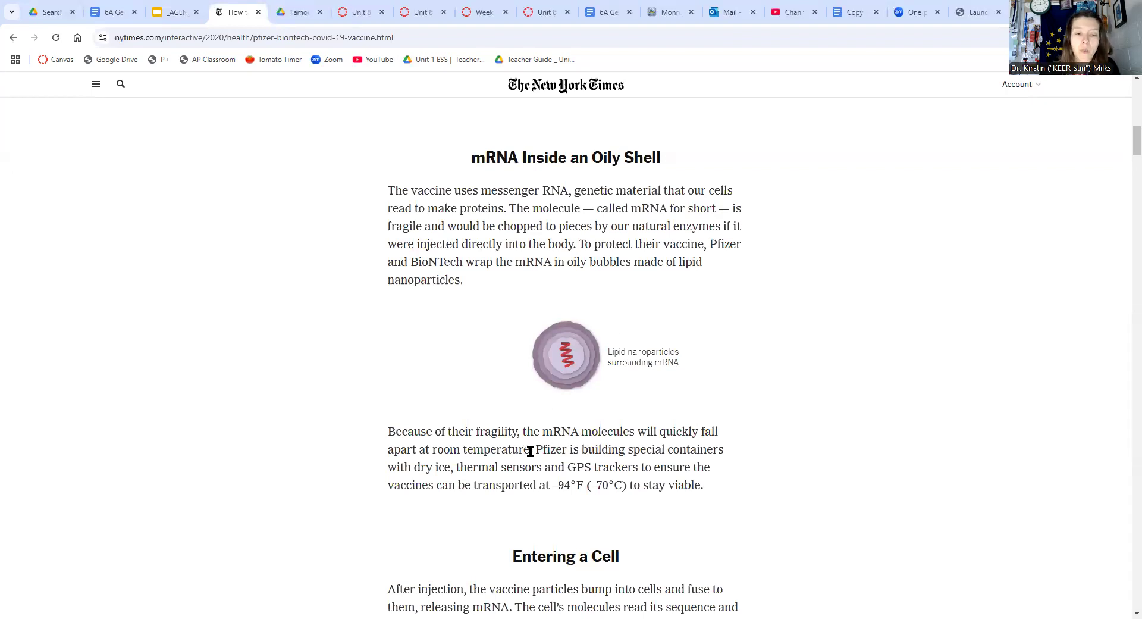
mouse_move(766, 501)
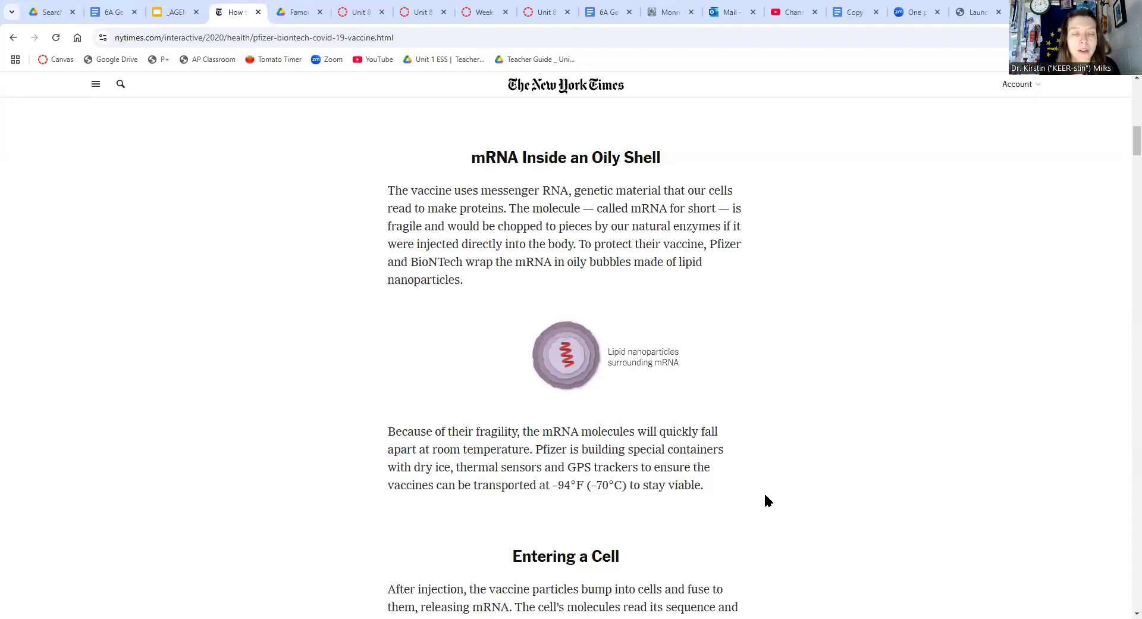
Scroll to the vaccinated-cell diagram showing mRNA translation and protruding spike proteins
scroll(down, 3)
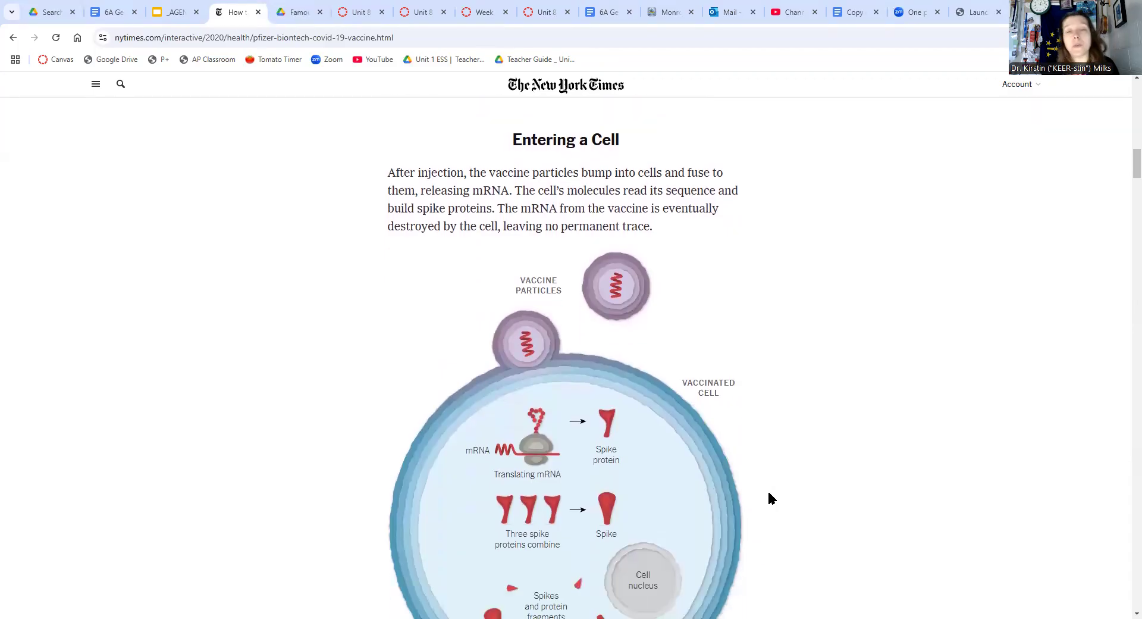
scroll(down, 3)
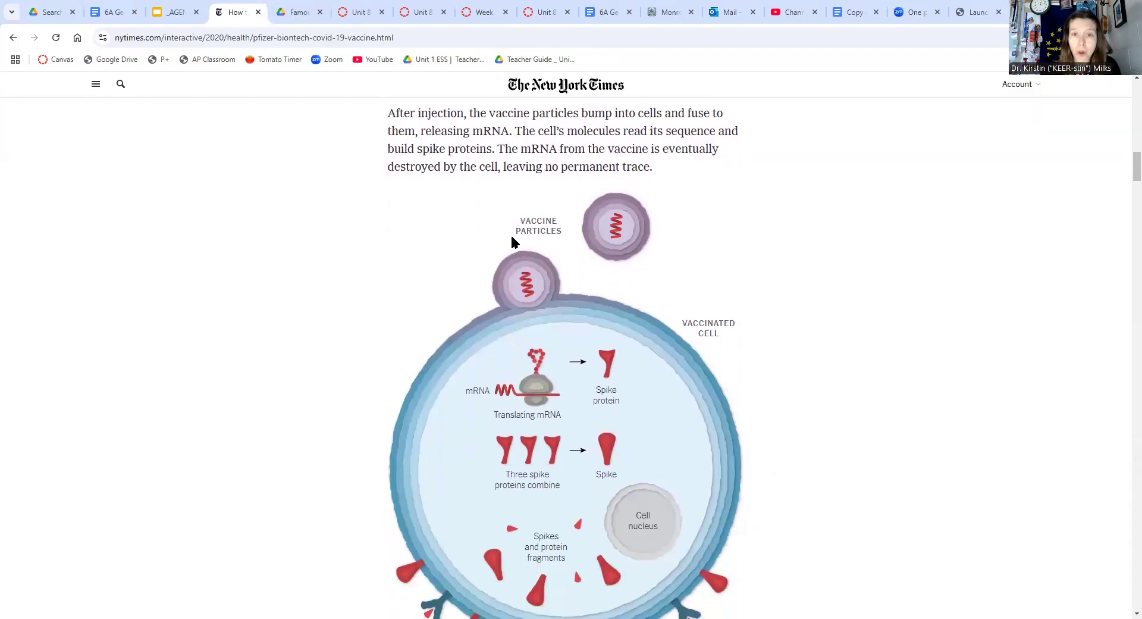
mouse_move(865, 301)
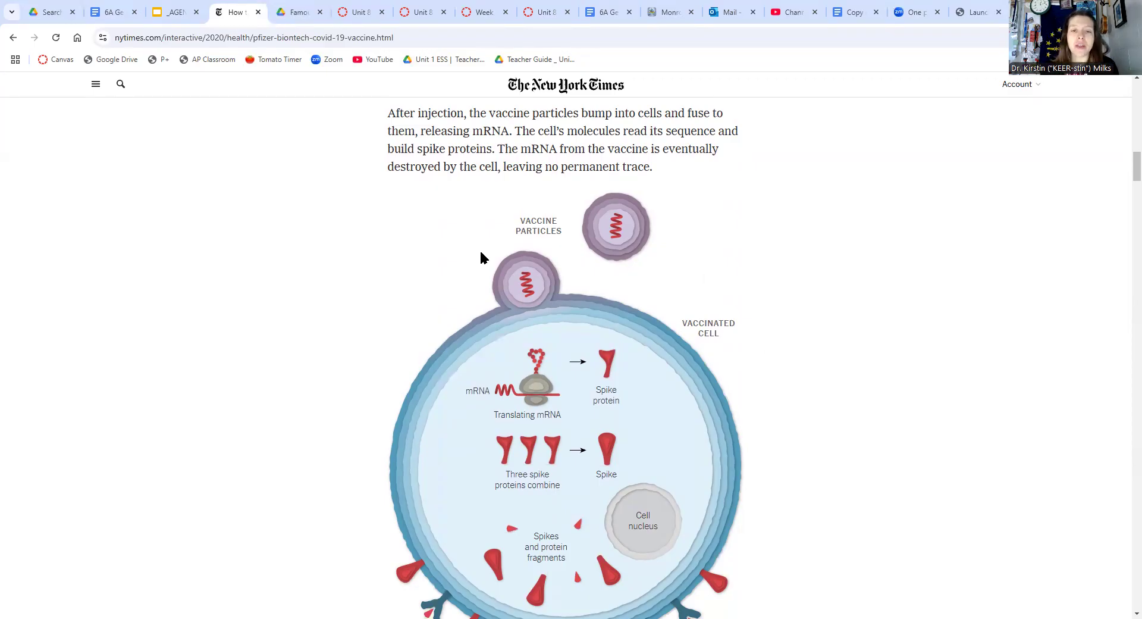
mouse_move(579, 277)
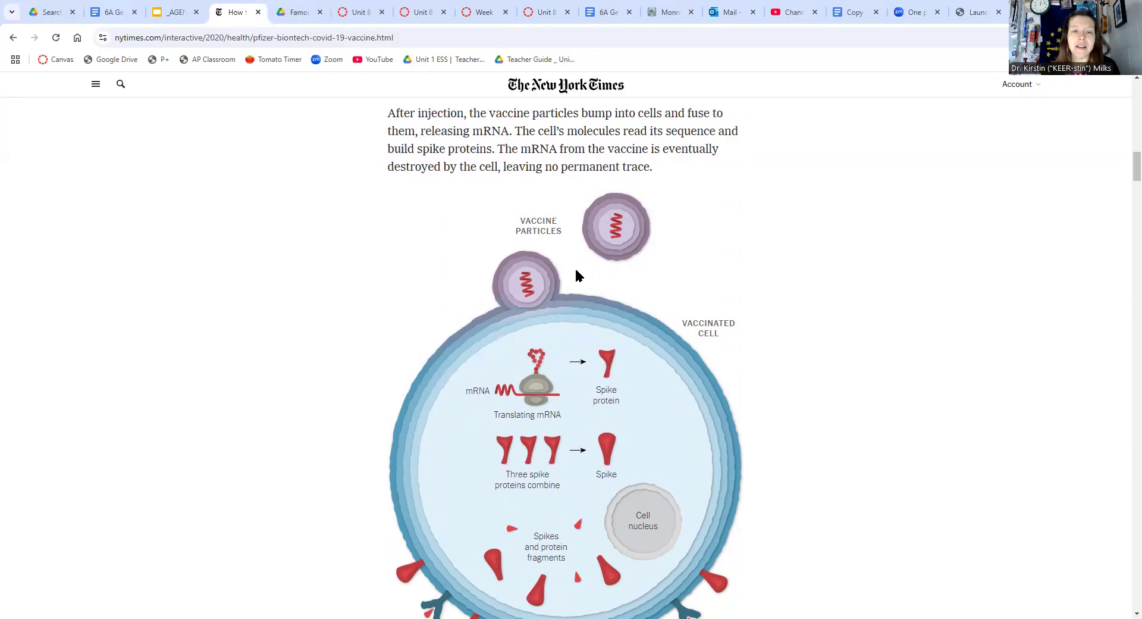
mouse_move(549, 371)
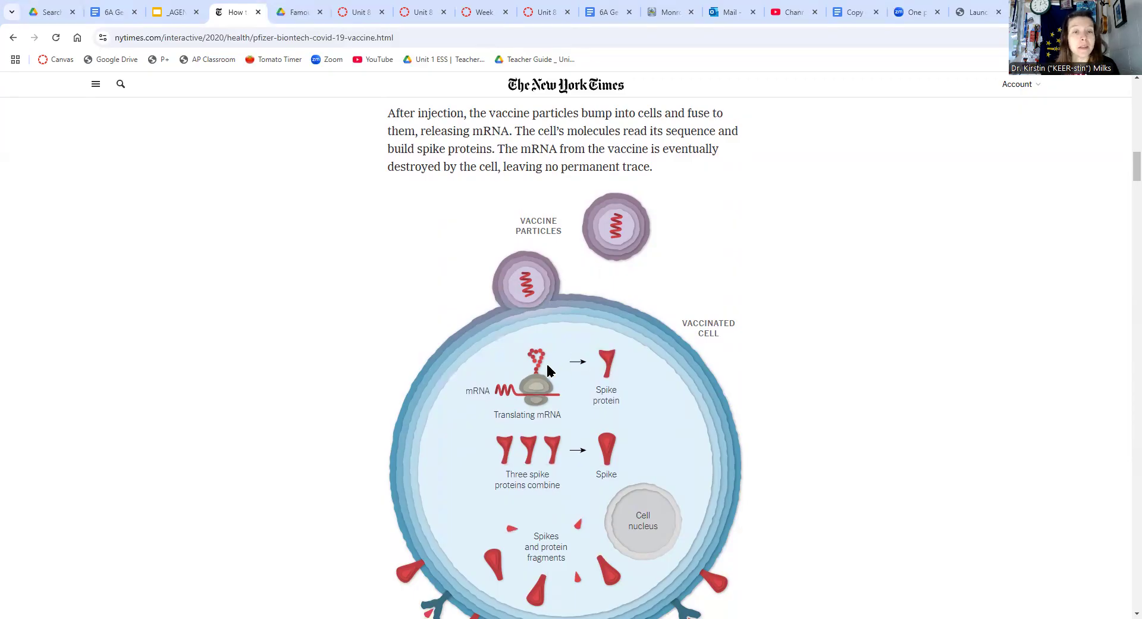
mouse_move(500, 392)
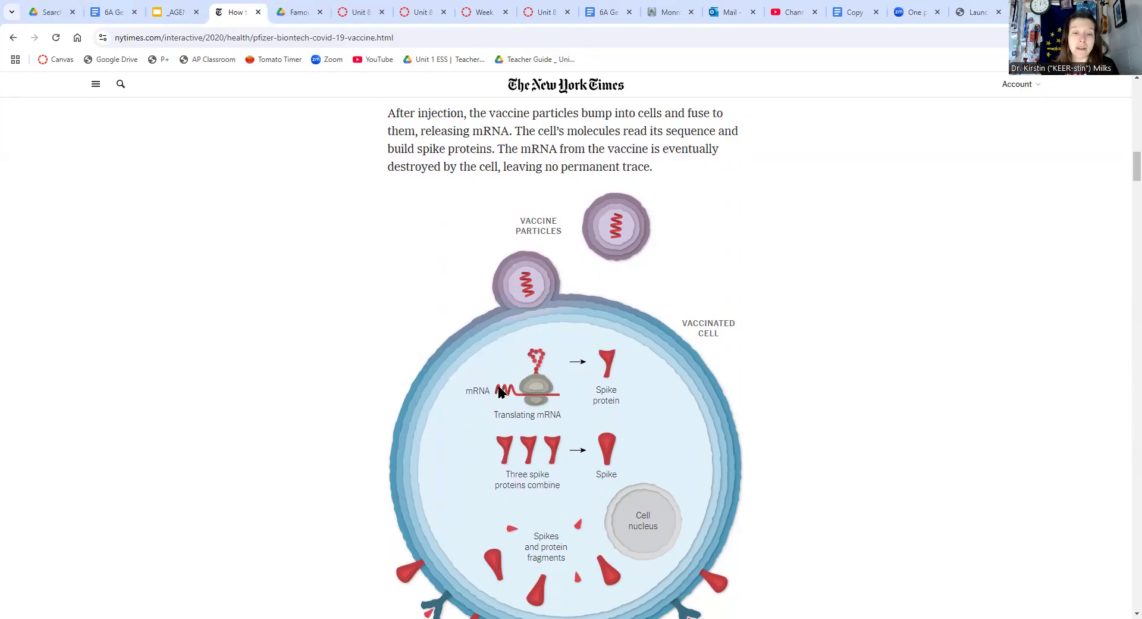
mouse_move(585, 398)
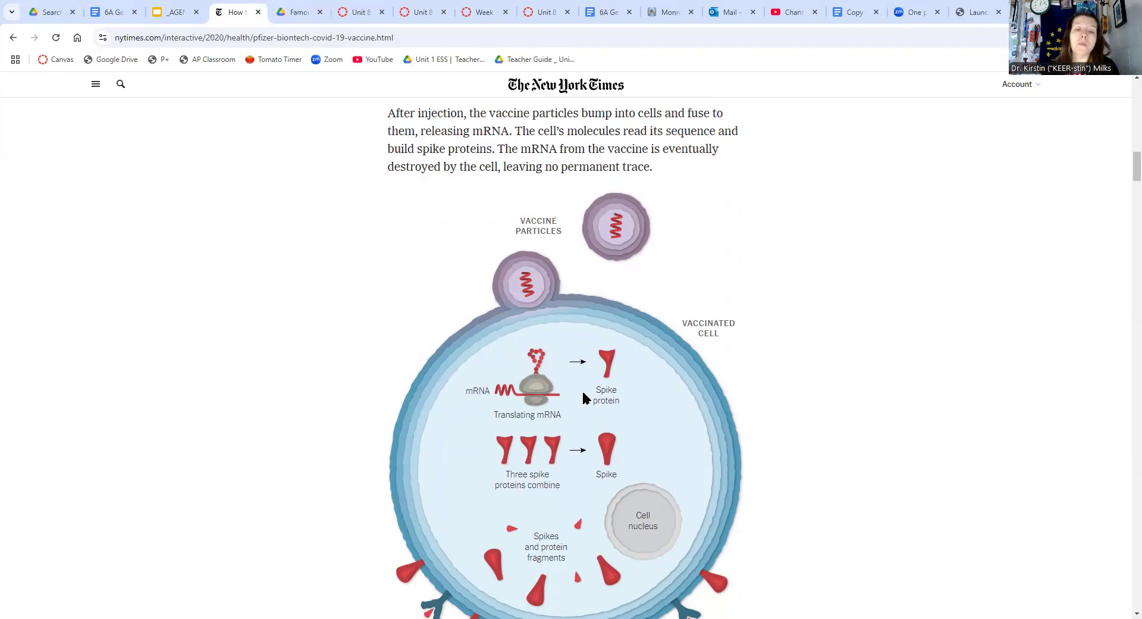
mouse_move(602, 349)
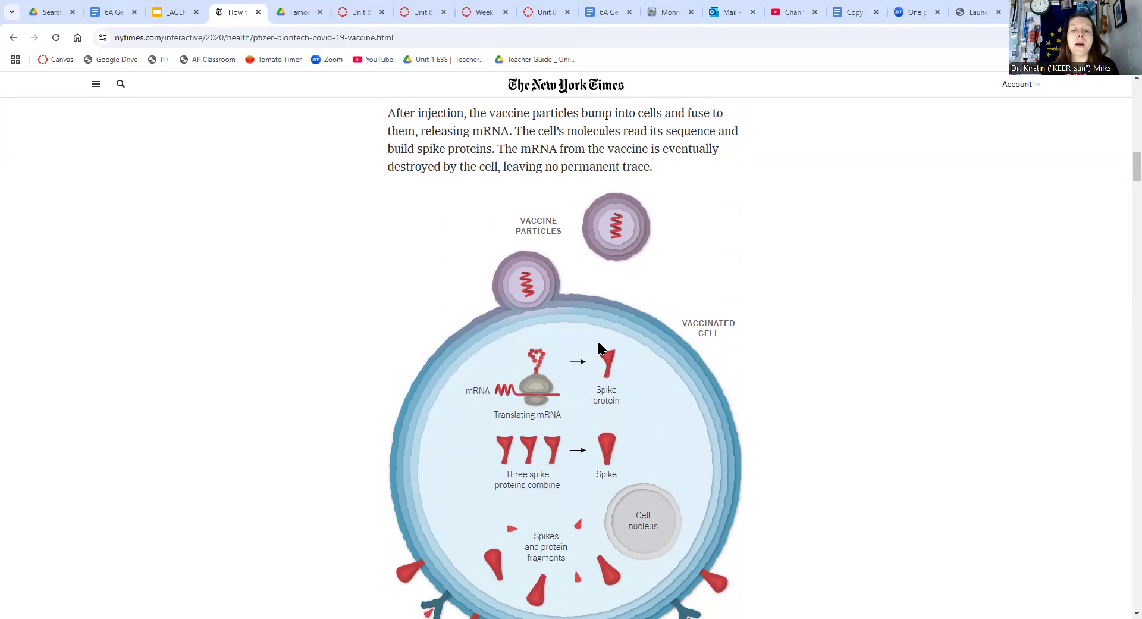
mouse_move(618, 459)
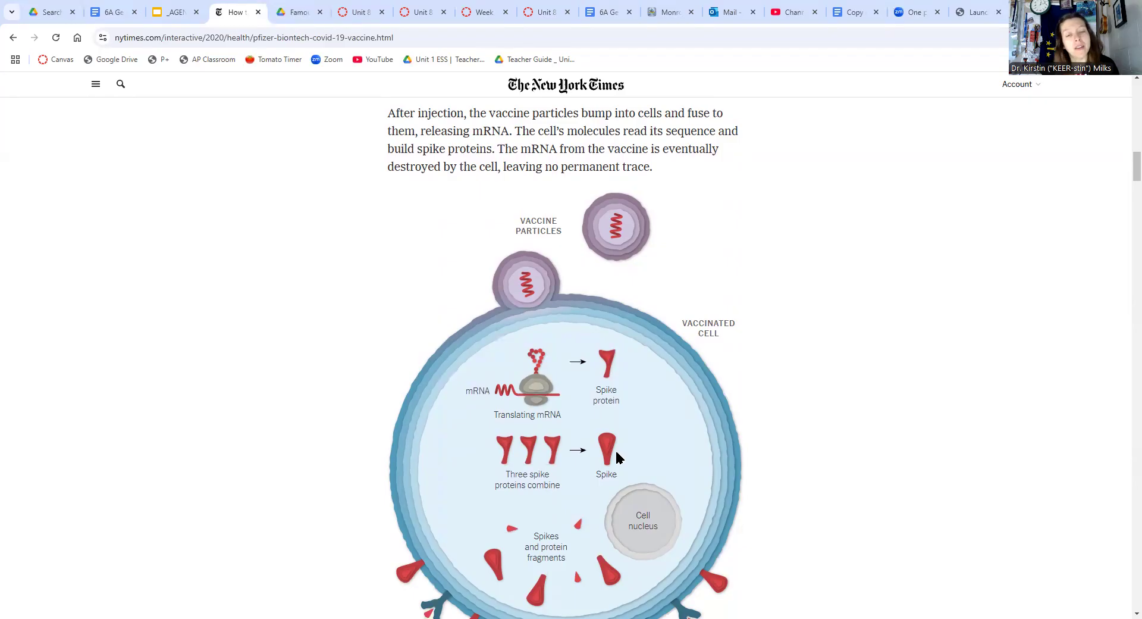
scroll(down, 3)
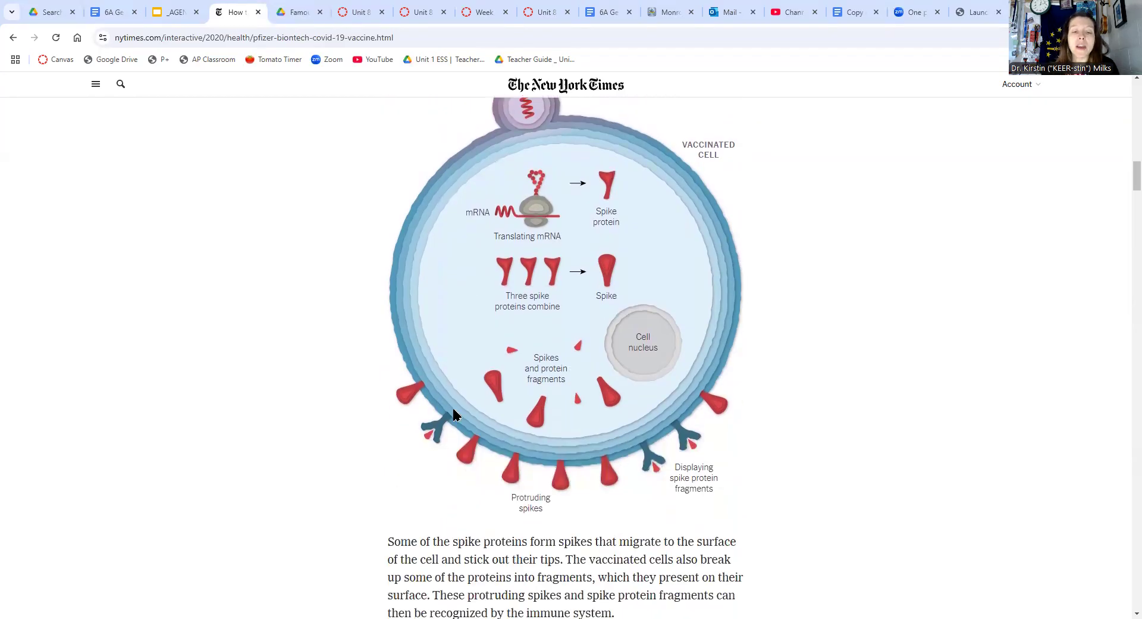
mouse_move(795, 379)
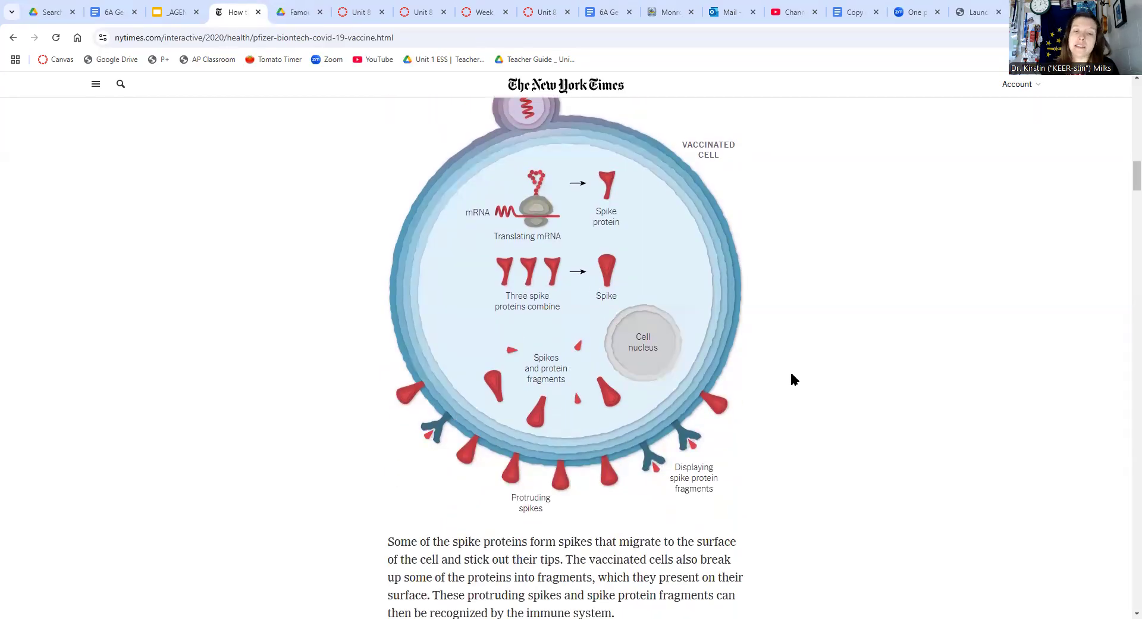
mouse_move(923, 533)
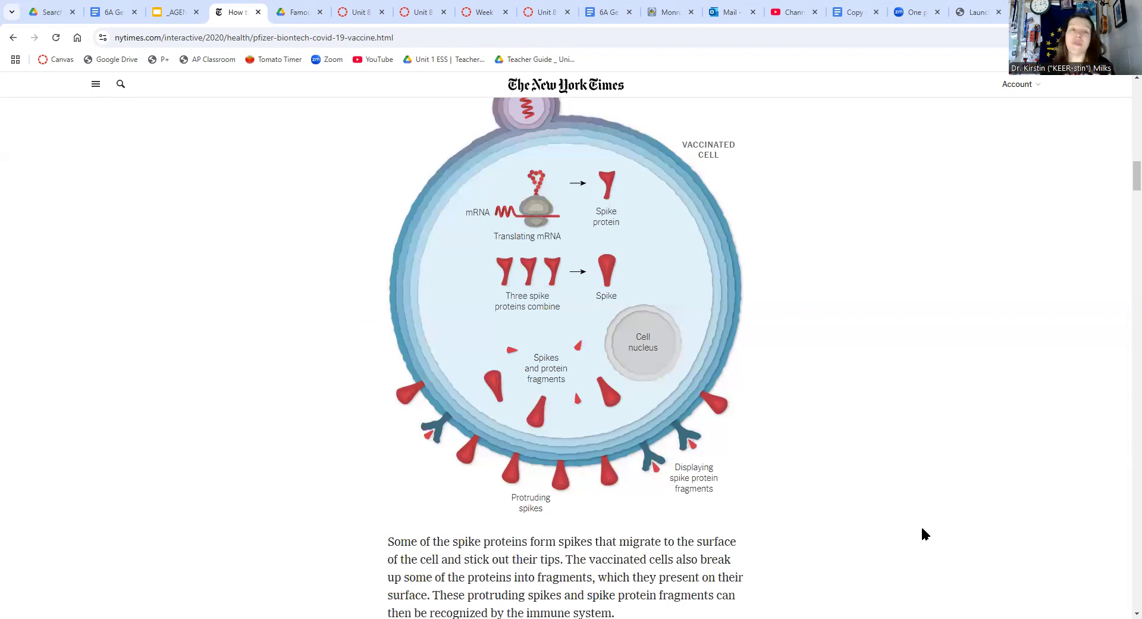
mouse_move(715, 437)
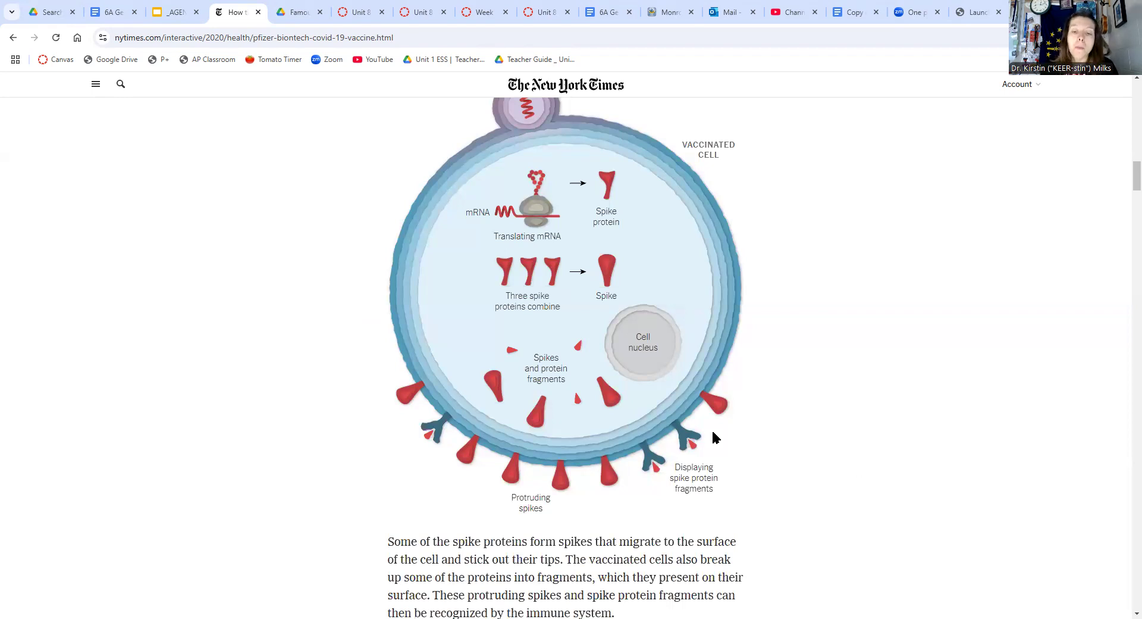
mouse_move(692, 524)
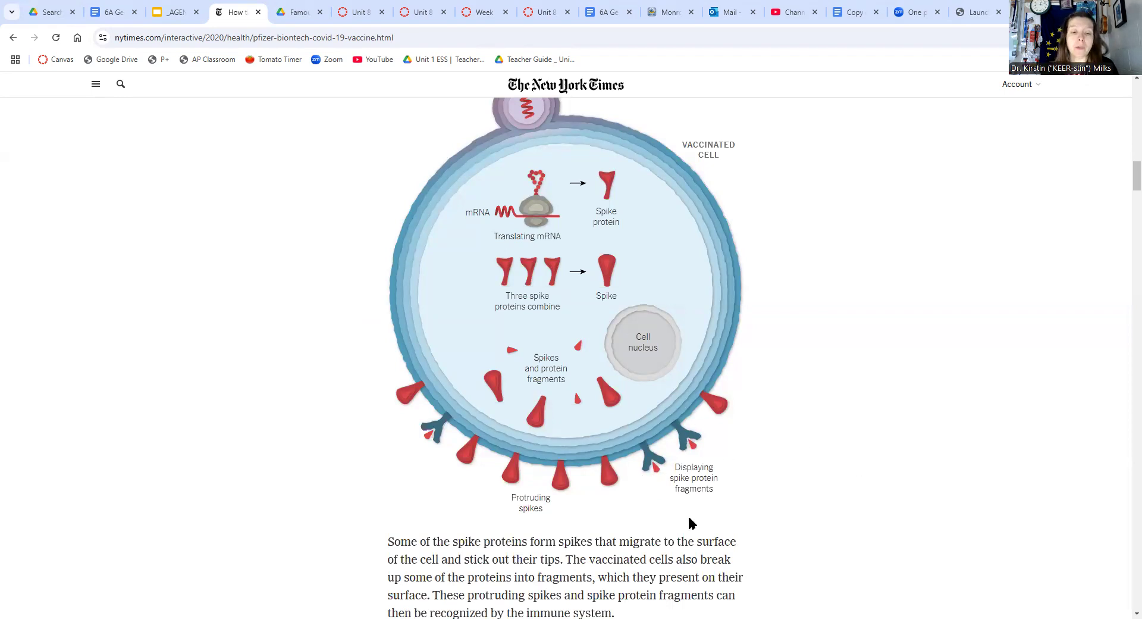
Scroll past the antigen-presenting and helper T cell graphic to 'Making Antibodies'
scroll(down, 3)
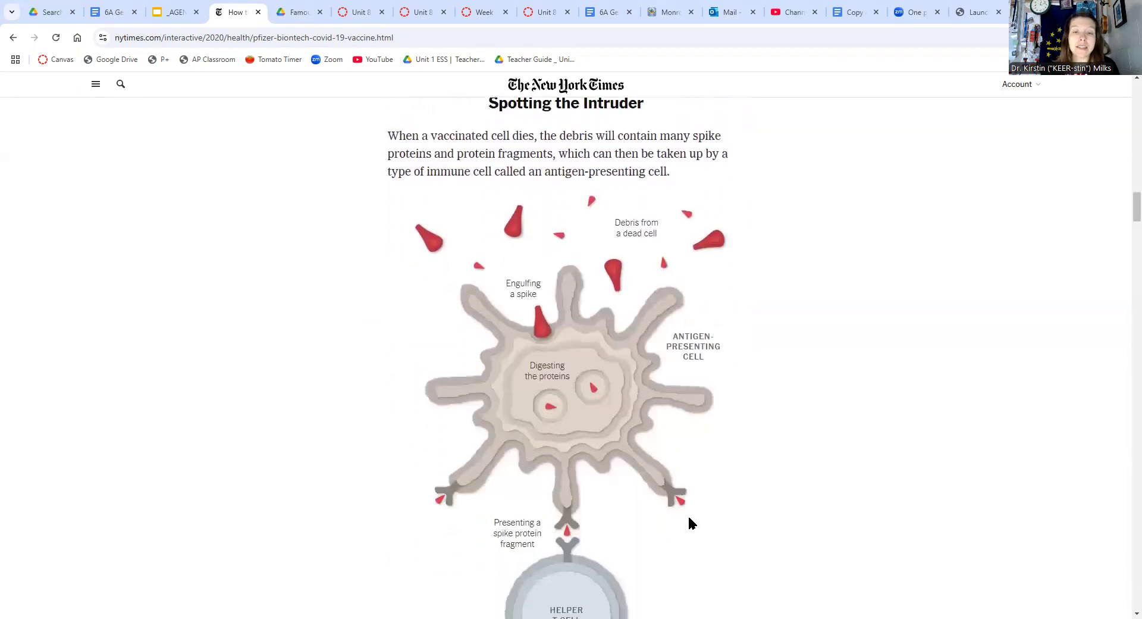
scroll(down, 3)
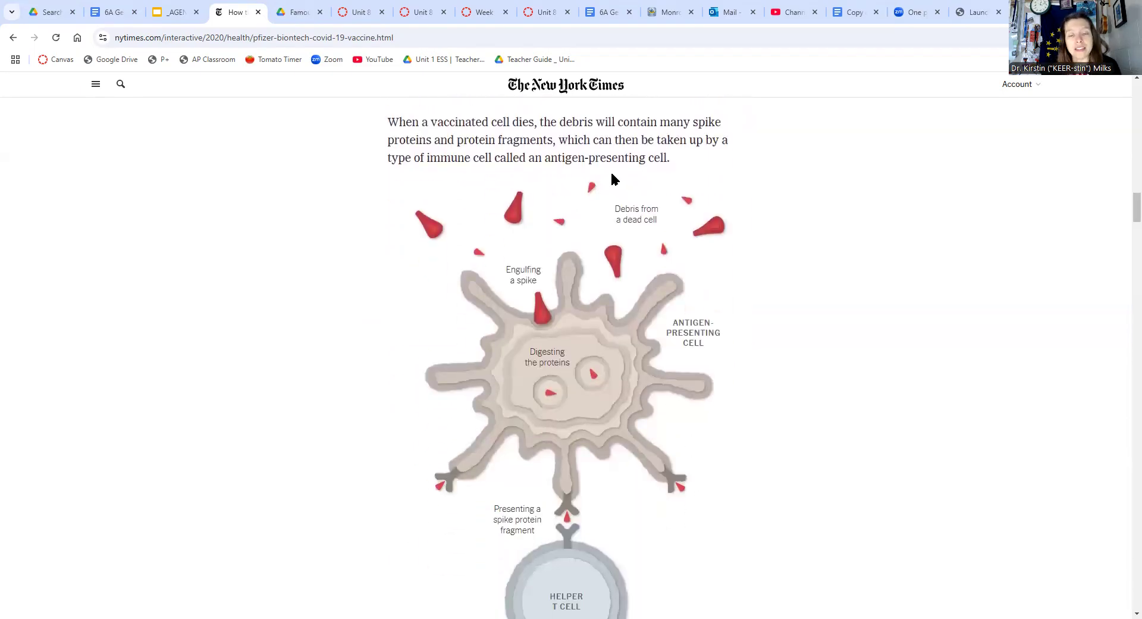
mouse_move(618, 323)
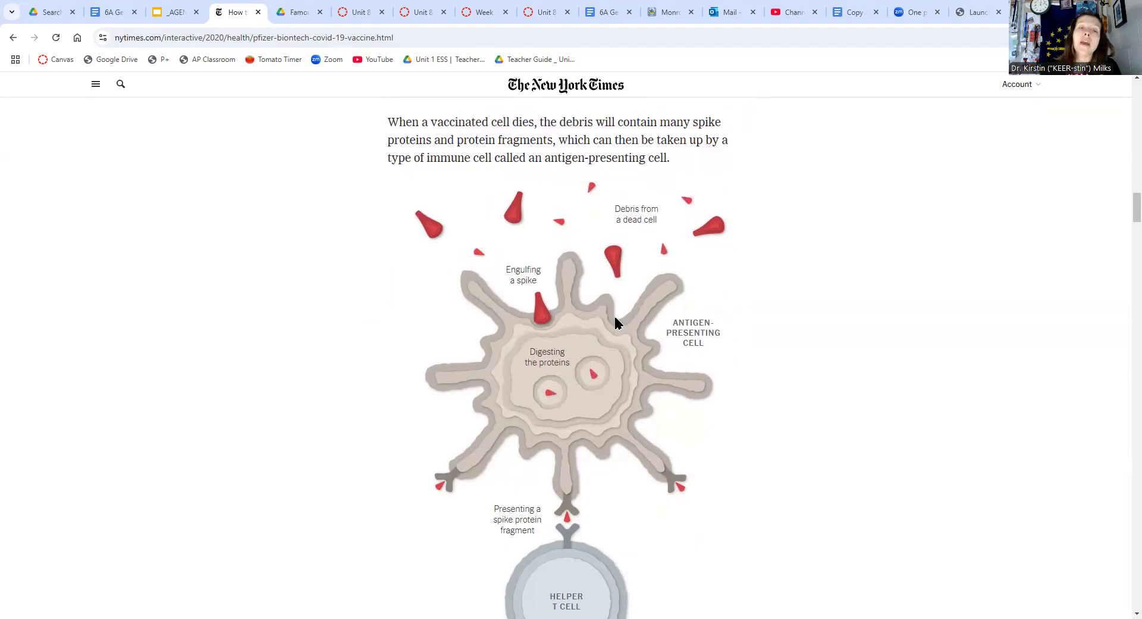
mouse_move(782, 379)
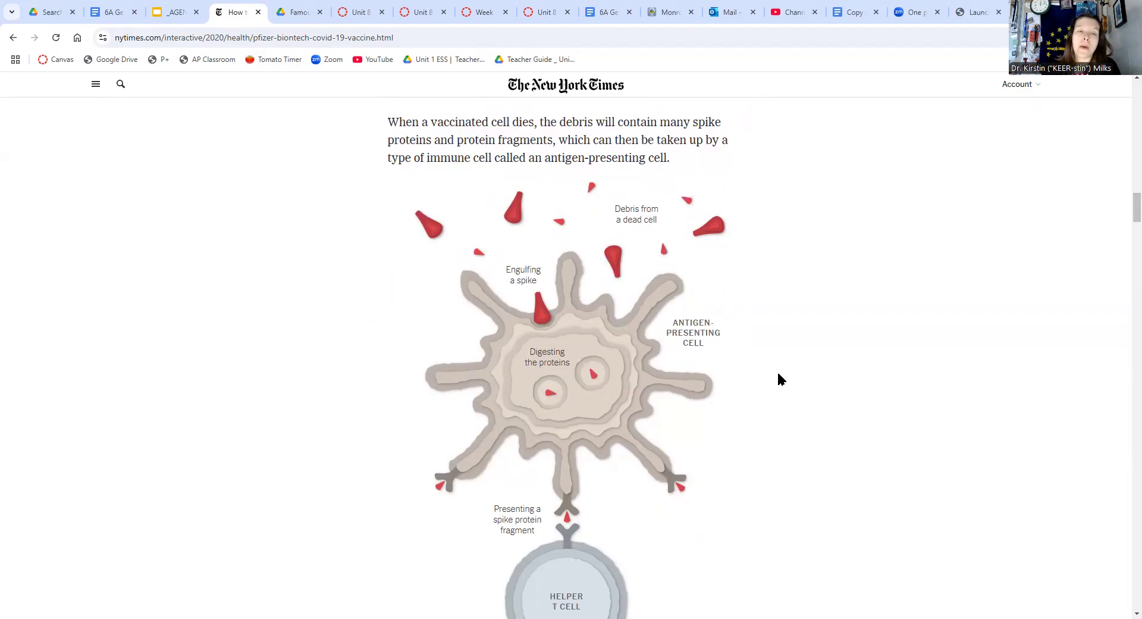
scroll(down, 3)
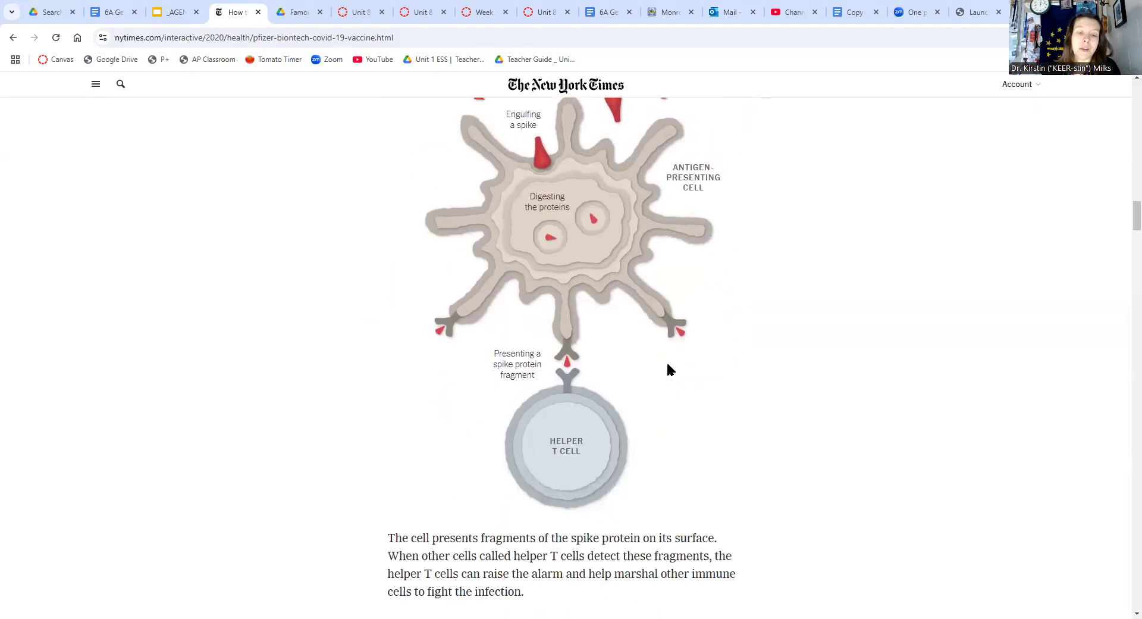
scroll(down, 3)
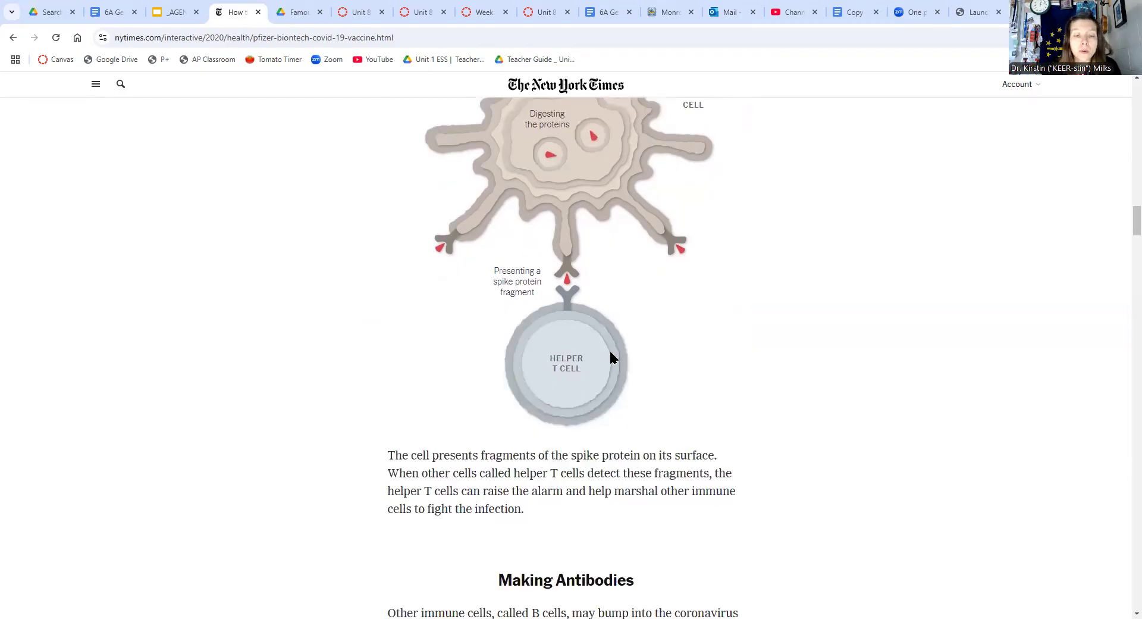
mouse_move(531, 375)
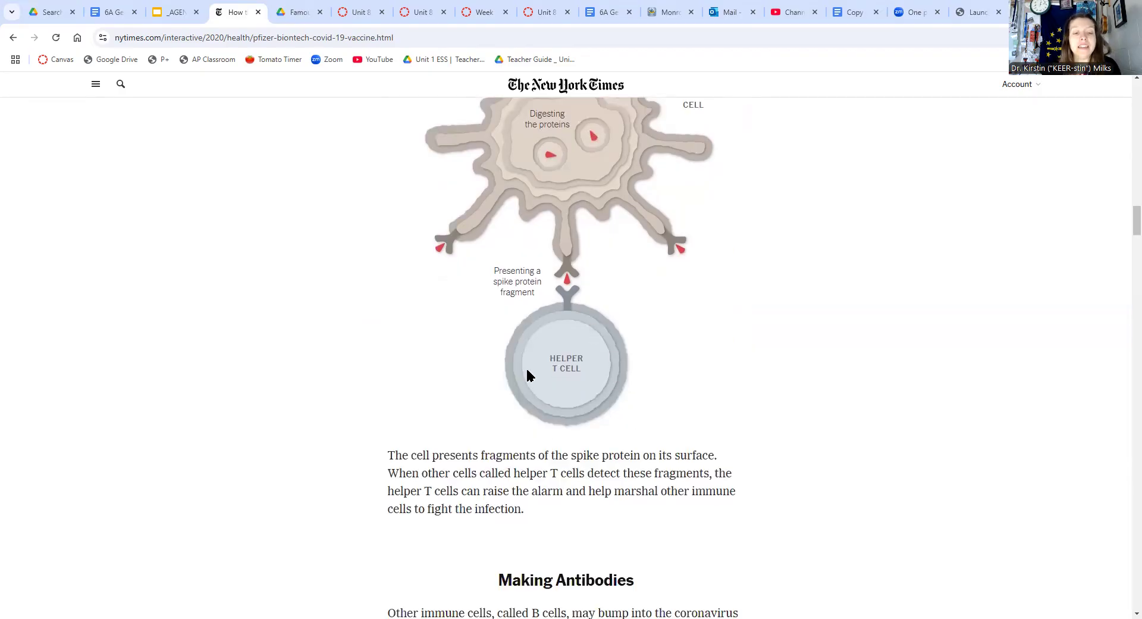
scroll(down, 3)
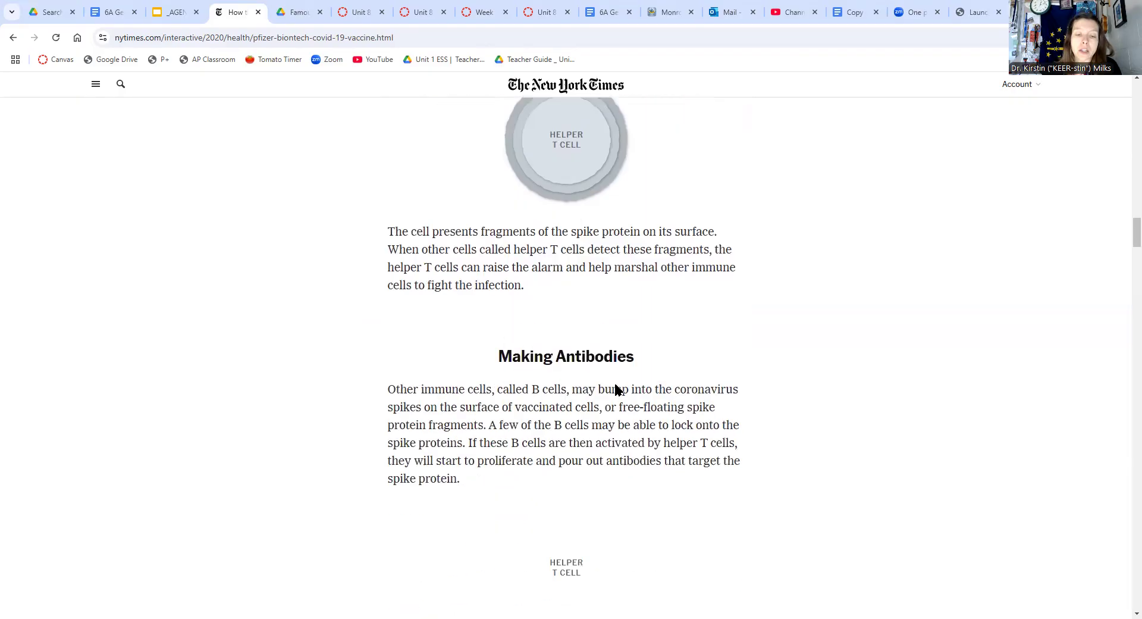
Scroll past the B cell and Stopping the Virus graphics to Killing Infected Cells
scroll(down, 3)
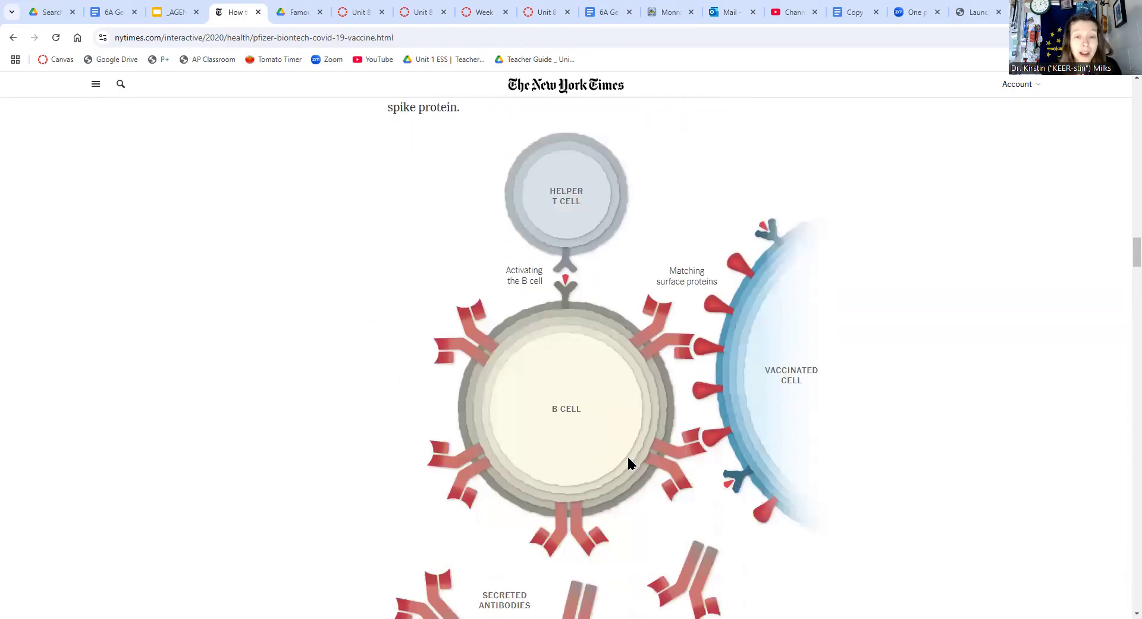
scroll(down, 3)
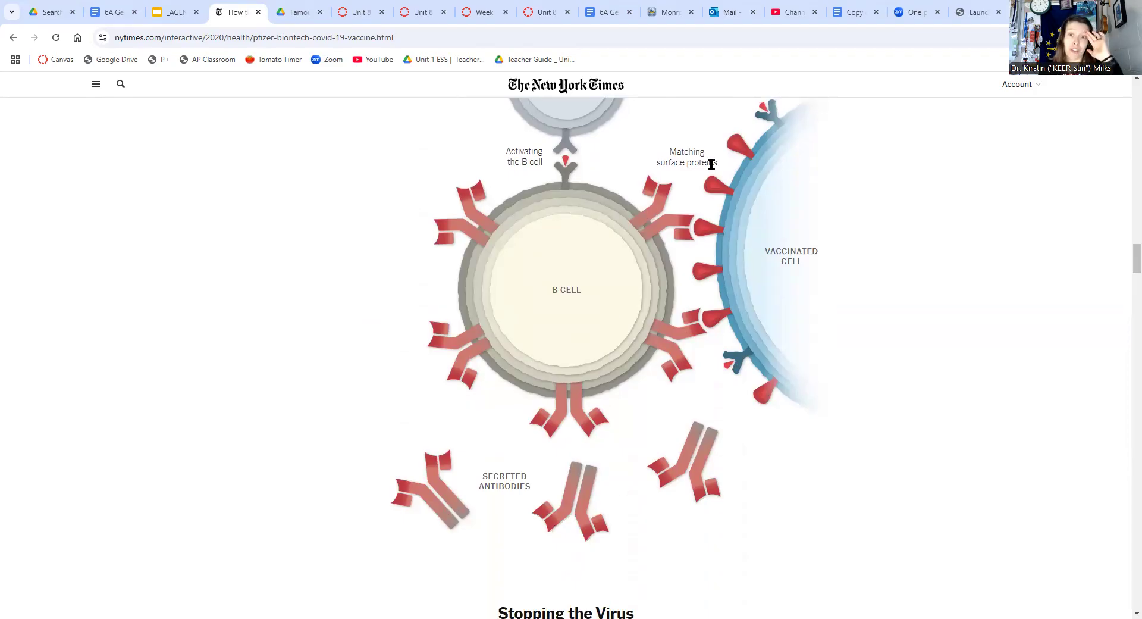
scroll(down, 3)
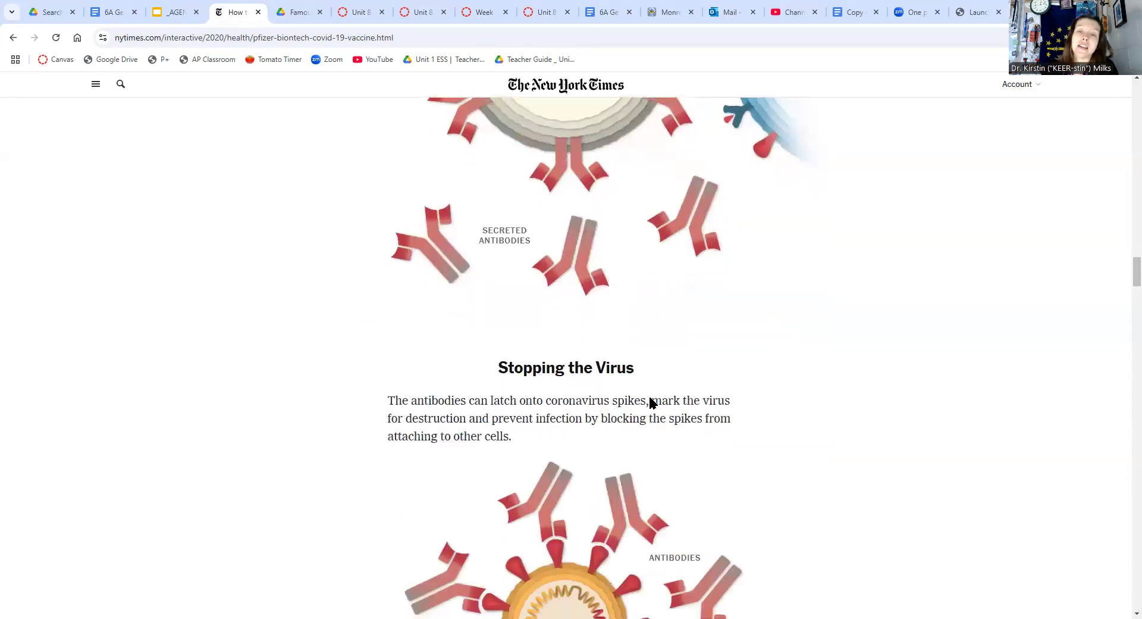
scroll(down, 3)
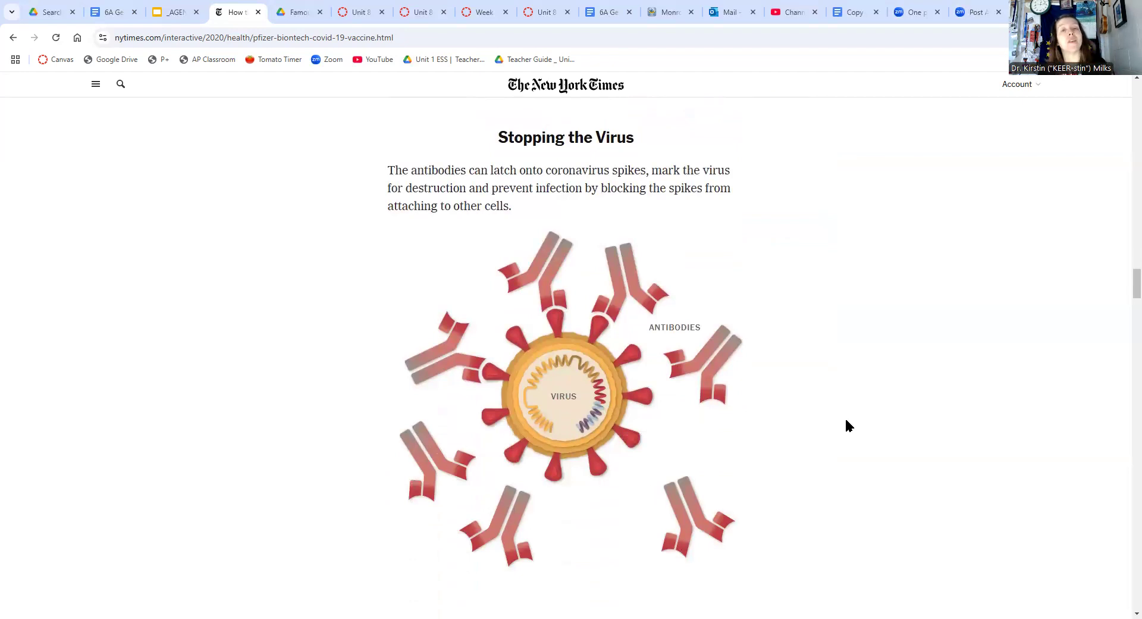
mouse_move(842, 411)
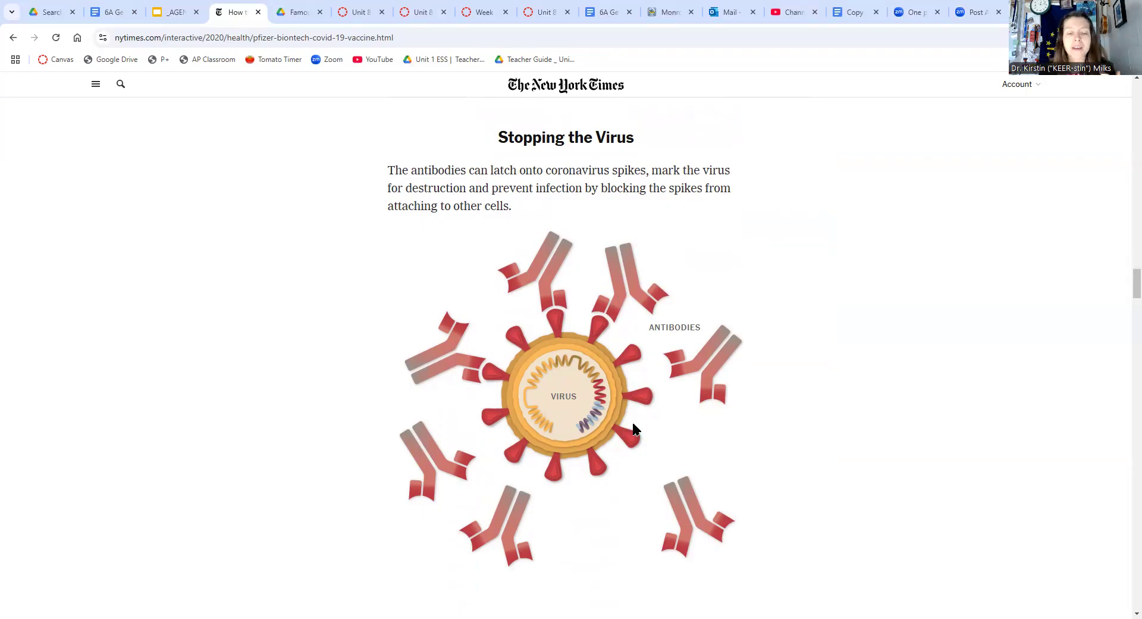
mouse_move(696, 476)
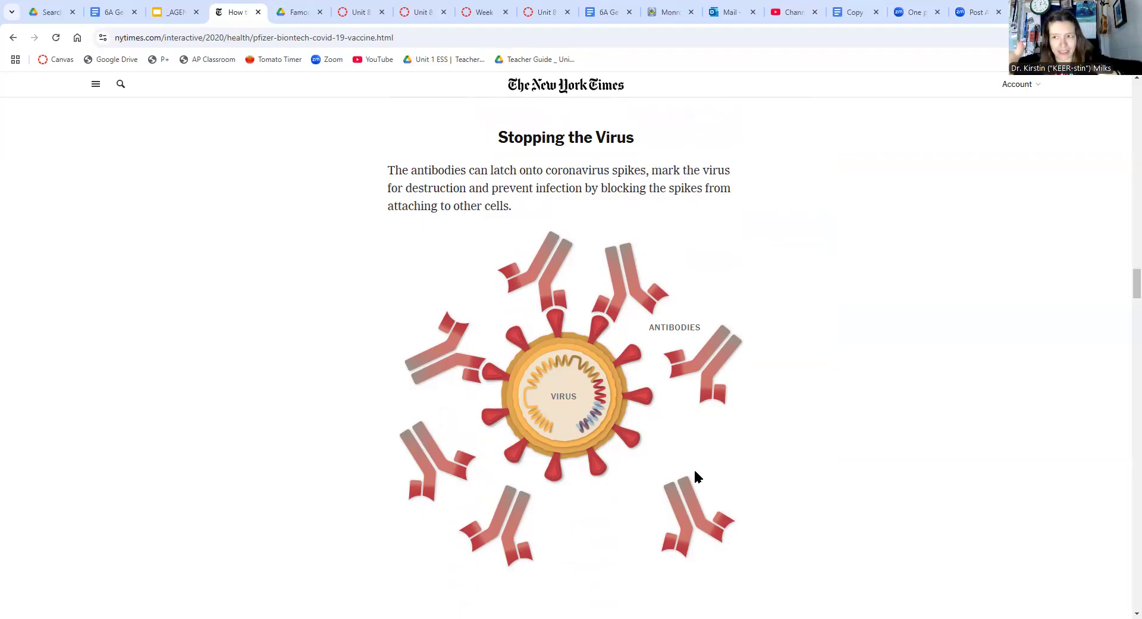
scroll(down, 3)
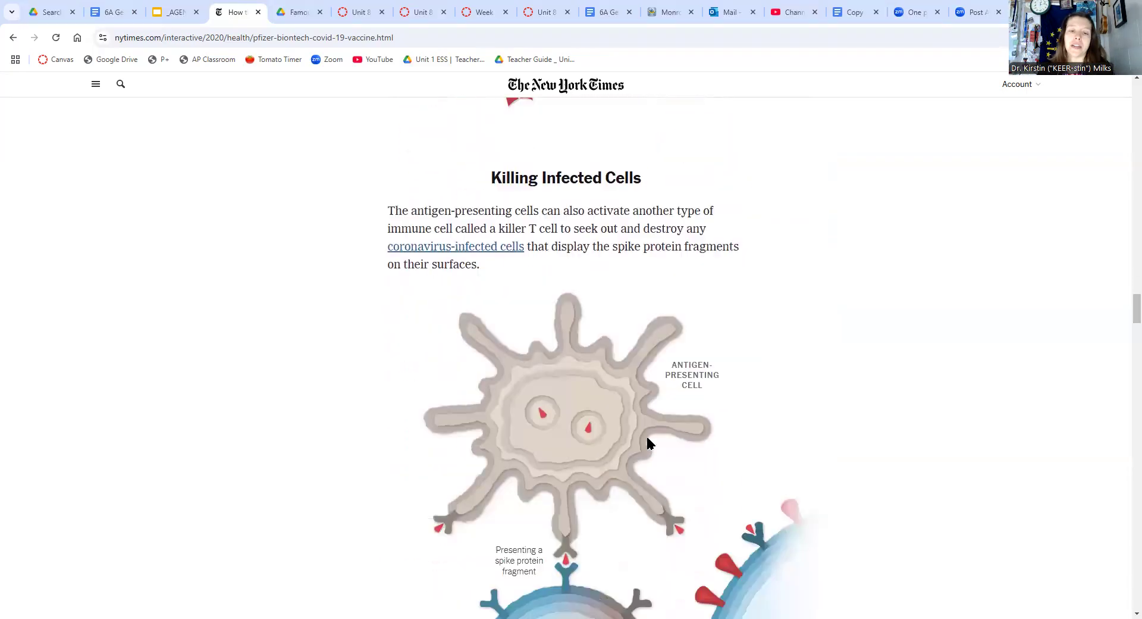
scroll(down, 3)
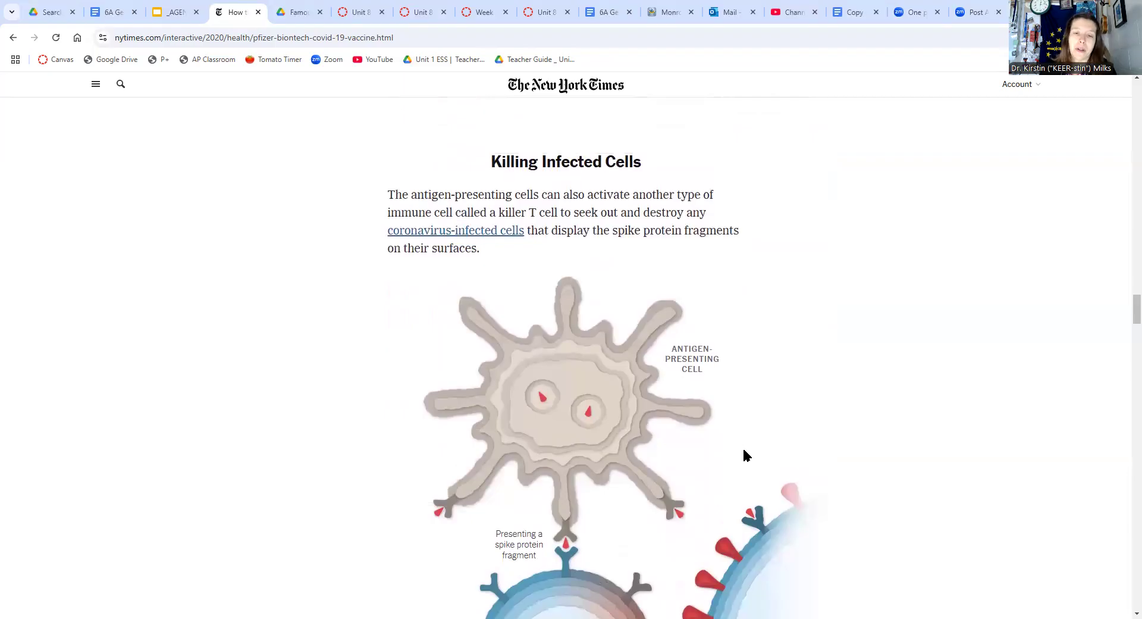
mouse_move(641, 391)
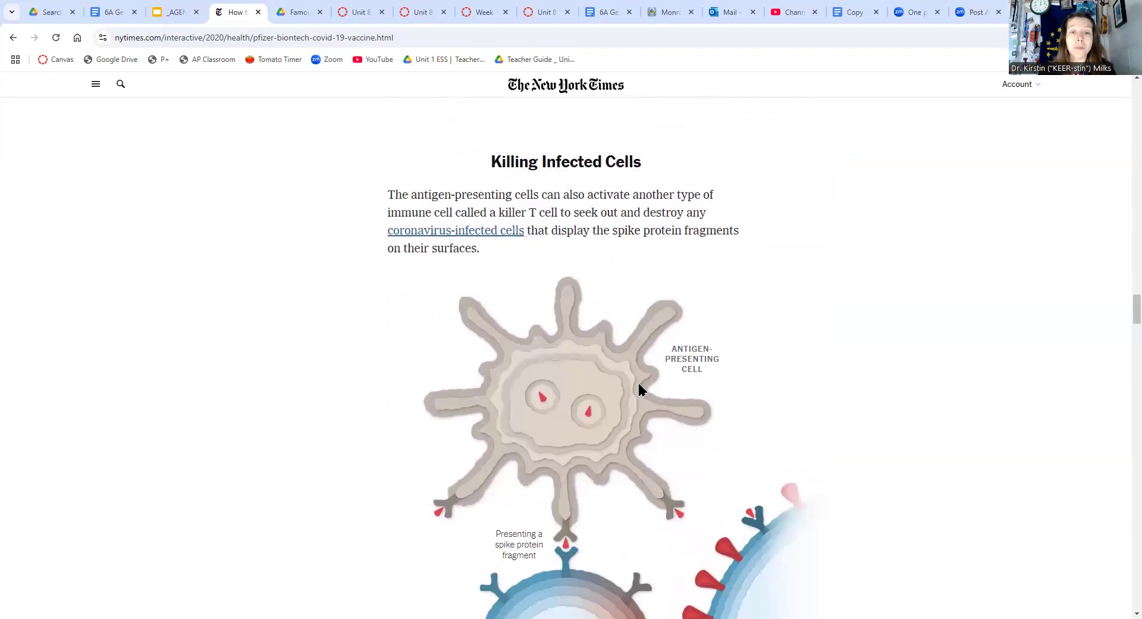
scroll(down, 3)
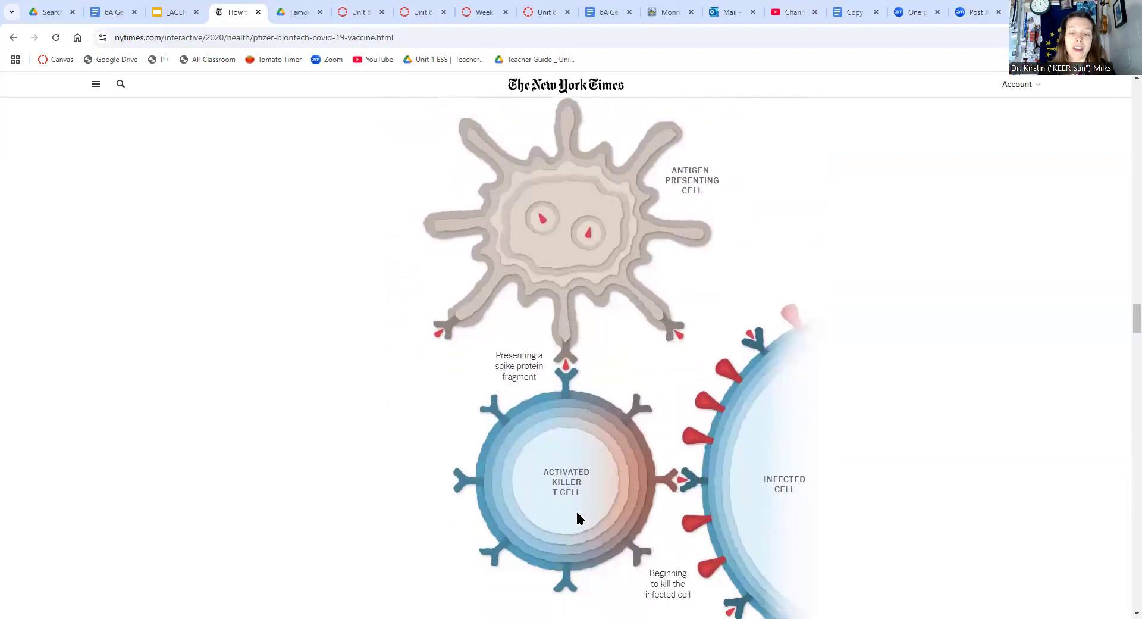
scroll(down, 3)
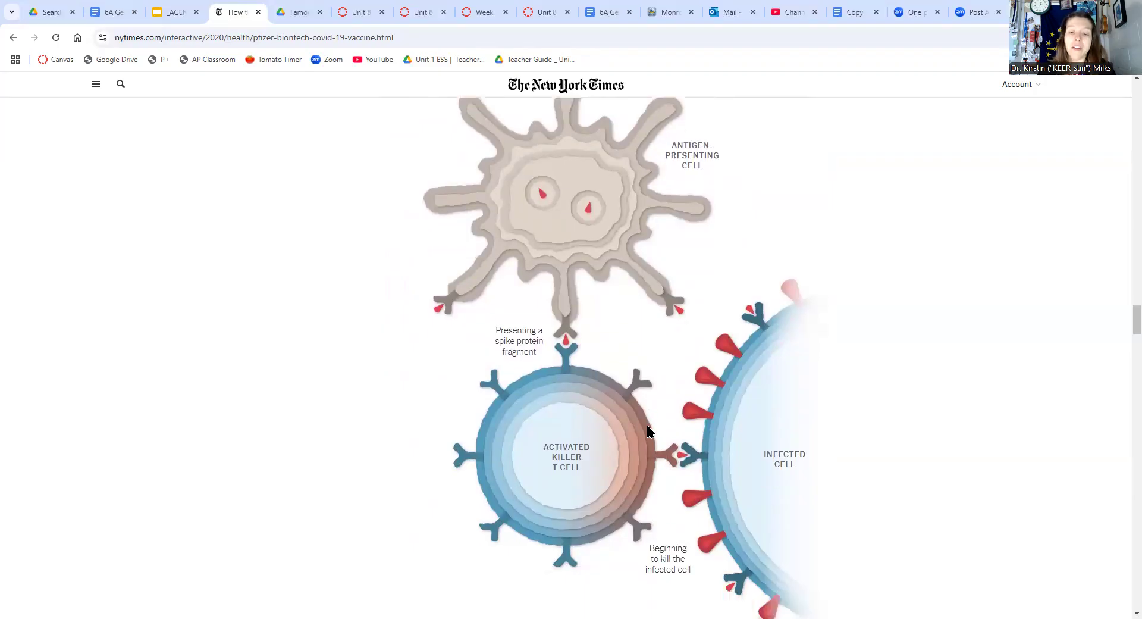
scroll(down, 3)
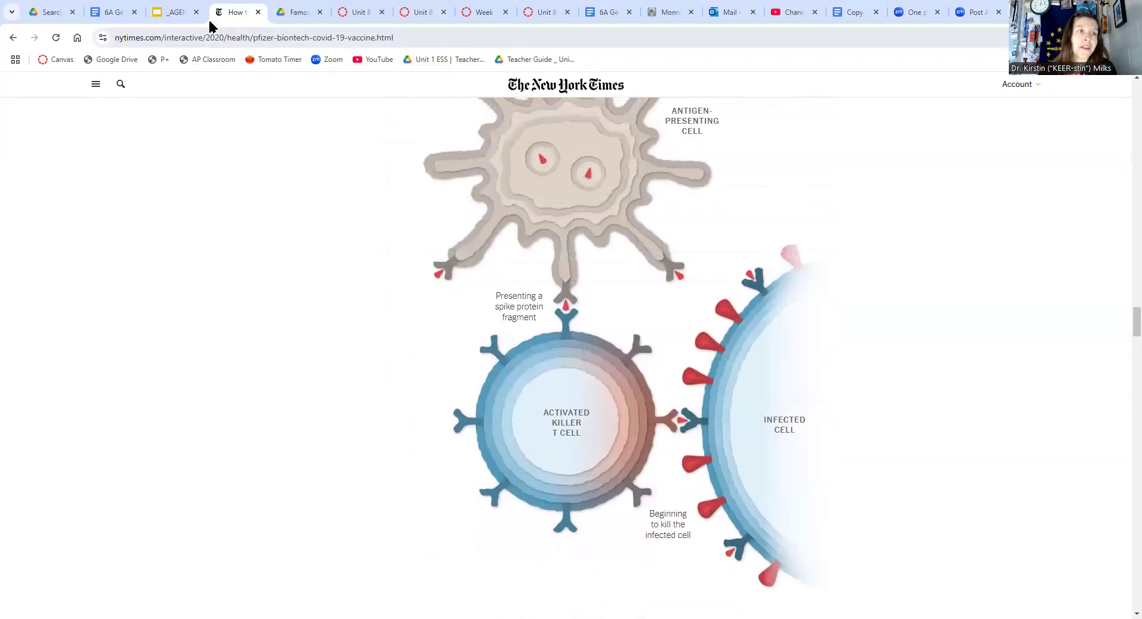
Return to the AP Bio deck and show slide 29, 'Our current story', on where new DNA comes from
click(172, 12)
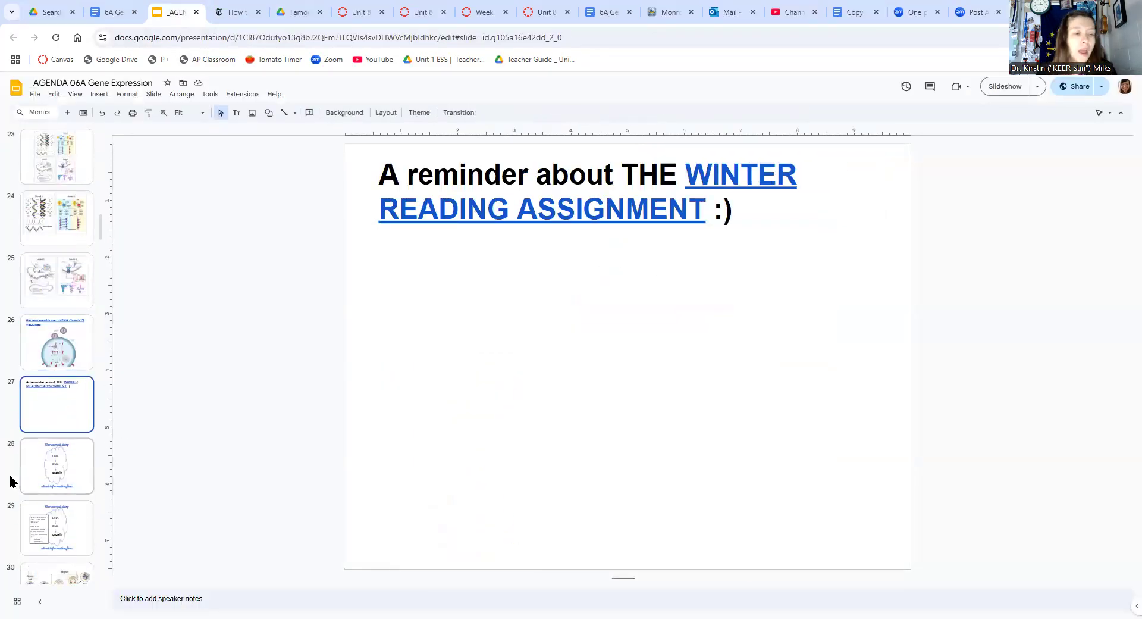
mouse_move(72, 413)
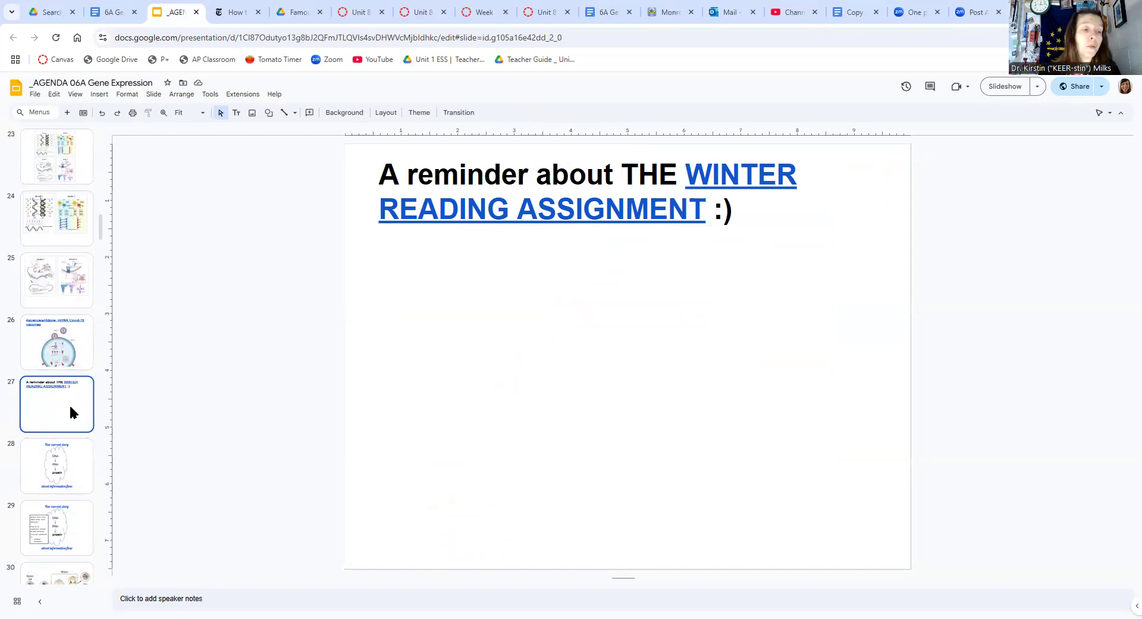
click(56, 465)
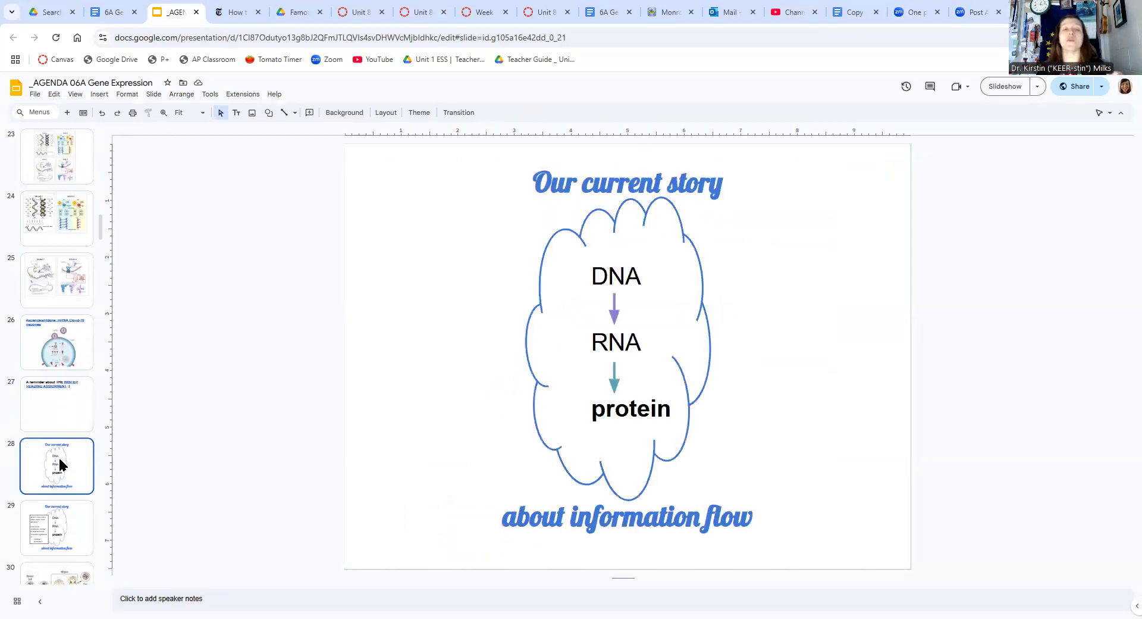
mouse_move(67, 467)
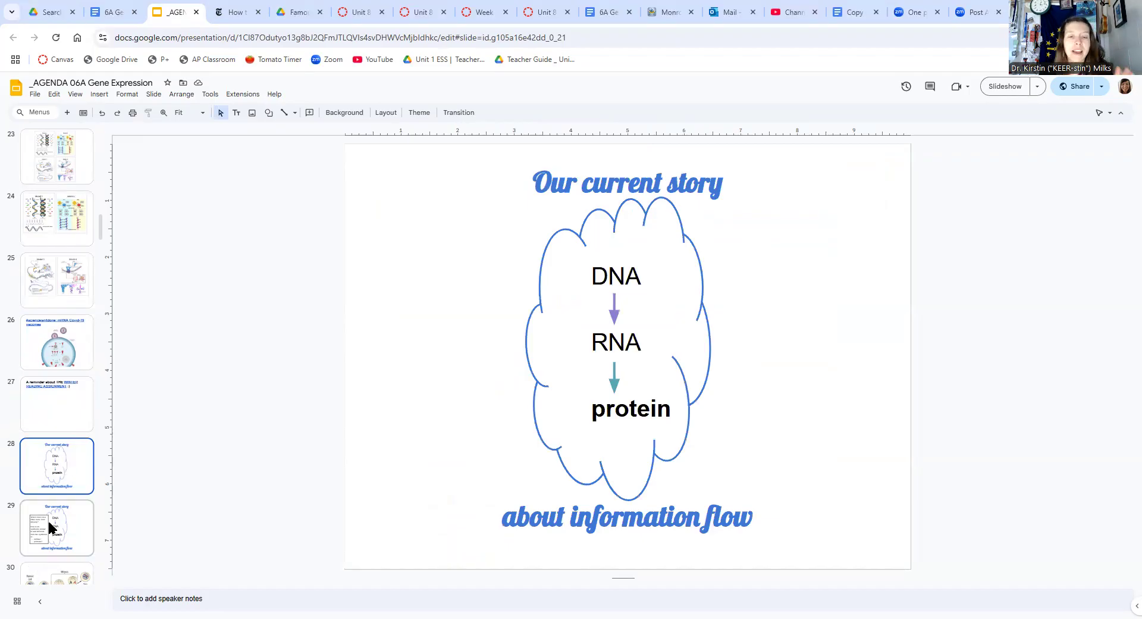
click(56, 527)
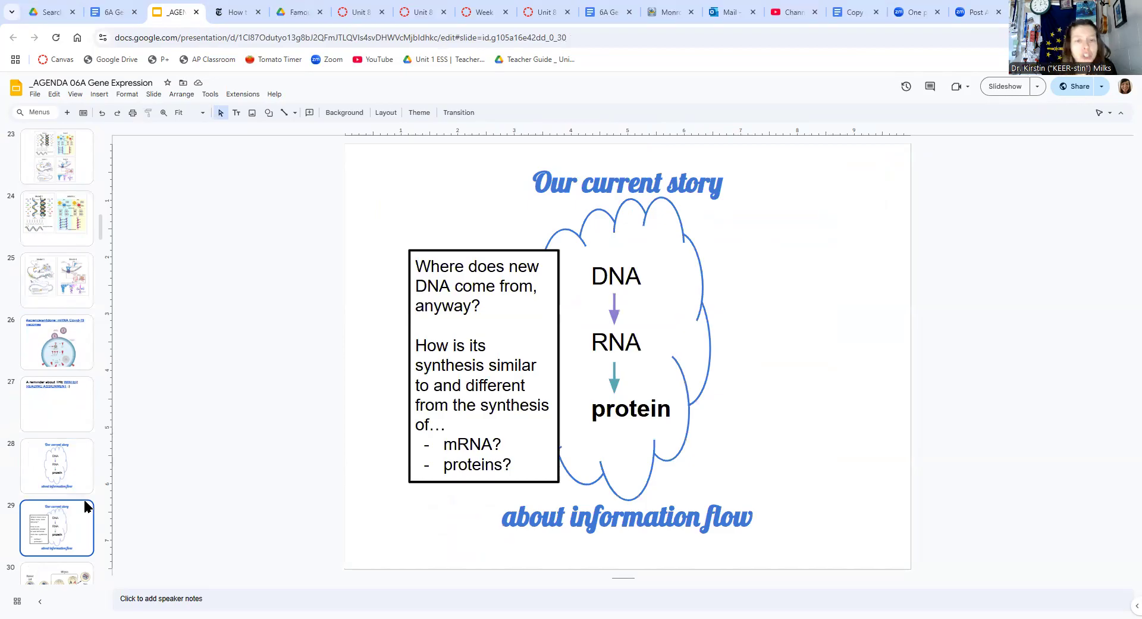
mouse_move(125, 435)
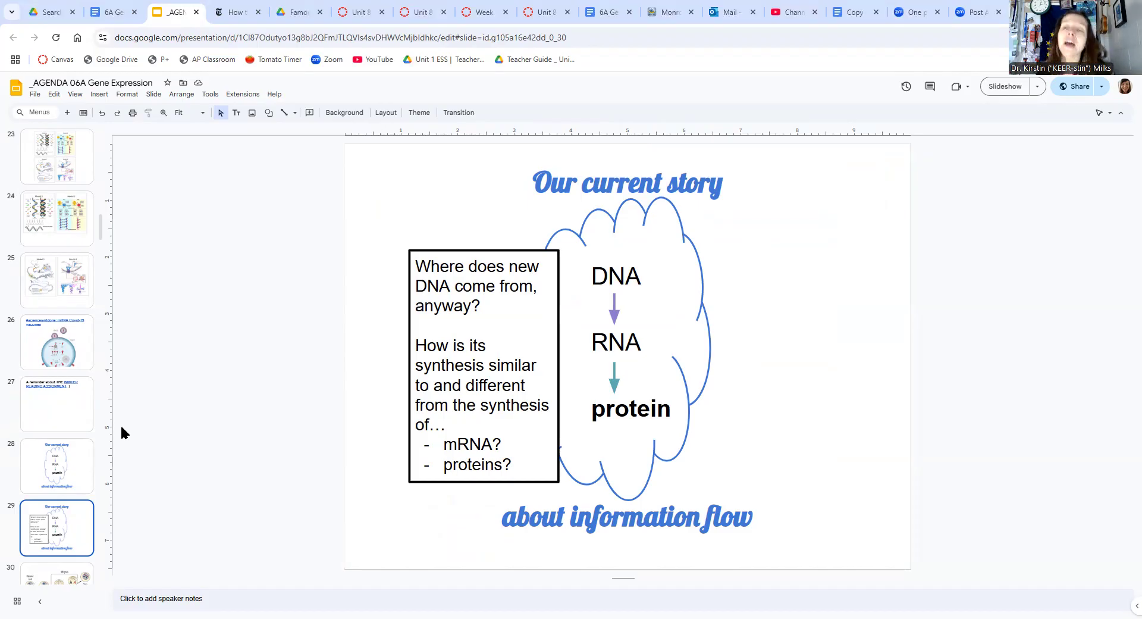
mouse_move(80, 567)
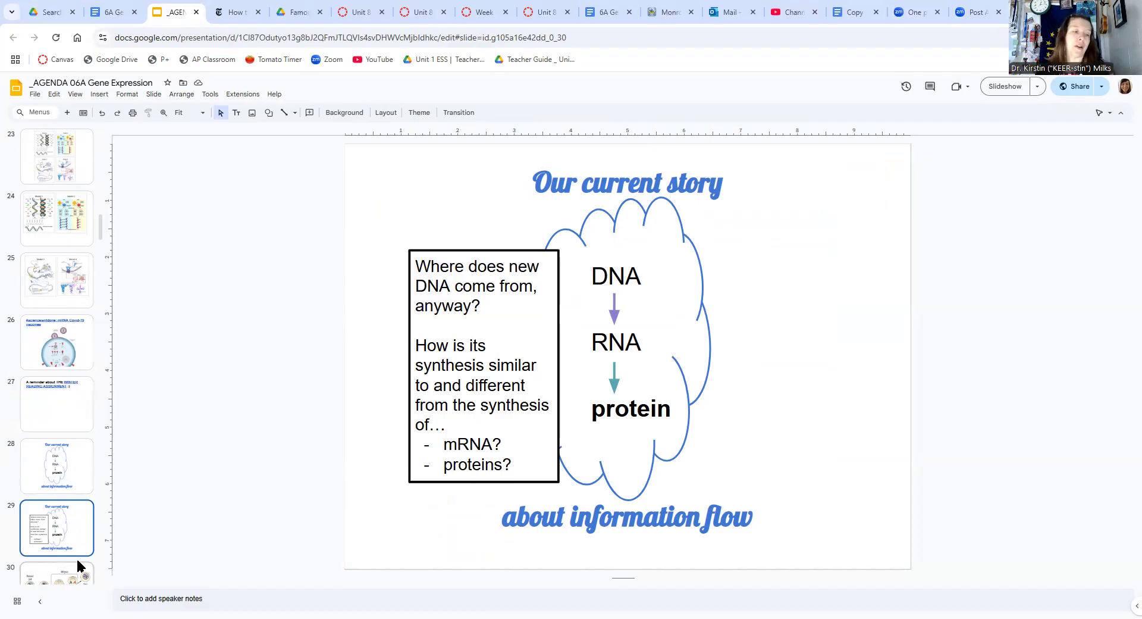
Step from the mitosis diagram on slide 30 to the cell cycle diagram on slide 31
click(57, 352)
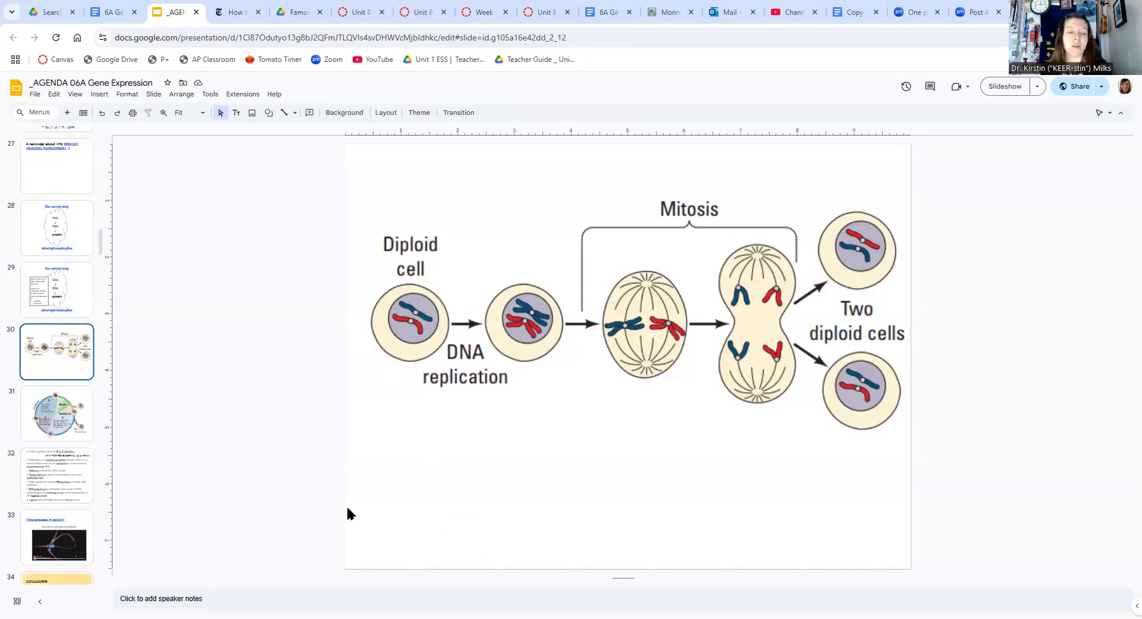
mouse_move(509, 252)
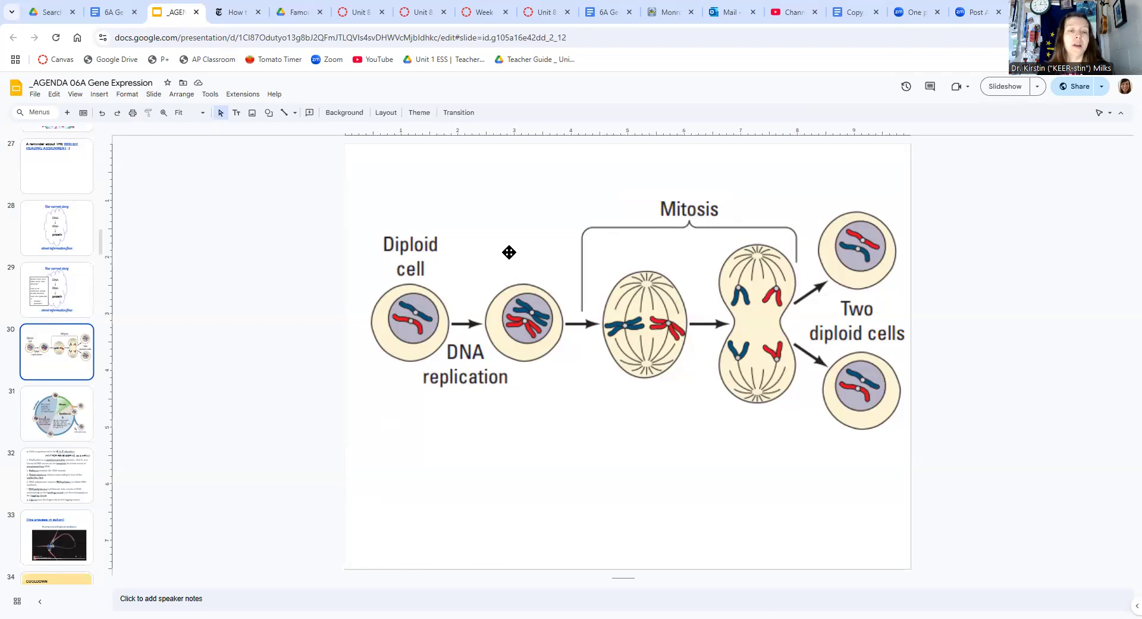
mouse_move(664, 329)
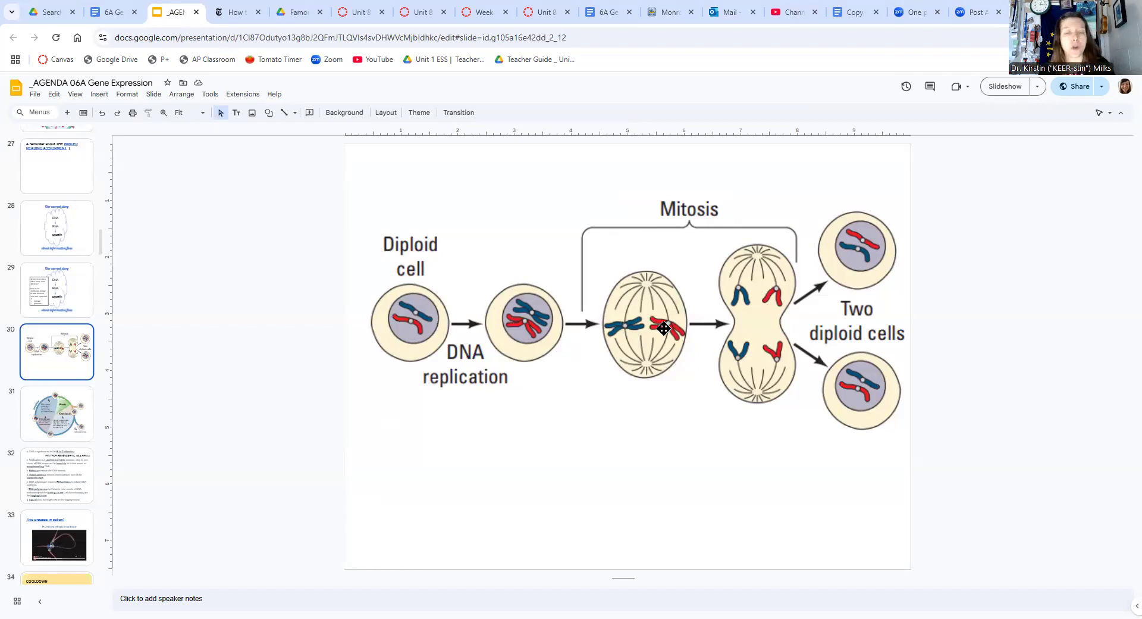
mouse_move(200, 433)
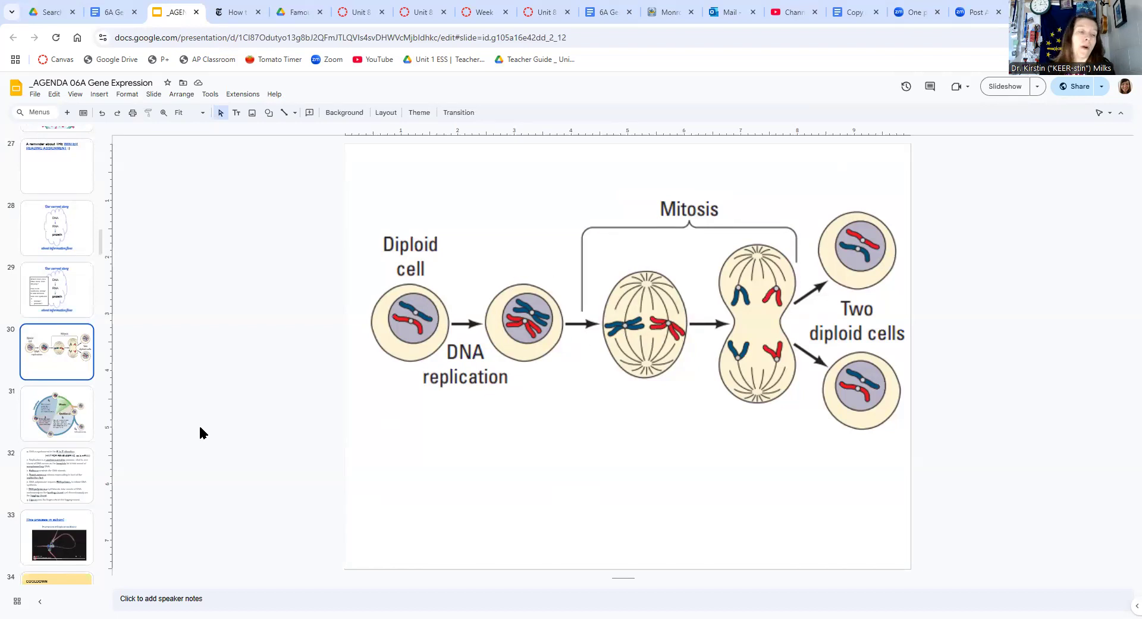
click(57, 413)
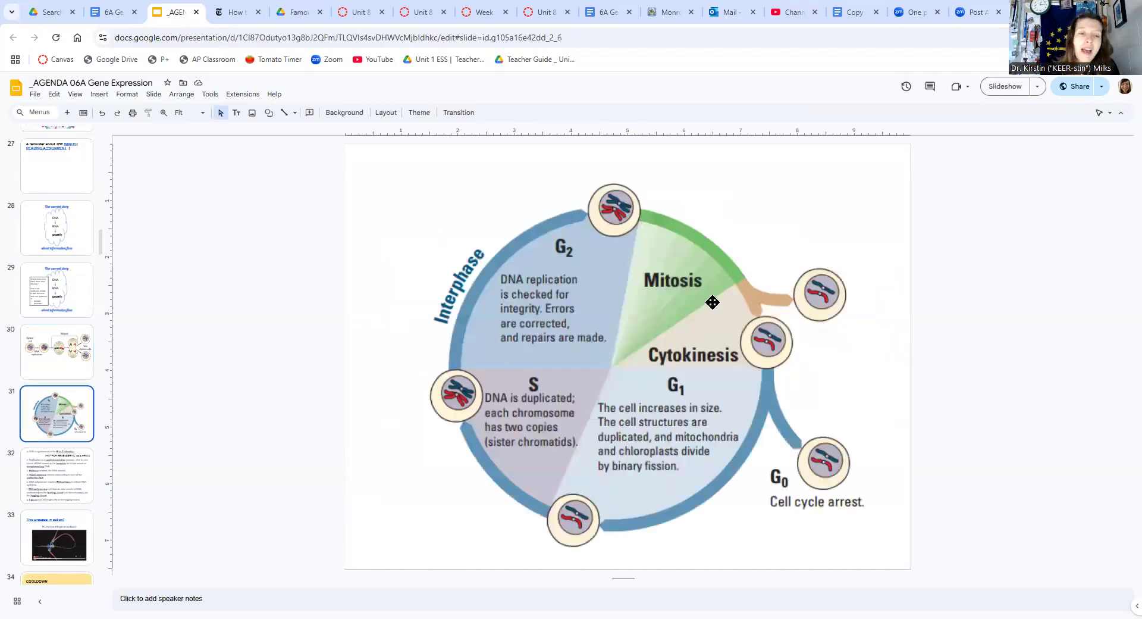
mouse_move(583, 166)
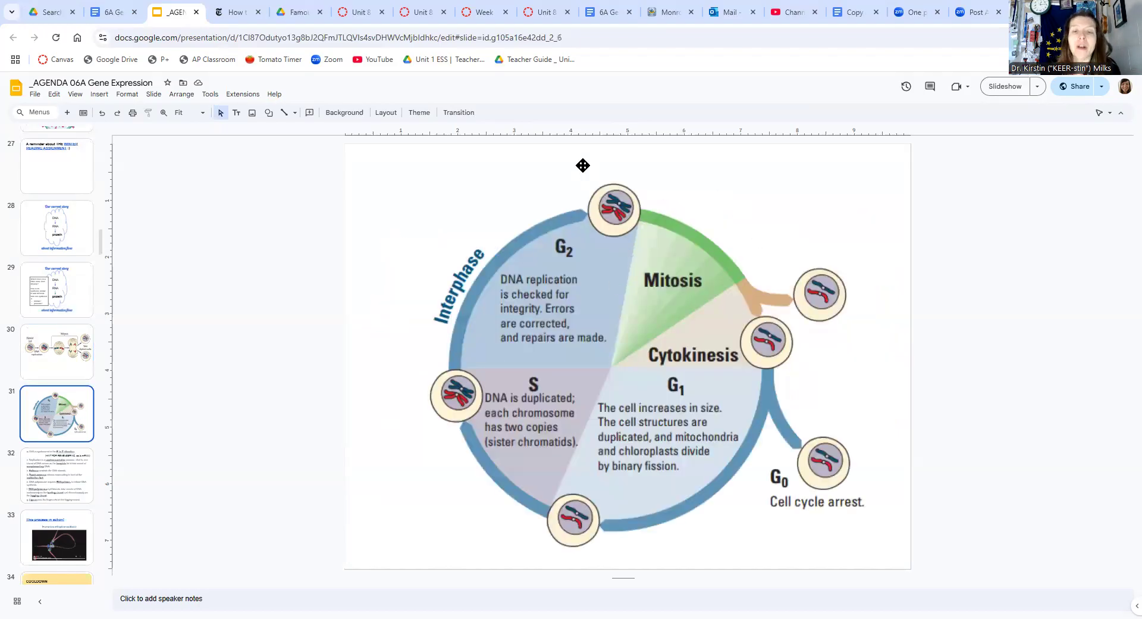
mouse_move(568, 204)
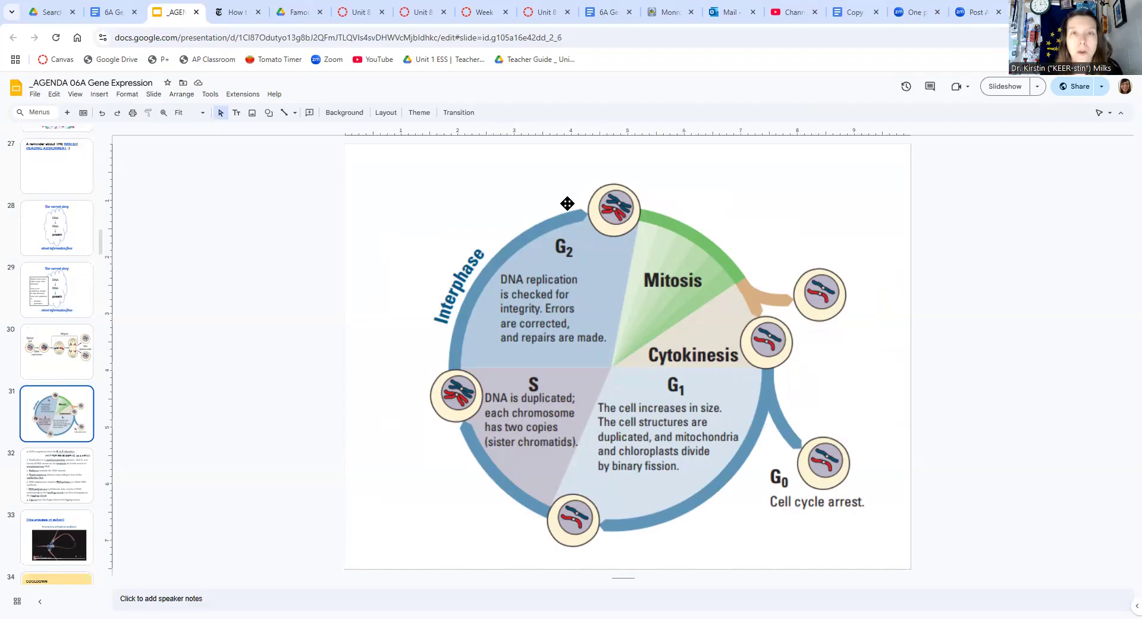
mouse_move(31, 431)
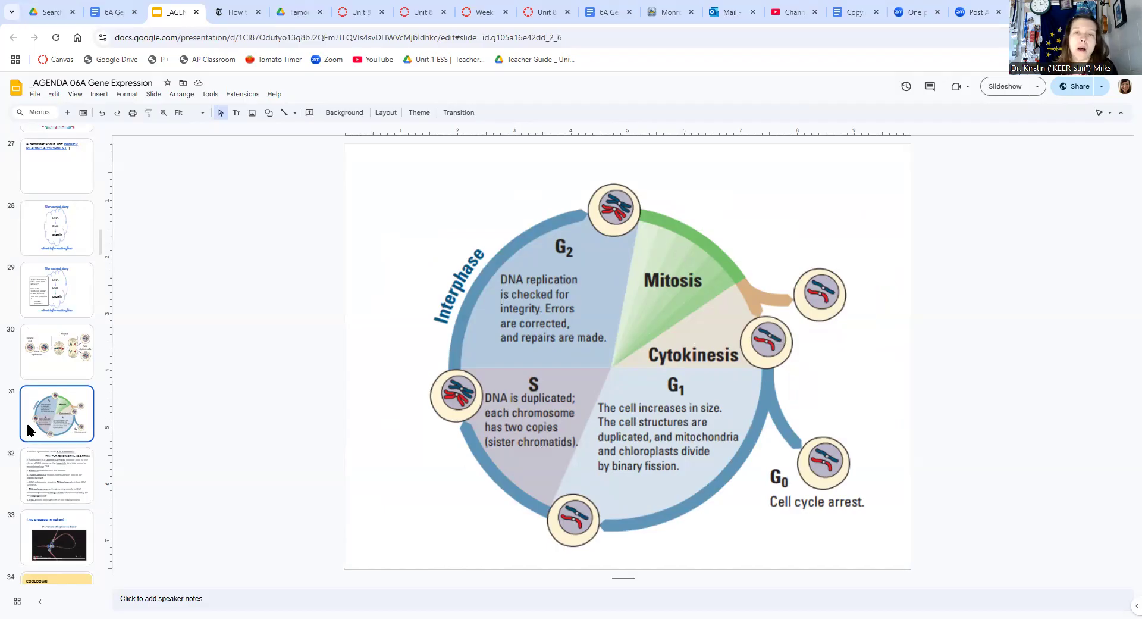
mouse_move(782, 334)
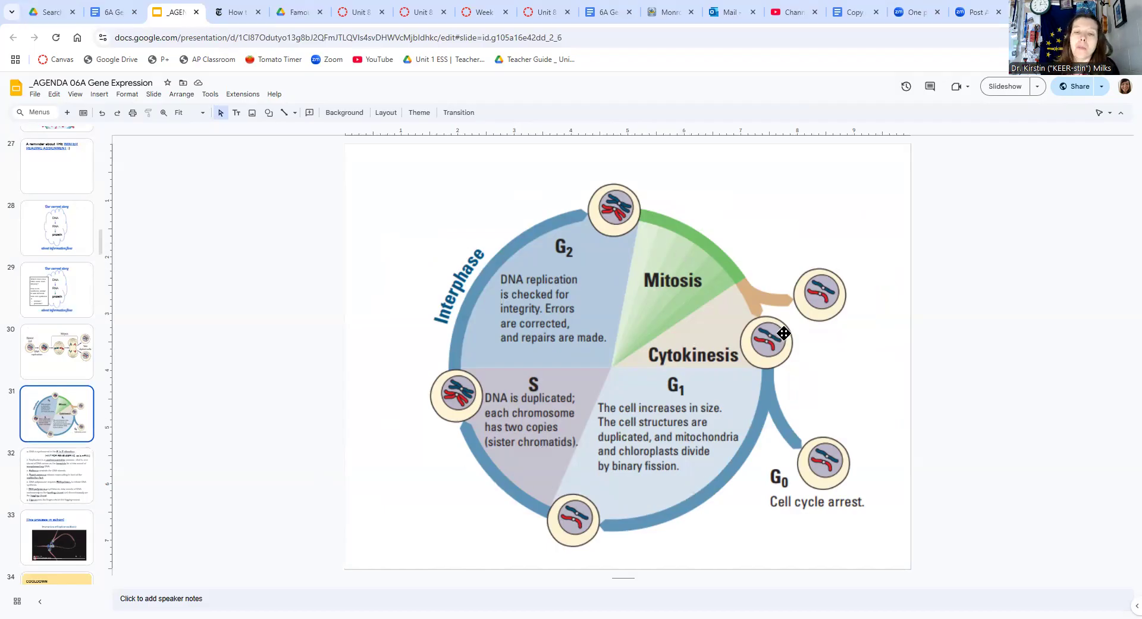
mouse_move(575, 541)
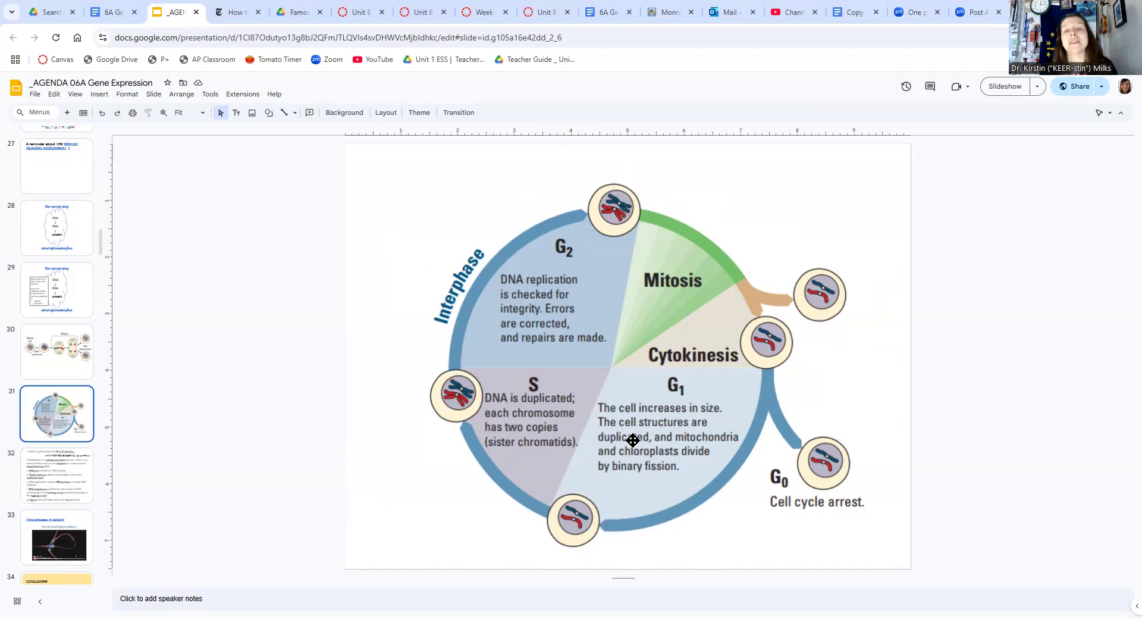
mouse_move(49, 470)
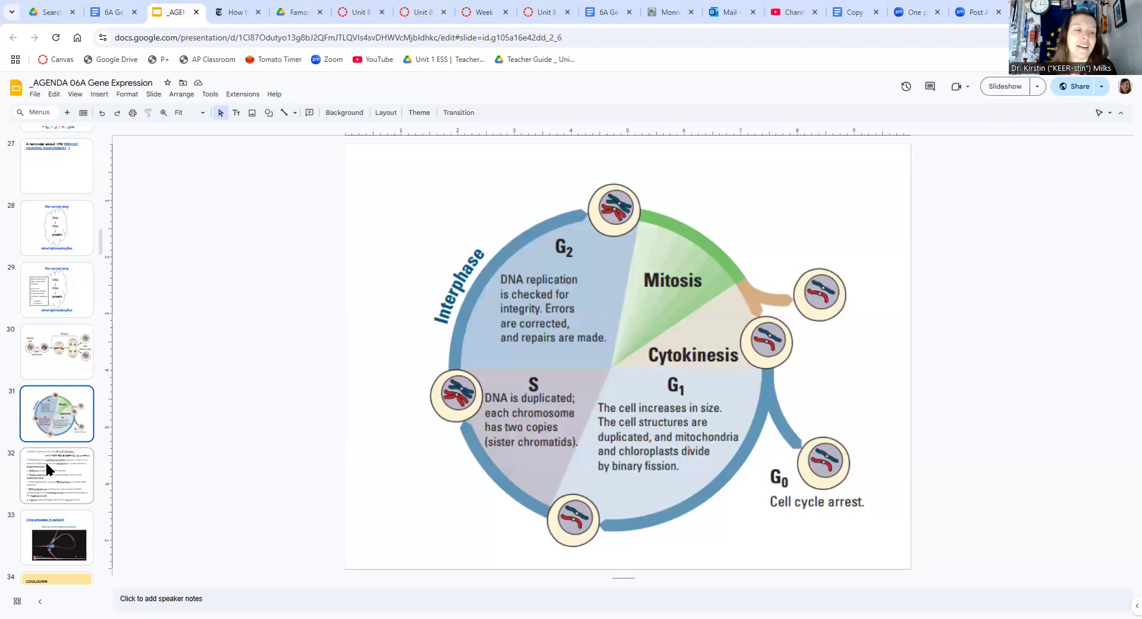
Show slide 32's DNA replication facts on helicase, topoisomerase, polymerase and ligase
click(57, 474)
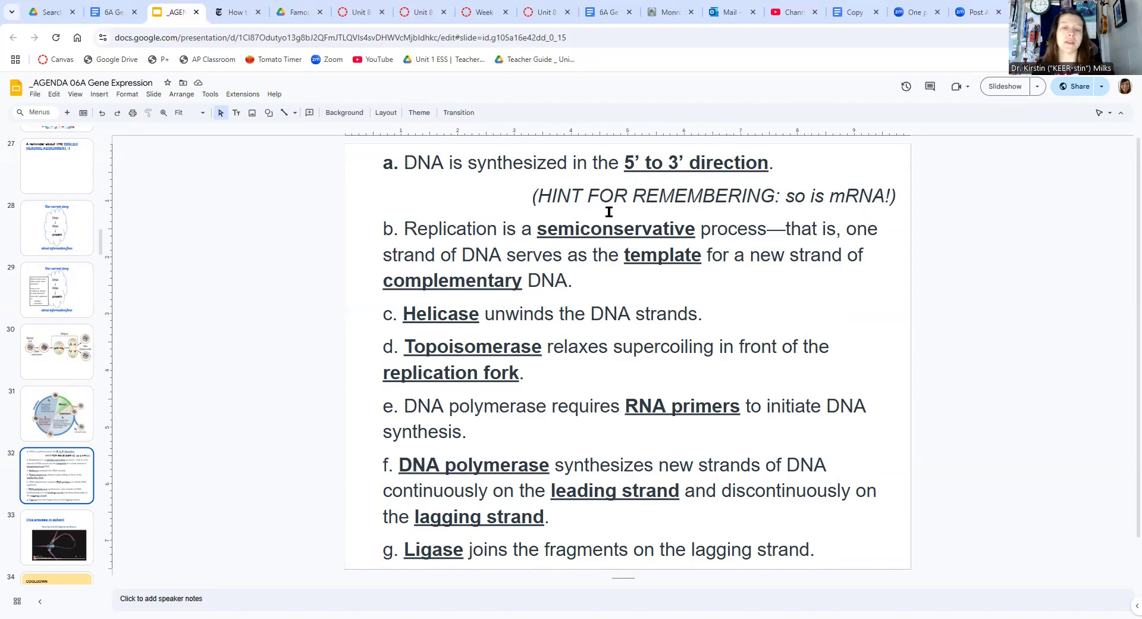
mouse_move(281, 437)
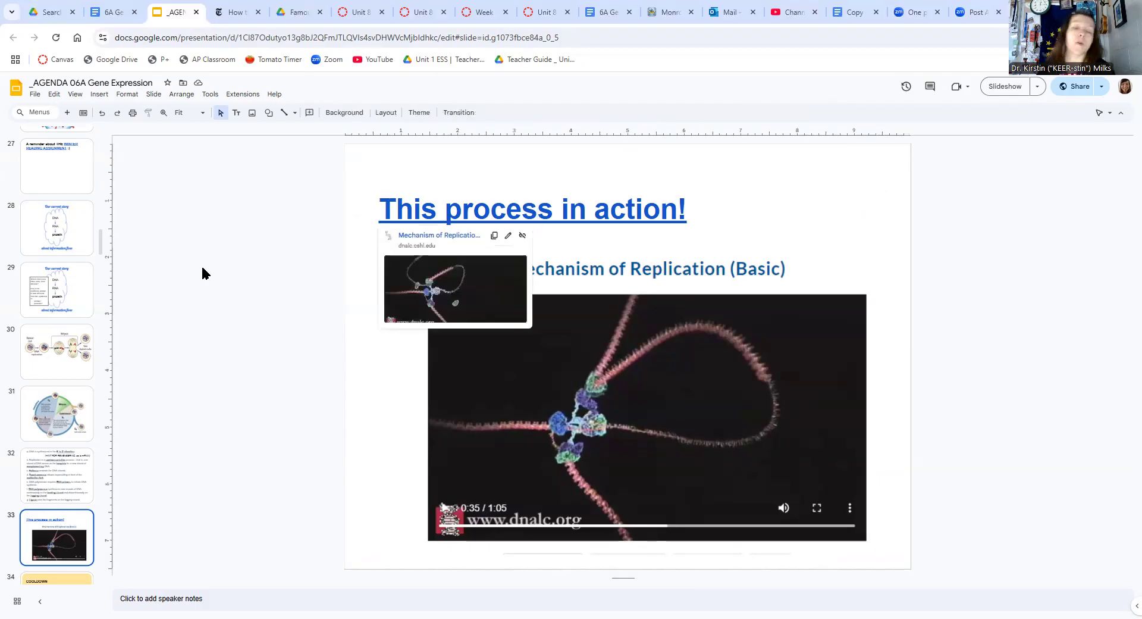
mouse_move(995, 332)
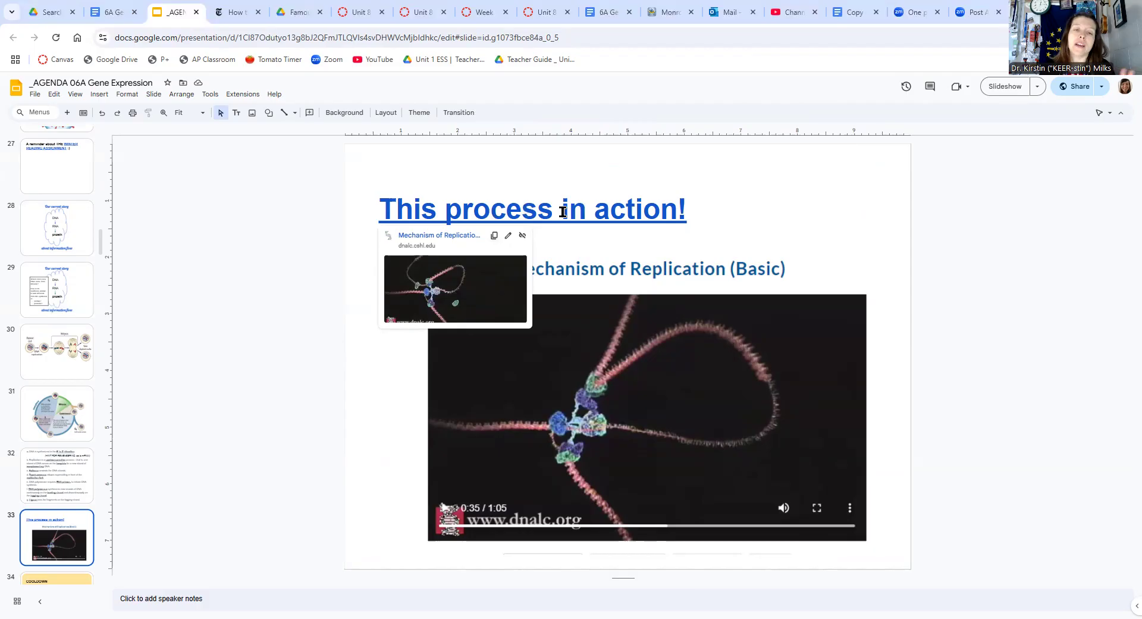
Copy the replication video link and show slide 34, the leading/lagging strand COOLDOWN
click(564, 209)
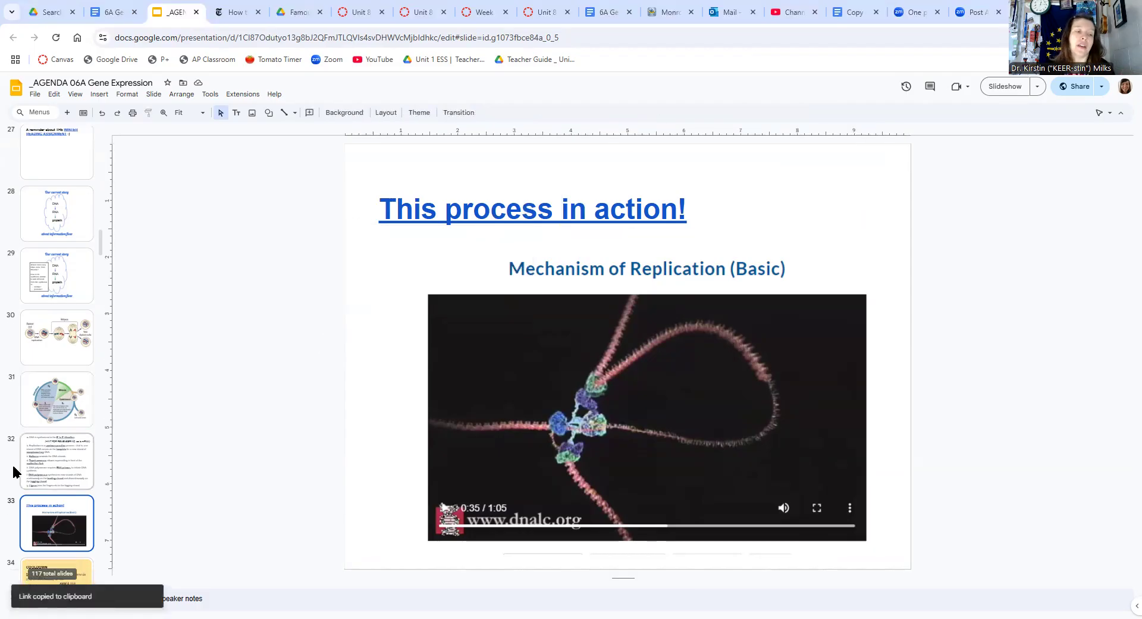
scroll(down, 3)
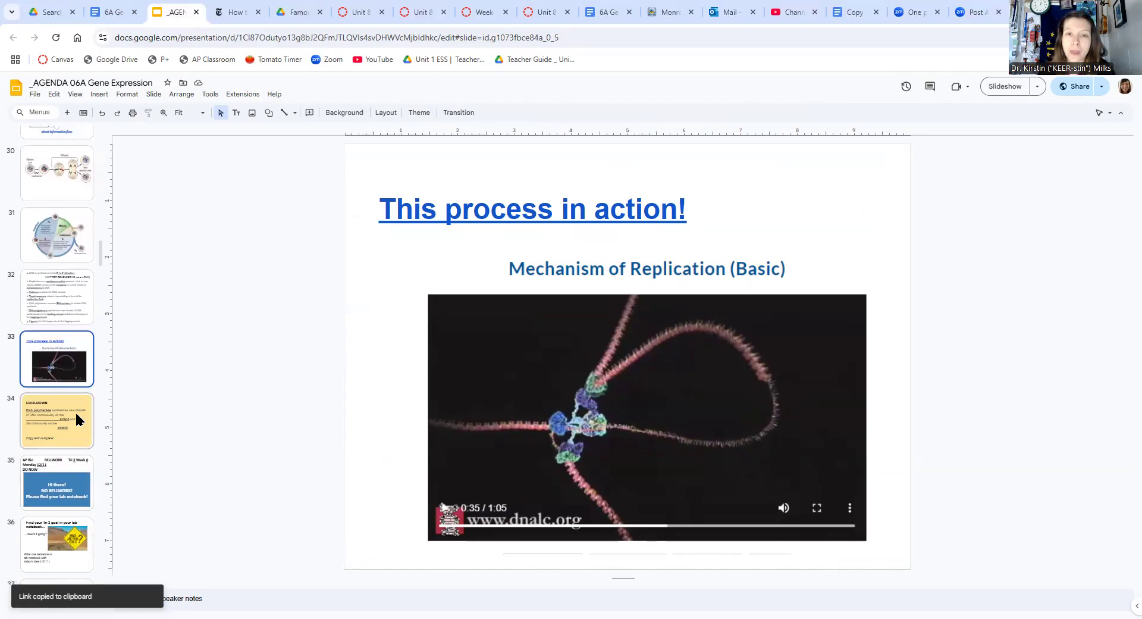
click(56, 422)
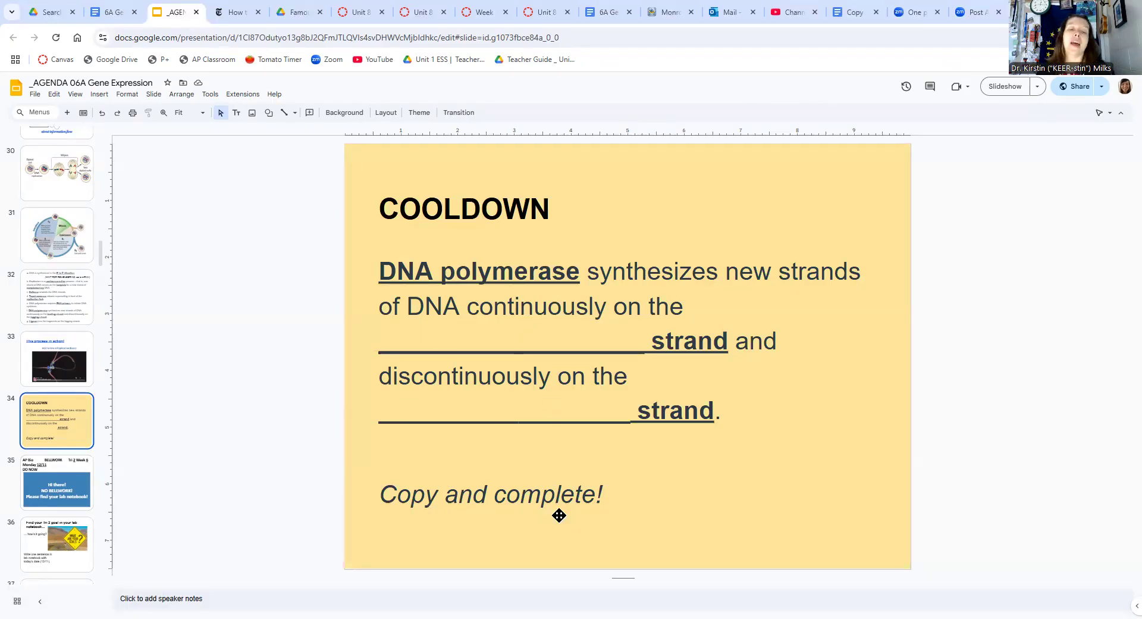
mouse_move(570, 110)
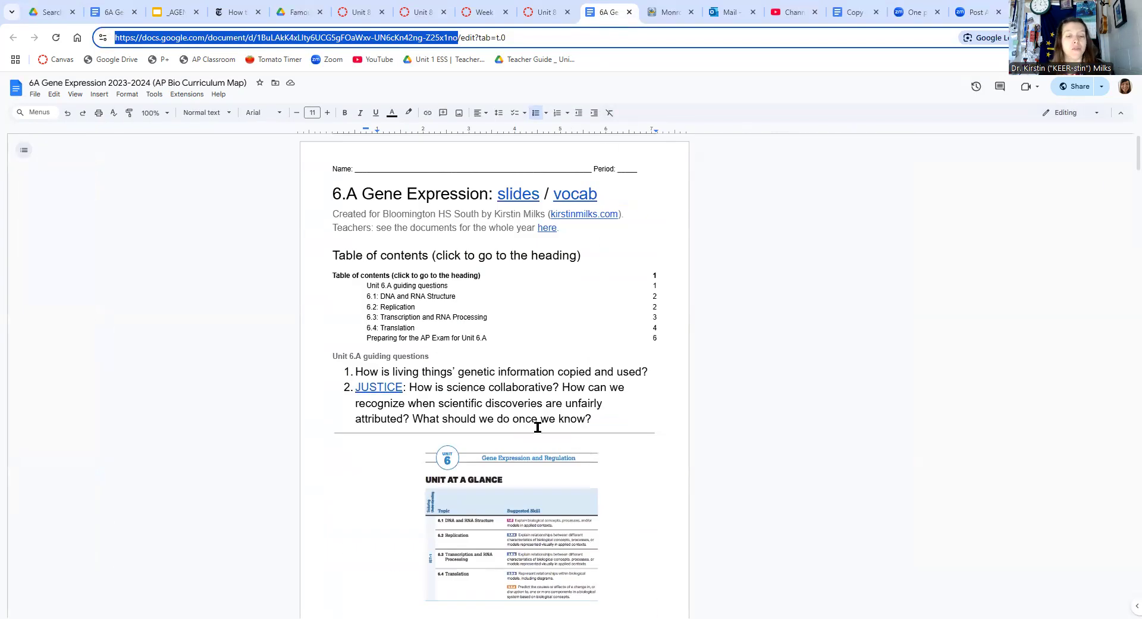
Scroll the 6A Gene Expression curriculum map down to the 6.2 Replication section
scroll(down, 3)
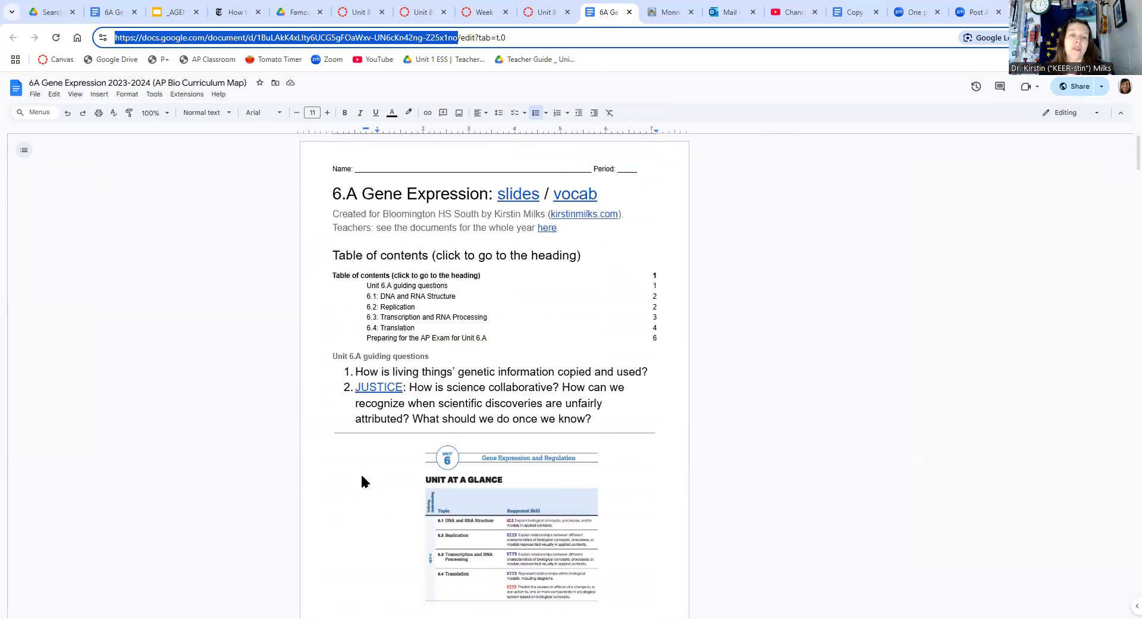
scroll(down, 3)
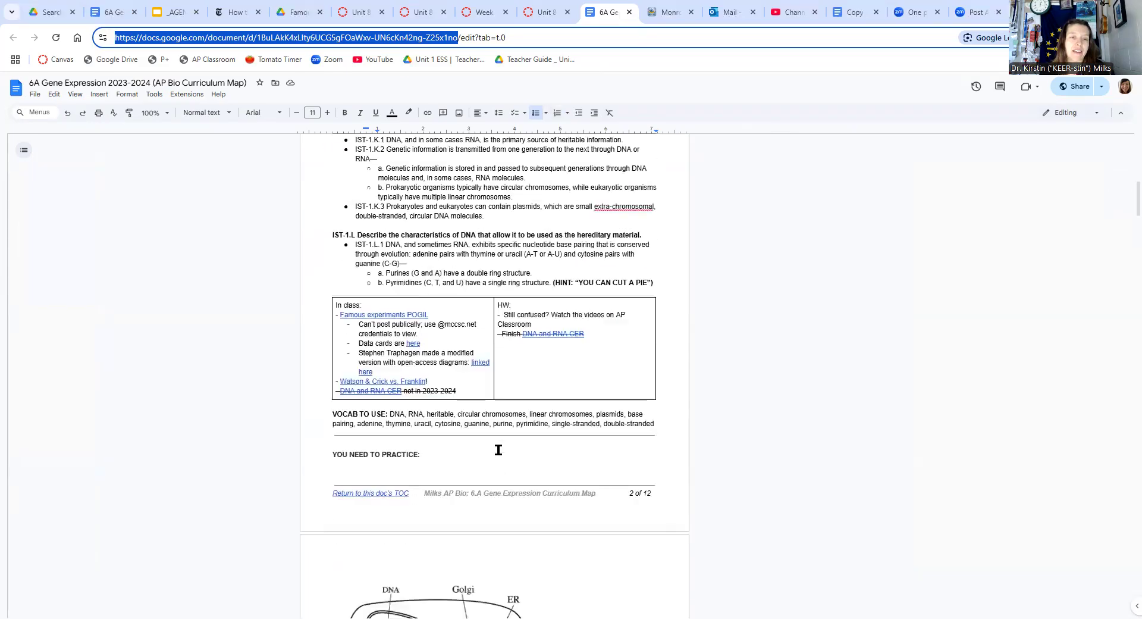
scroll(down, 3)
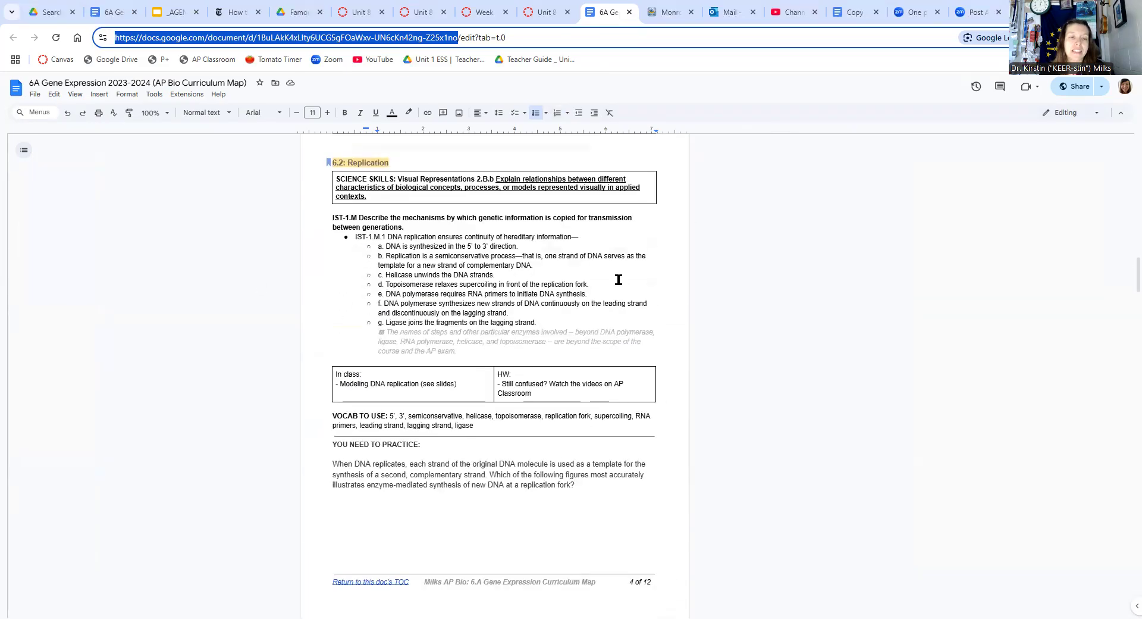
mouse_move(513, 172)
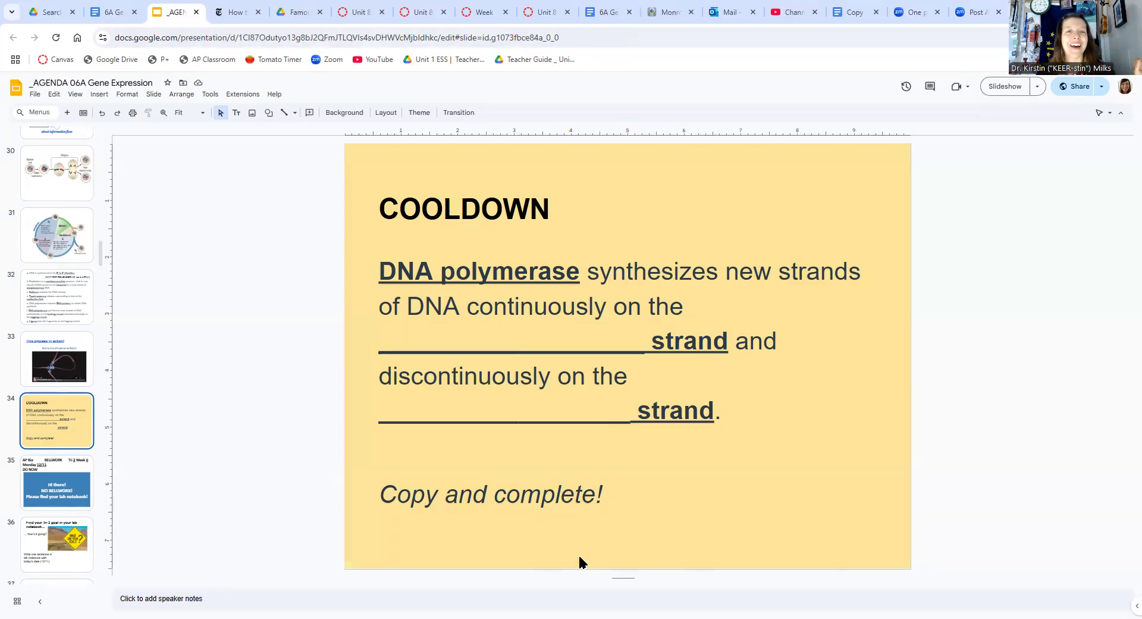
mouse_move(531, 454)
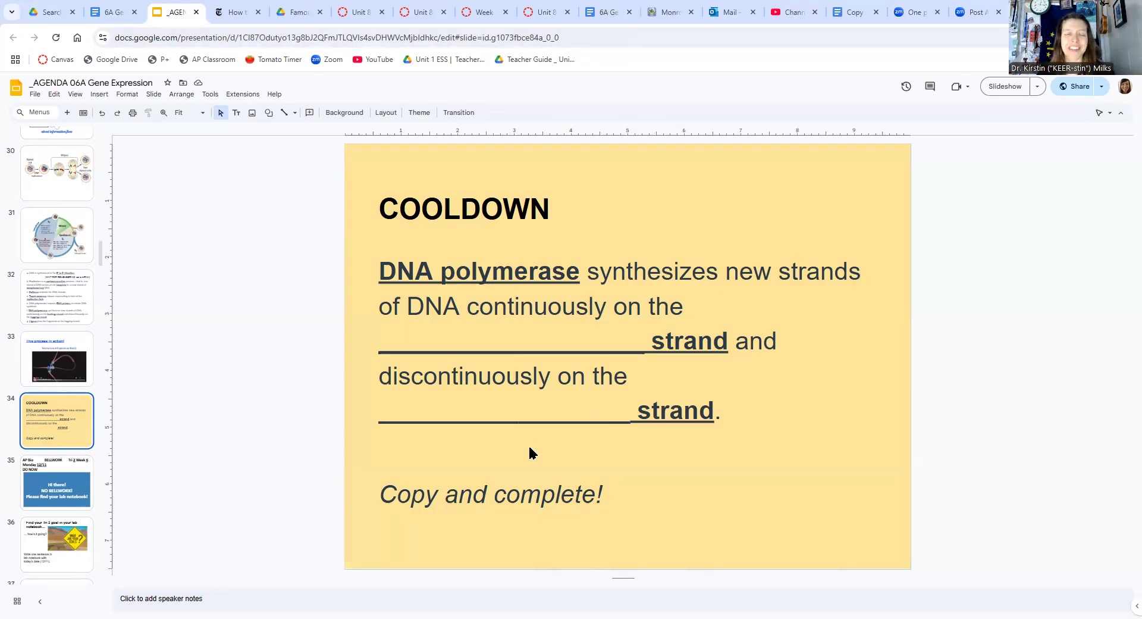